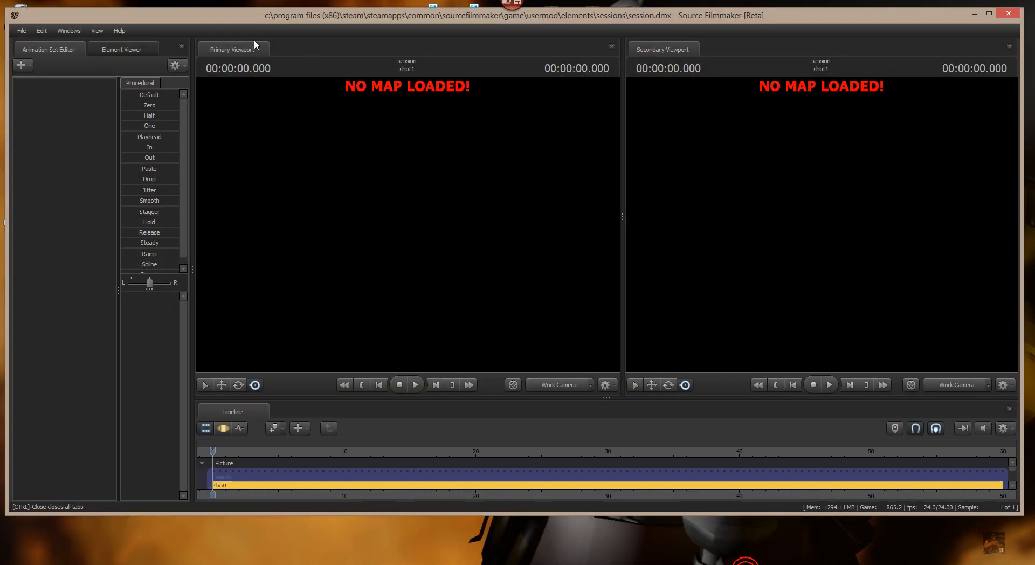
# Open the saved ohoh.dmx session containing the spy, sniper and camera2
pyautogui.click(21, 30)
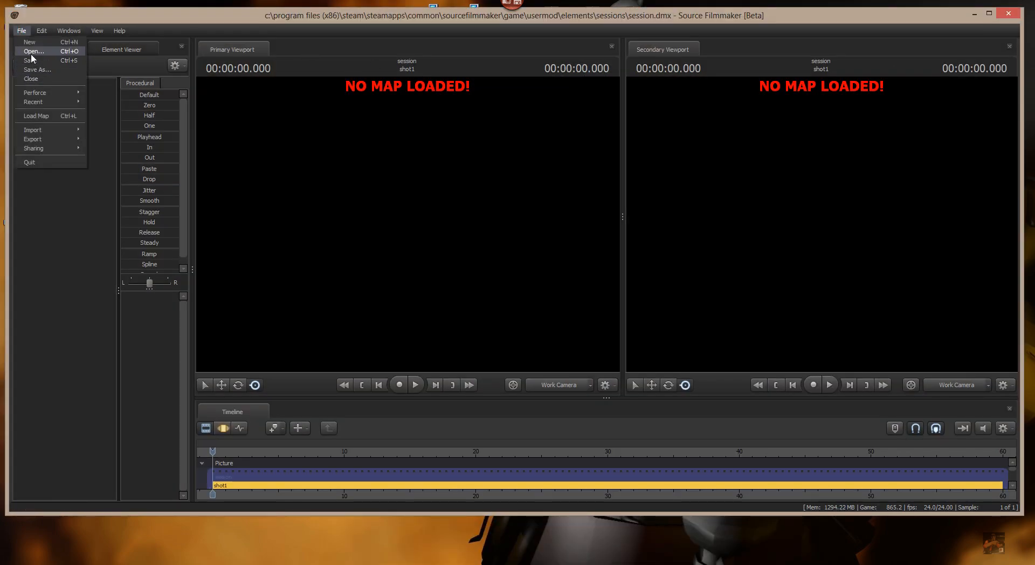
pyautogui.click(33, 51)
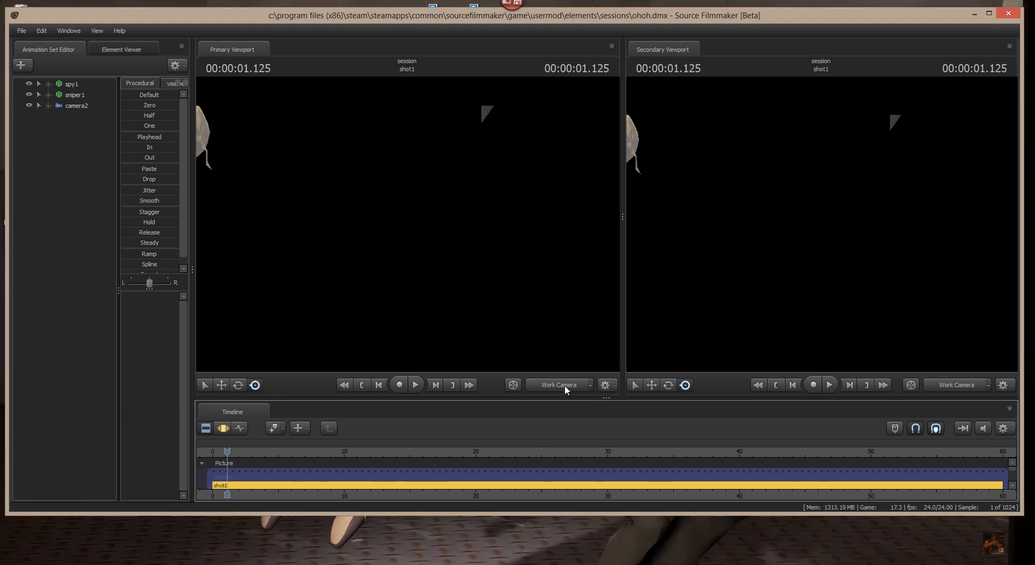
# Show camera2 in both viewports and copy its view to the work camera
pyautogui.click(559, 384)
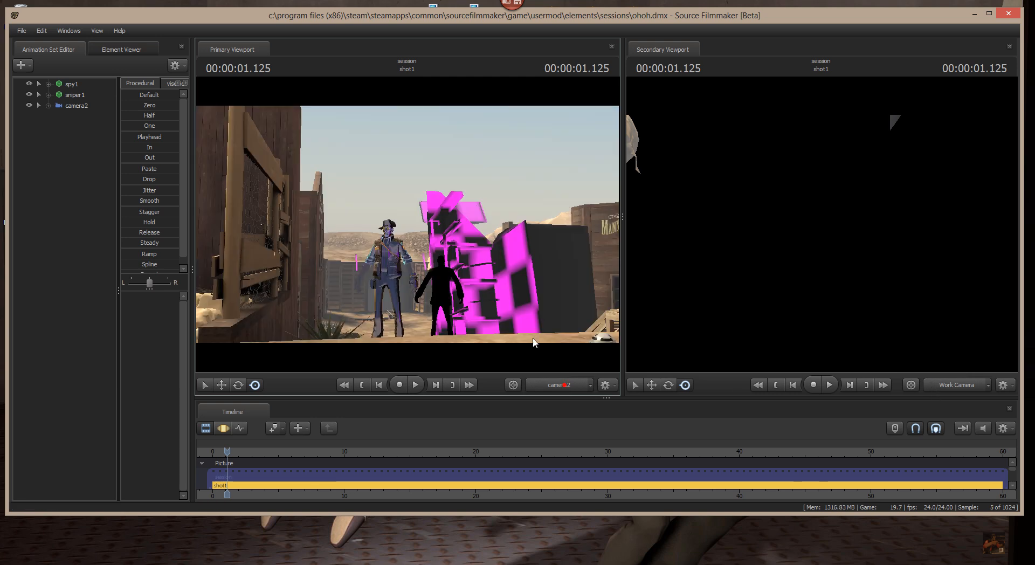
pyautogui.click(955, 384)
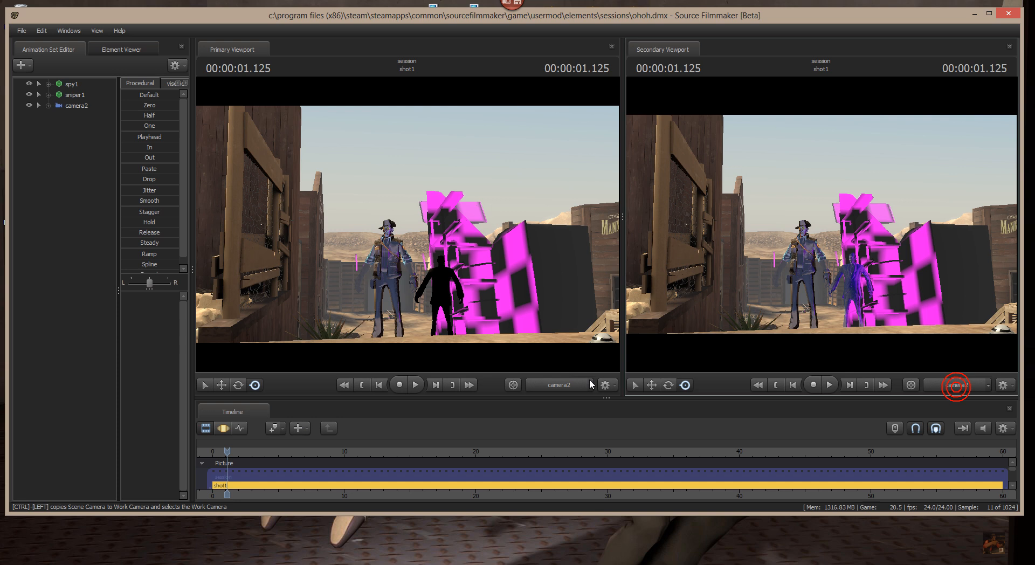
pyautogui.click(591, 385)
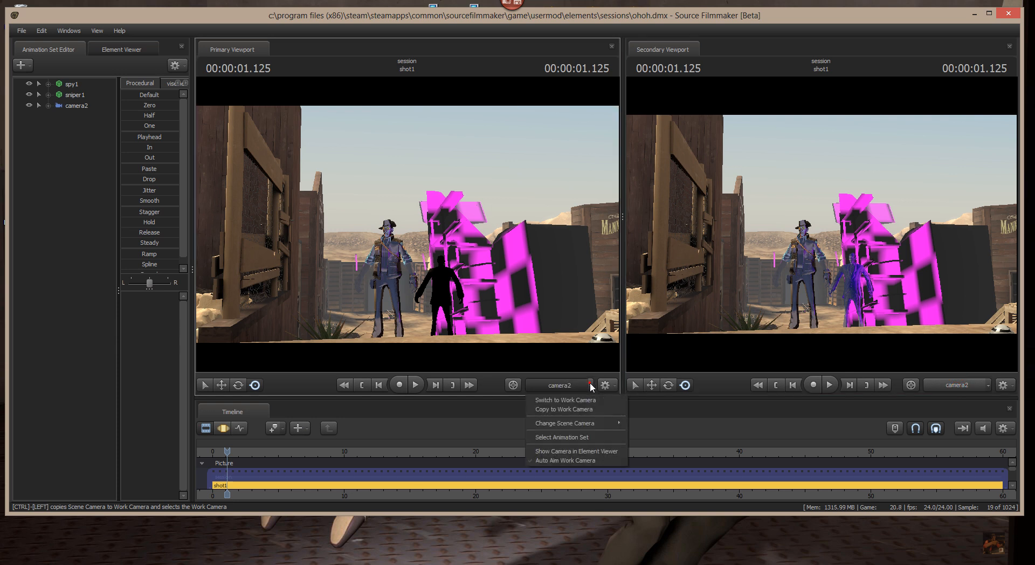
pyautogui.moveTo(572, 410)
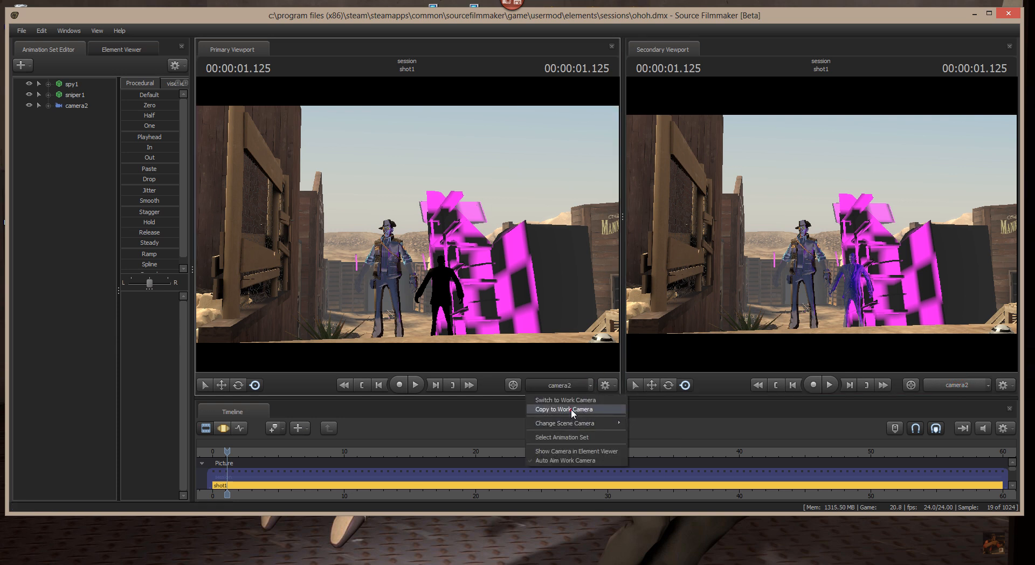
pyautogui.click(564, 399)
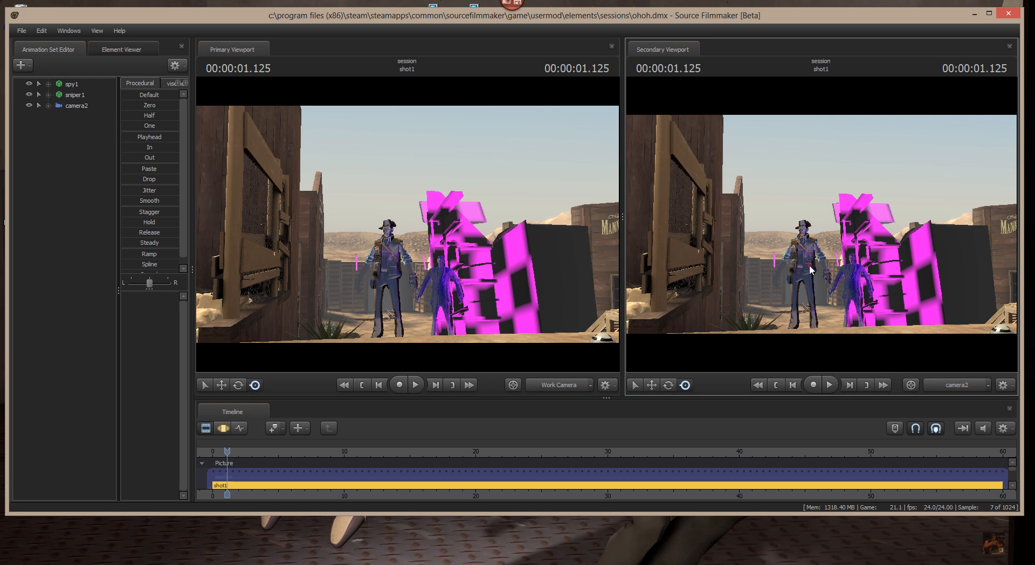
pyautogui.click(811, 265)
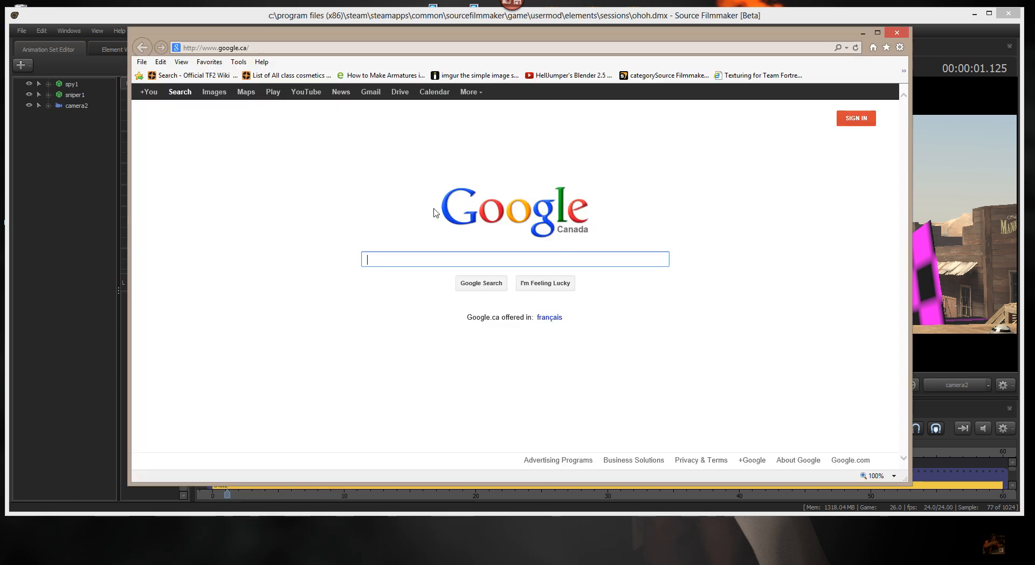
pyautogui.moveTo(474, 74)
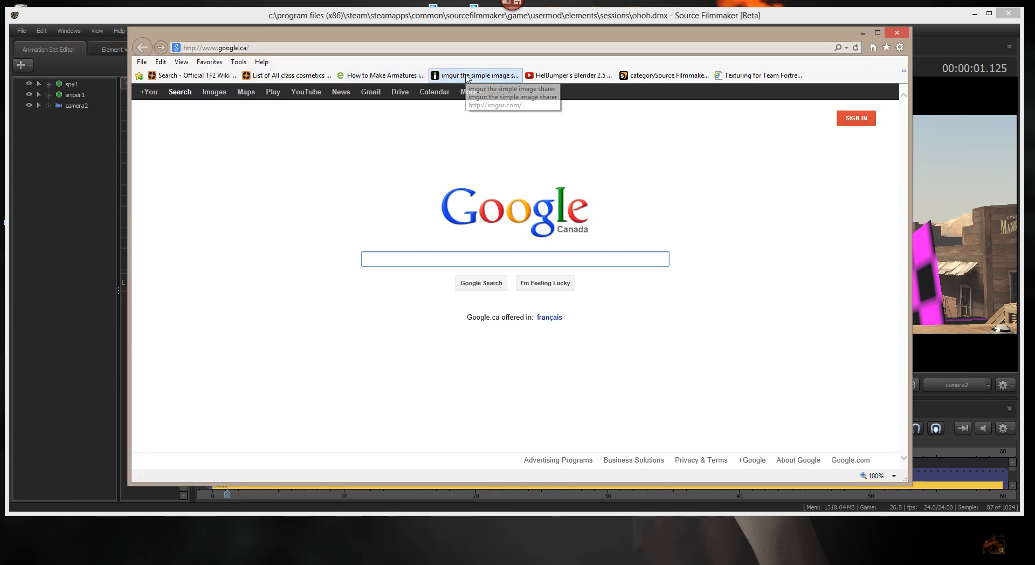
# Open the second uploaded imgur image, showing the correctly textured desert town scene
pyautogui.click(474, 74)
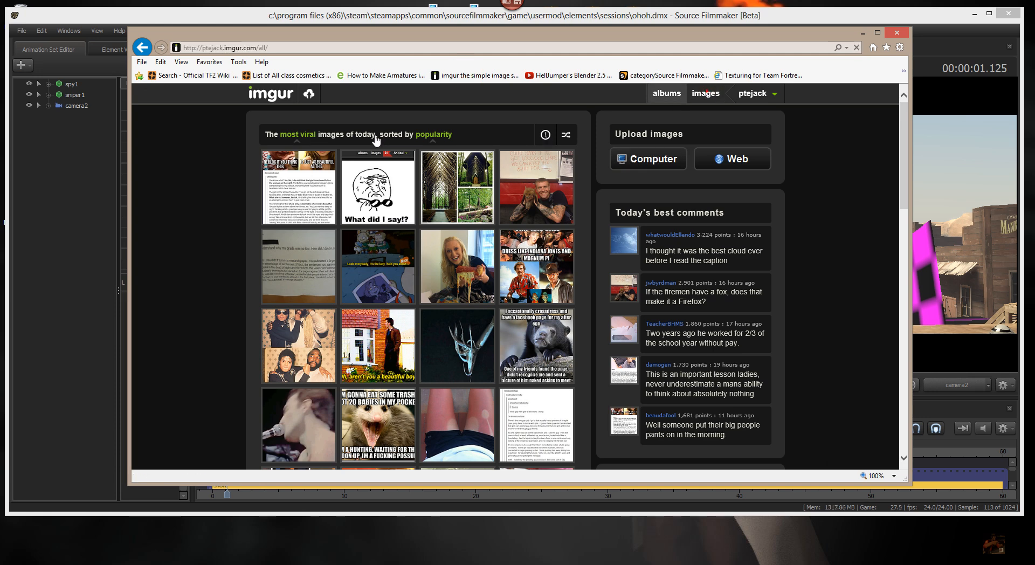
pyautogui.click(704, 93)
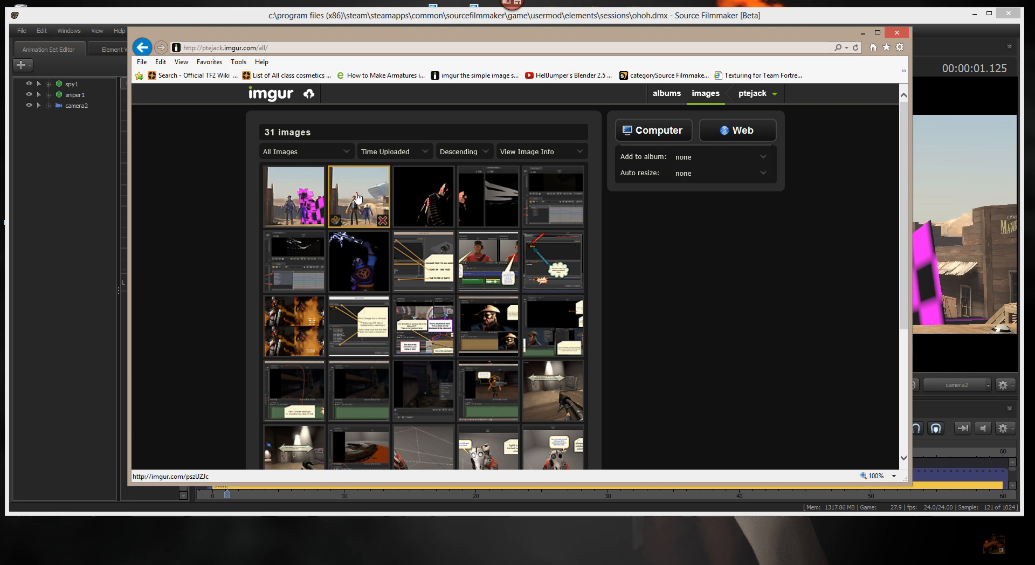
pyautogui.click(358, 197)
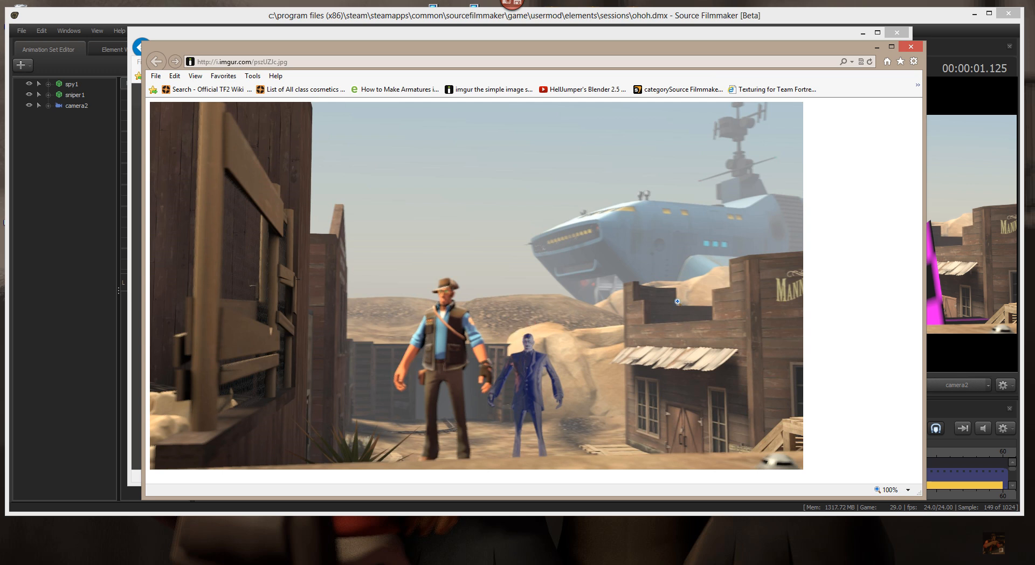
pyautogui.moveTo(621, 346)
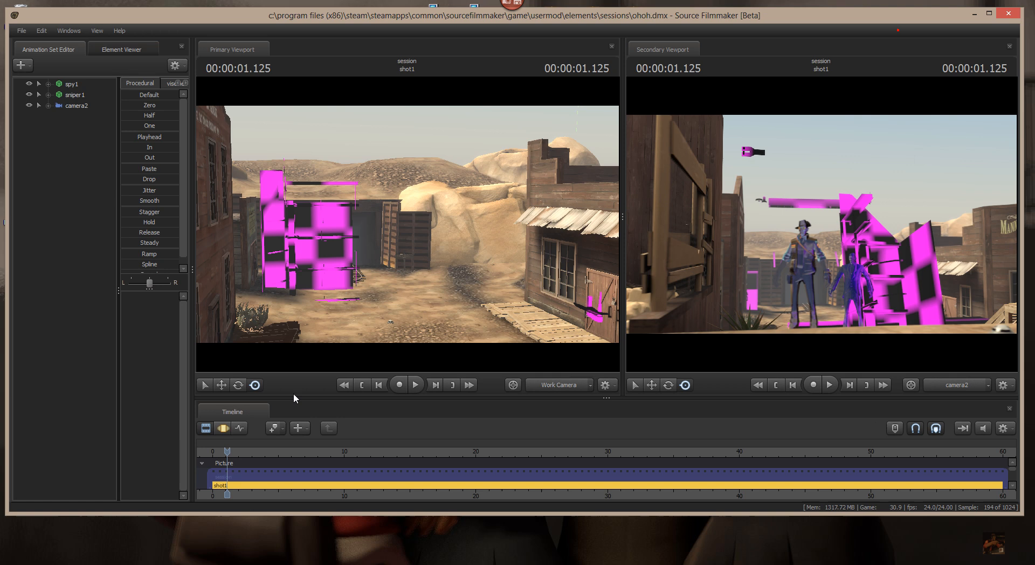
pyautogui.moveTo(312, 333)
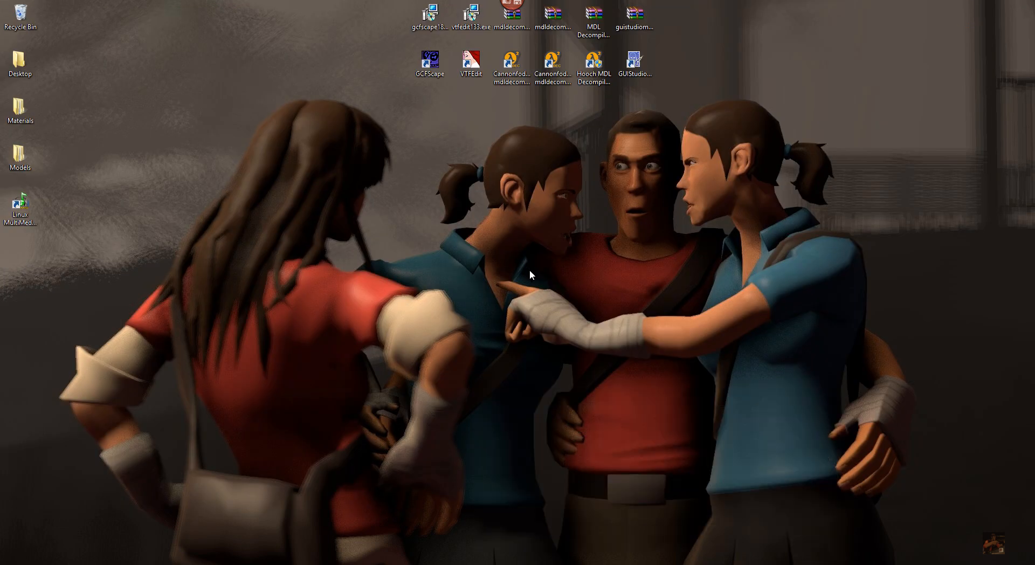
pyautogui.moveTo(167, 244)
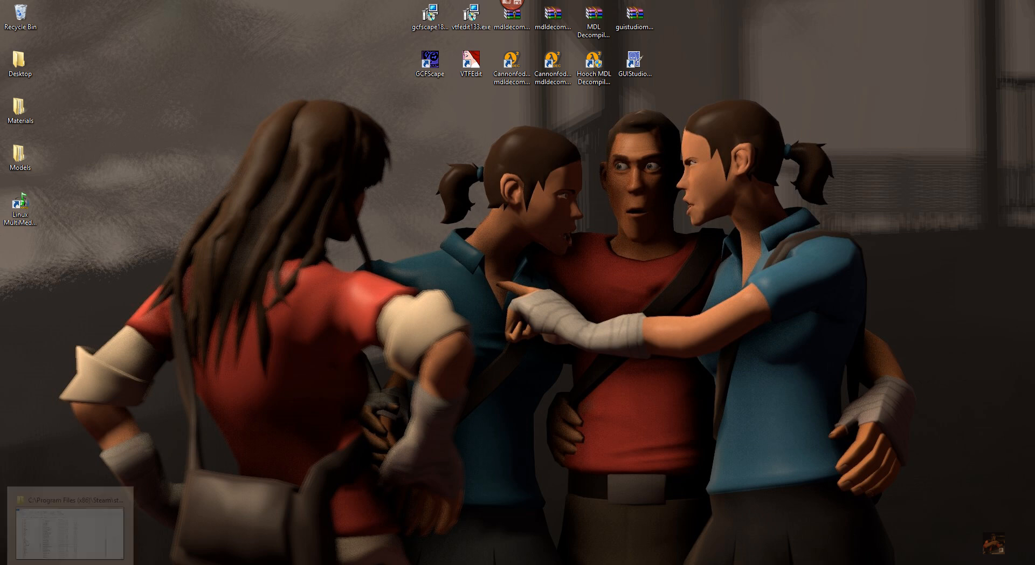
# Show File Explorer's jump list of pinned and frequent folders from the taskbar
pyautogui.rightClick(70, 532)
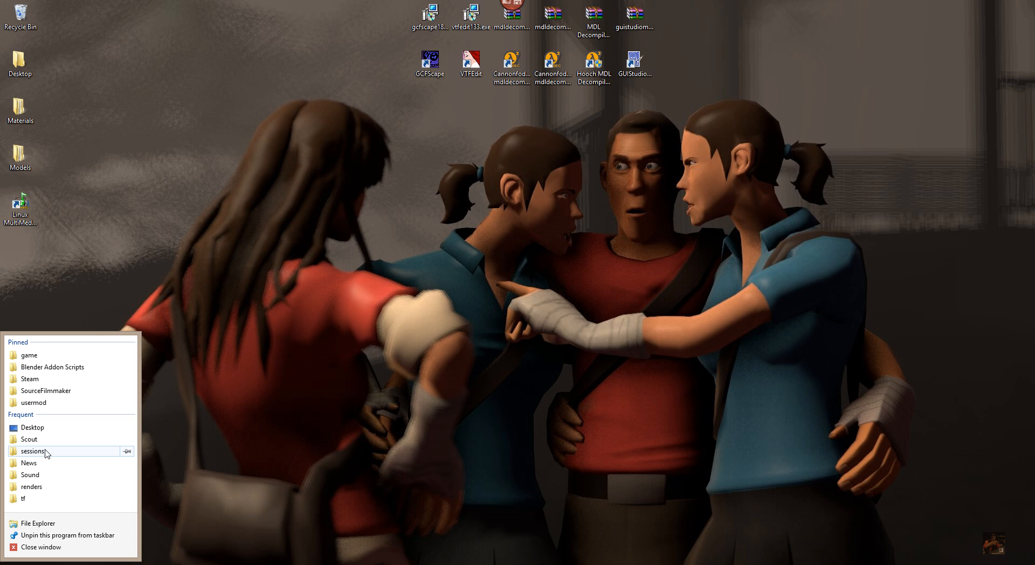
pyautogui.moveTo(33, 450)
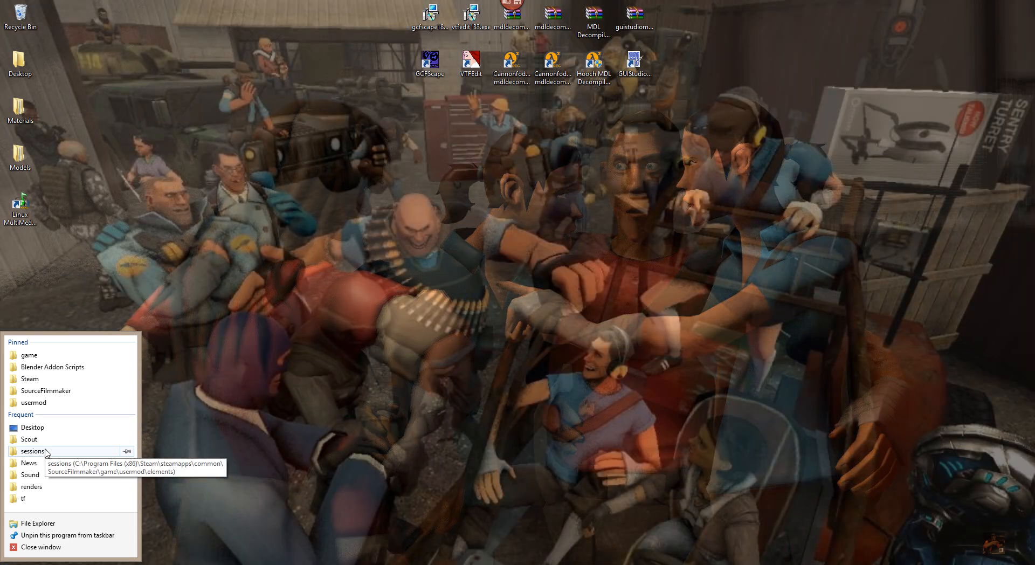
pyautogui.moveTo(47, 391)
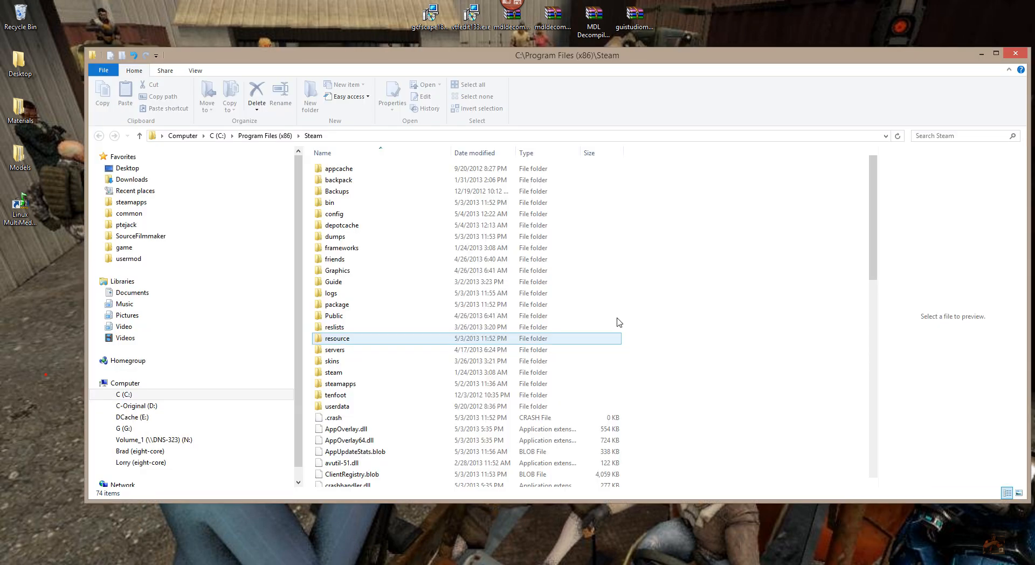
# Navigate into the Steam steamapps folder
pyautogui.click(333, 282)
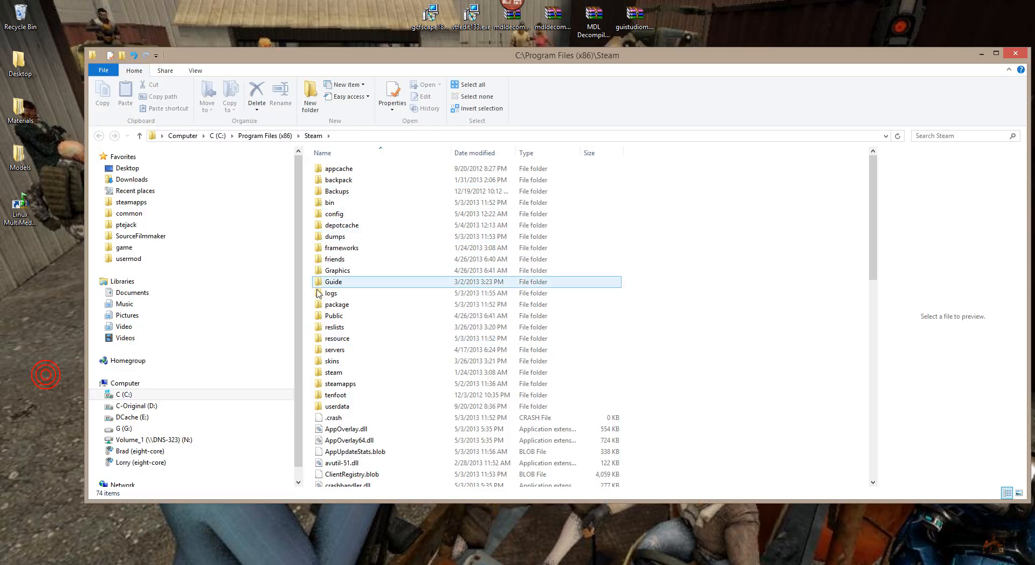
pyautogui.click(338, 168)
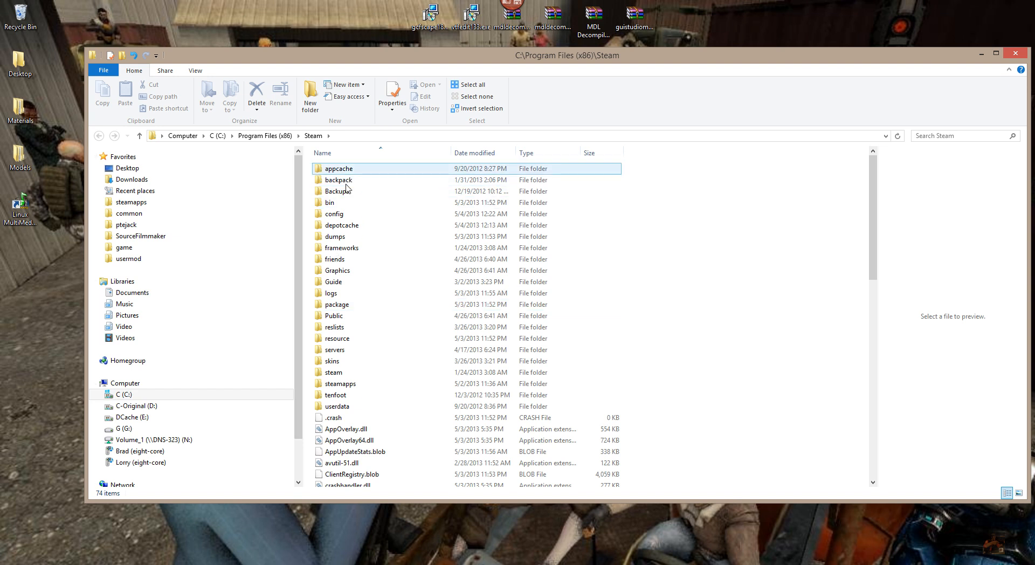
pyautogui.click(340, 383)
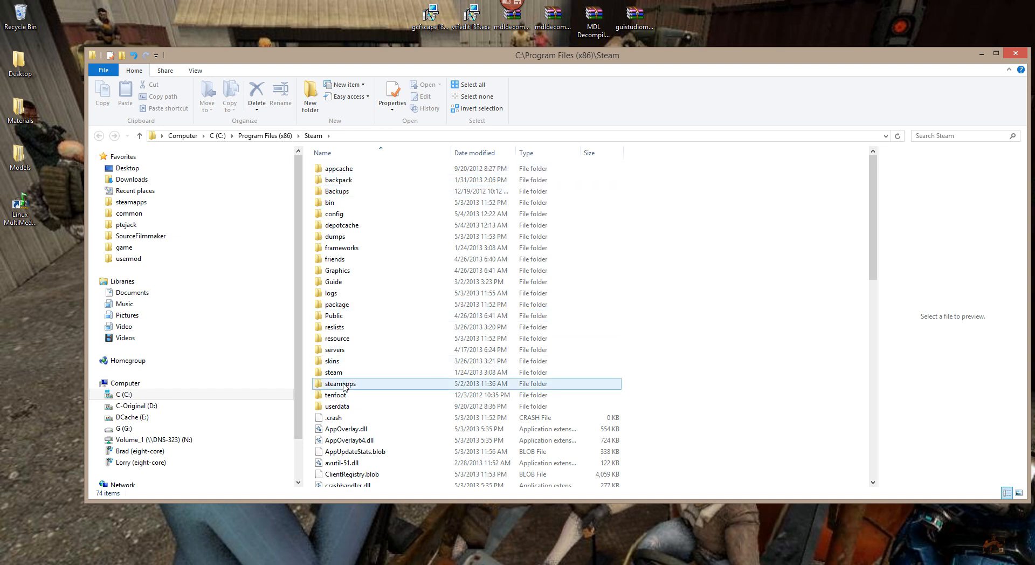
pyautogui.doubleClick(340, 383)
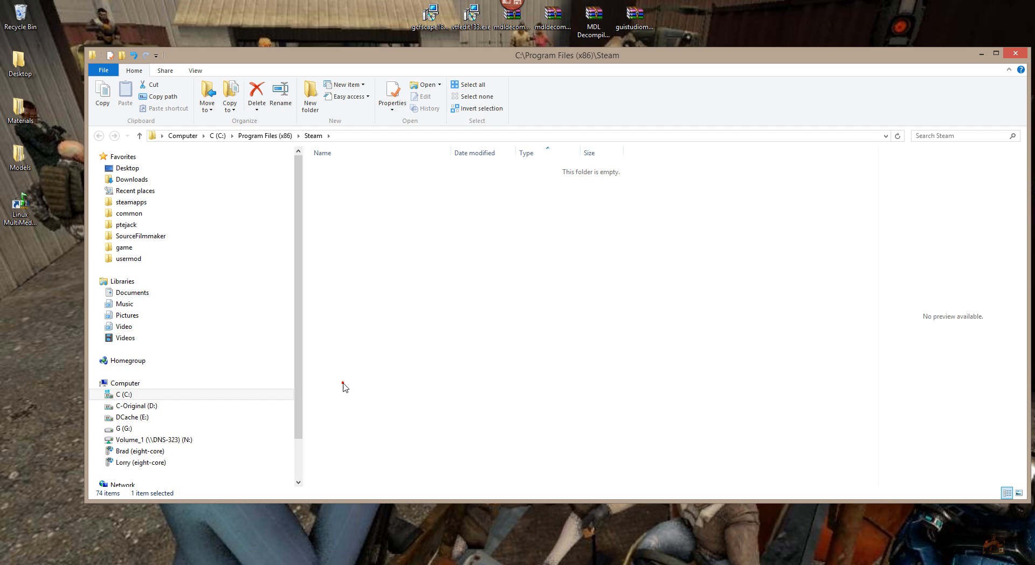
pyautogui.doubleClick(130, 202)
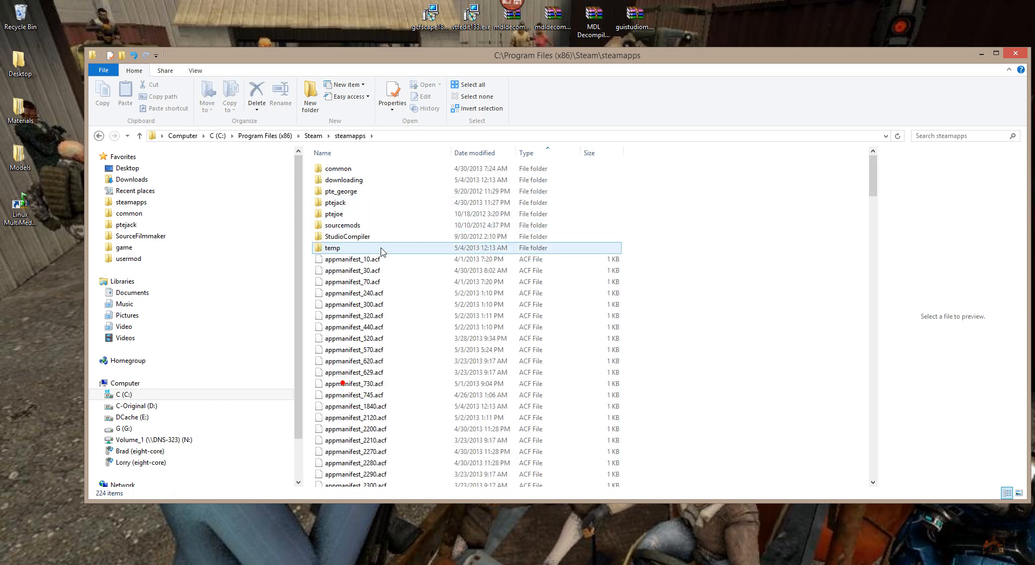
# Browse the steamapps listing of game cache and appmanifest .acf files
pyautogui.scroll(-3)
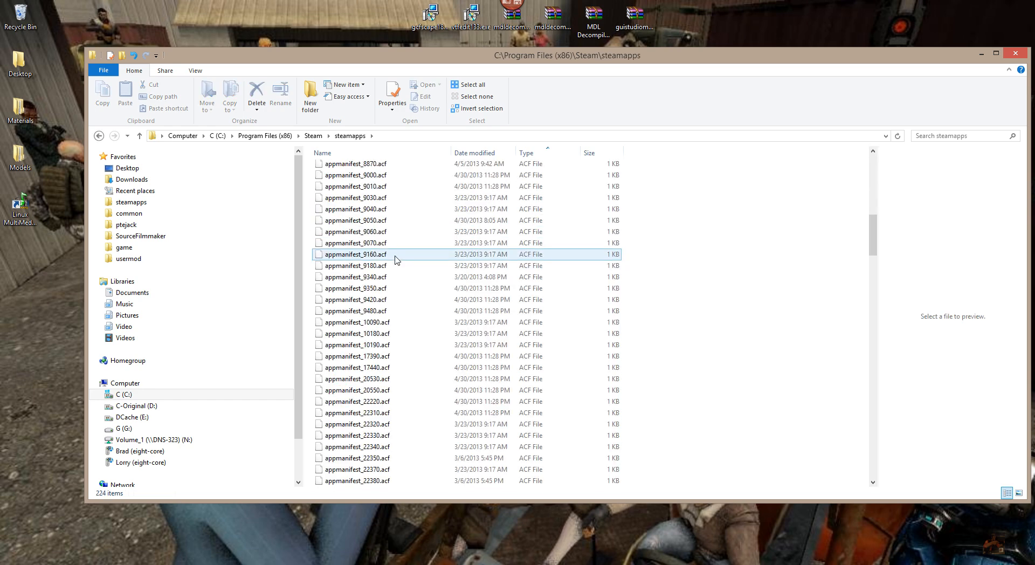
pyautogui.scroll(-3)
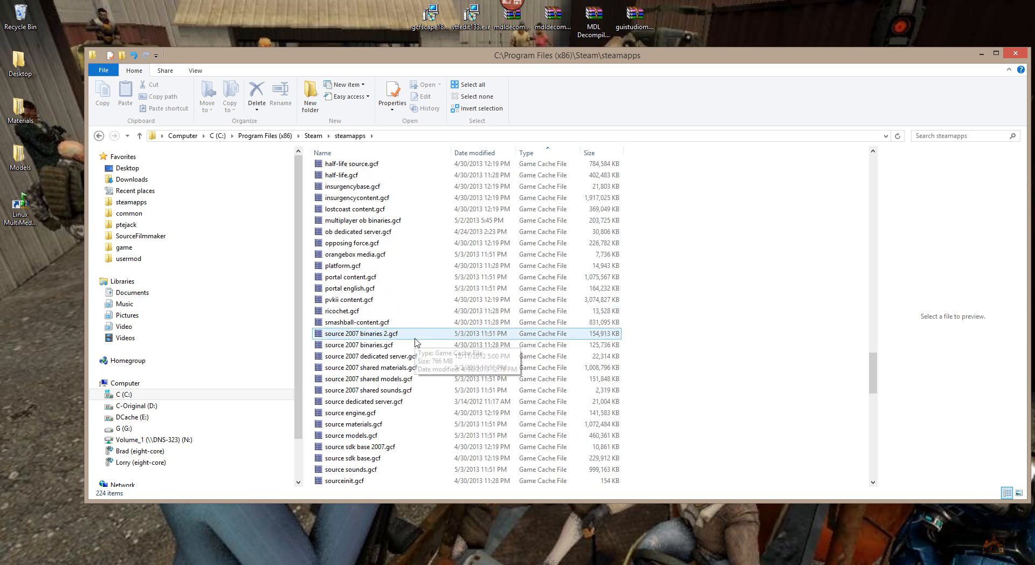
pyautogui.scroll(-3)
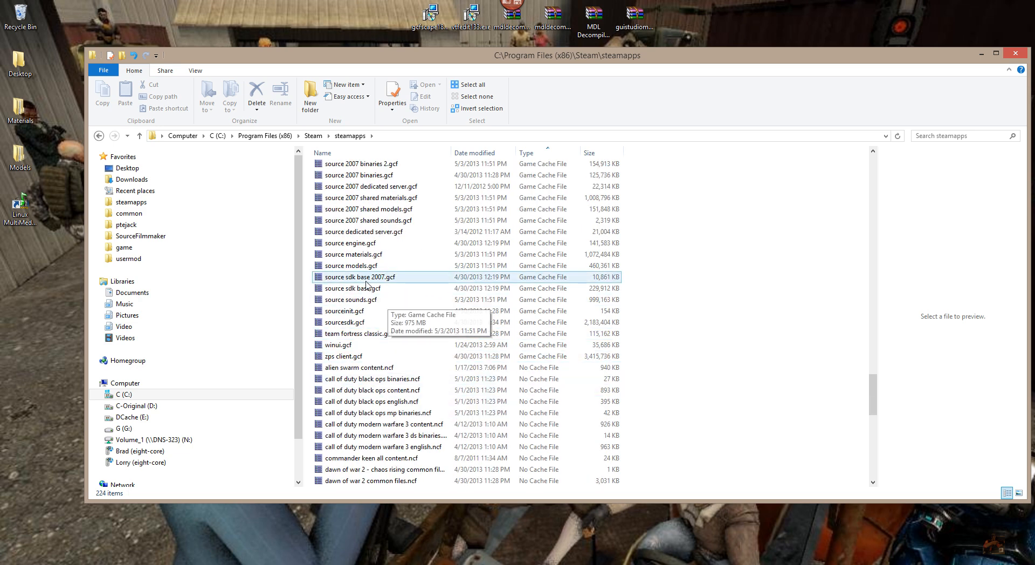
pyautogui.click(338, 344)
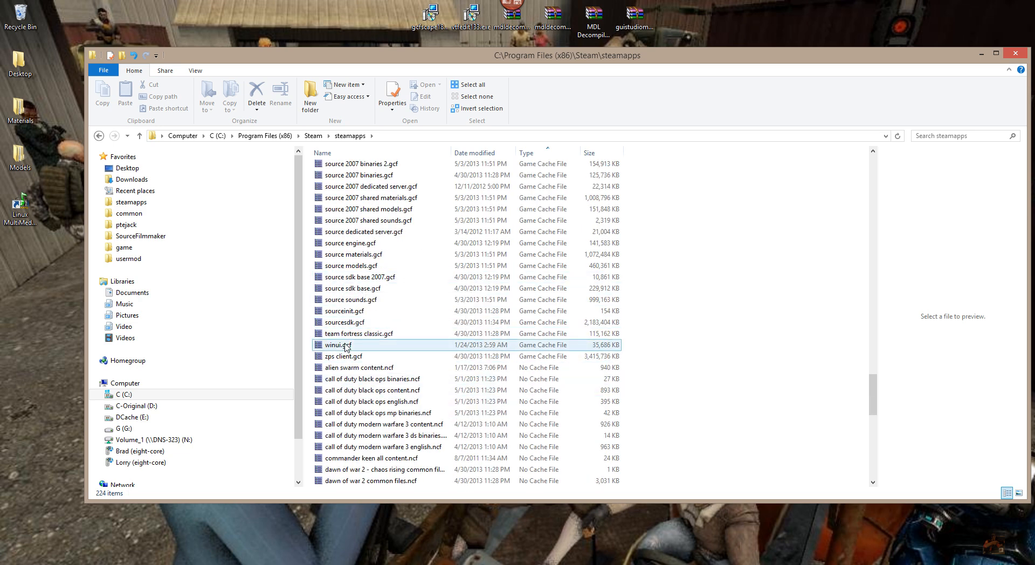
pyautogui.click(370, 220)
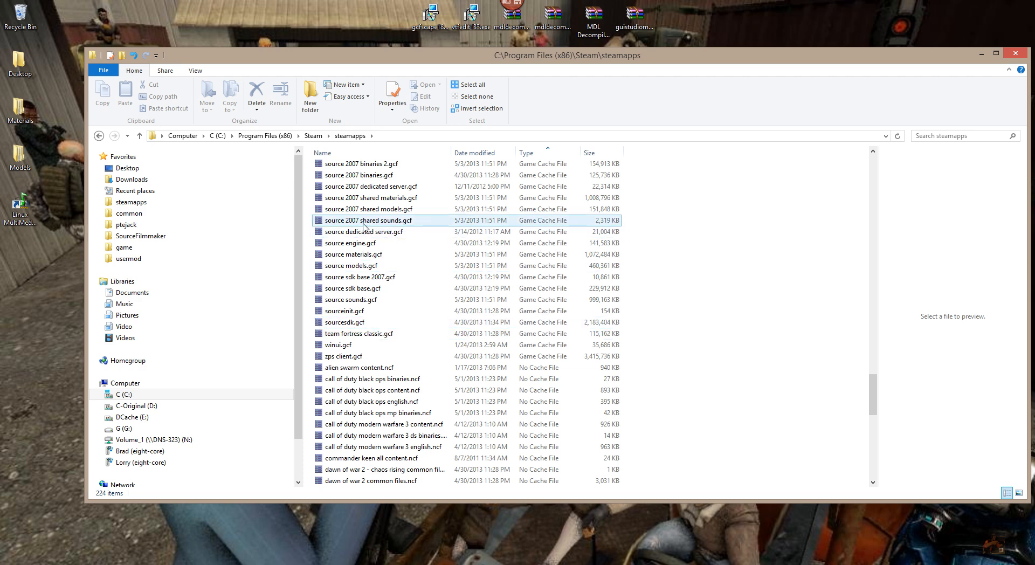
pyautogui.click(344, 322)
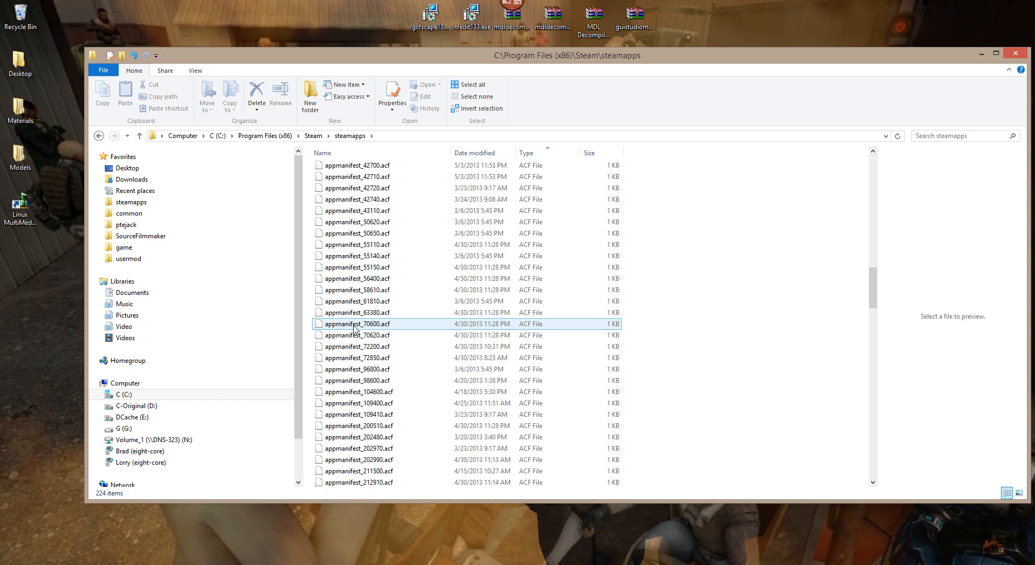
pyautogui.scroll(3)
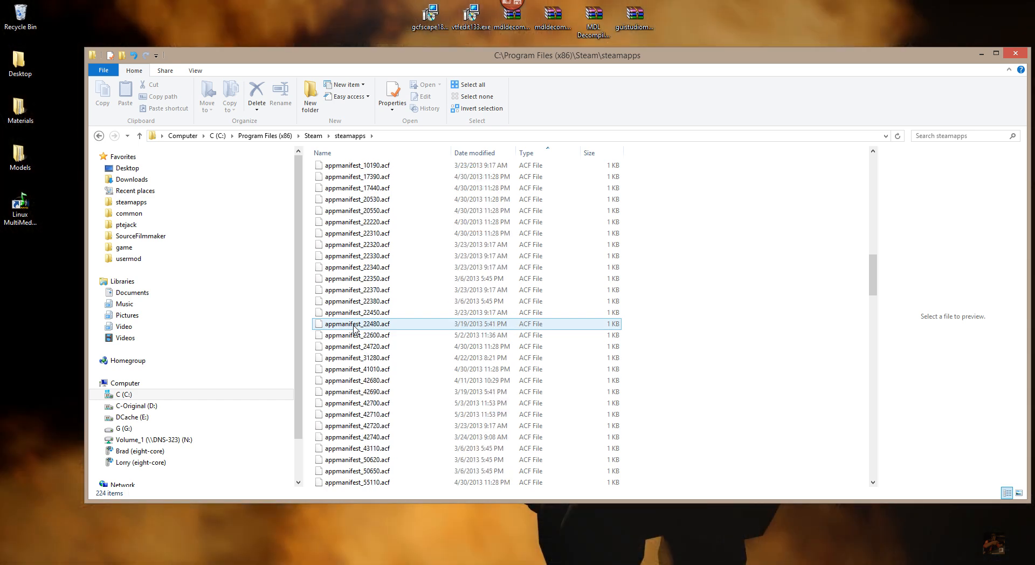
pyautogui.scroll(3)
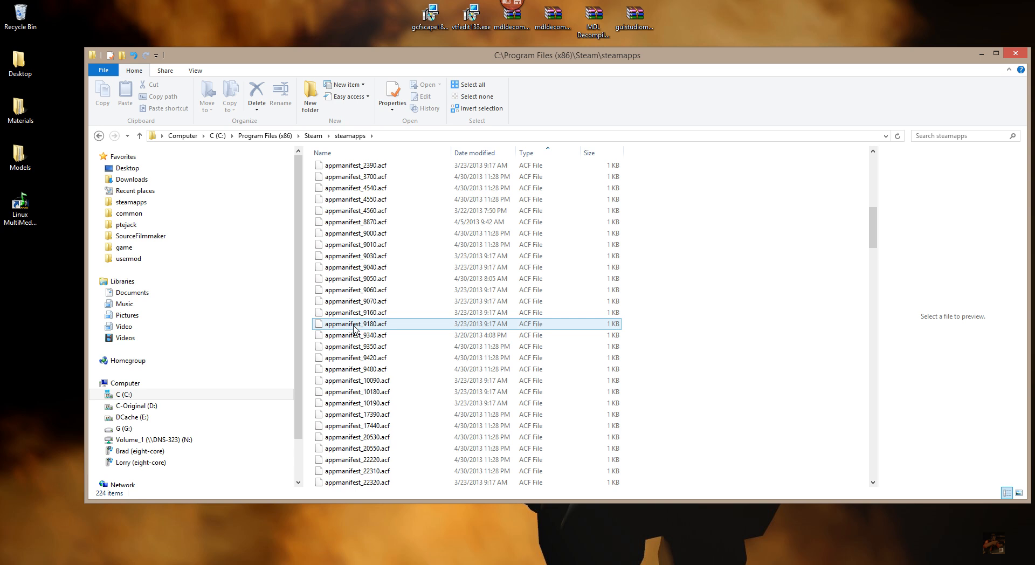
pyautogui.click(354, 188)
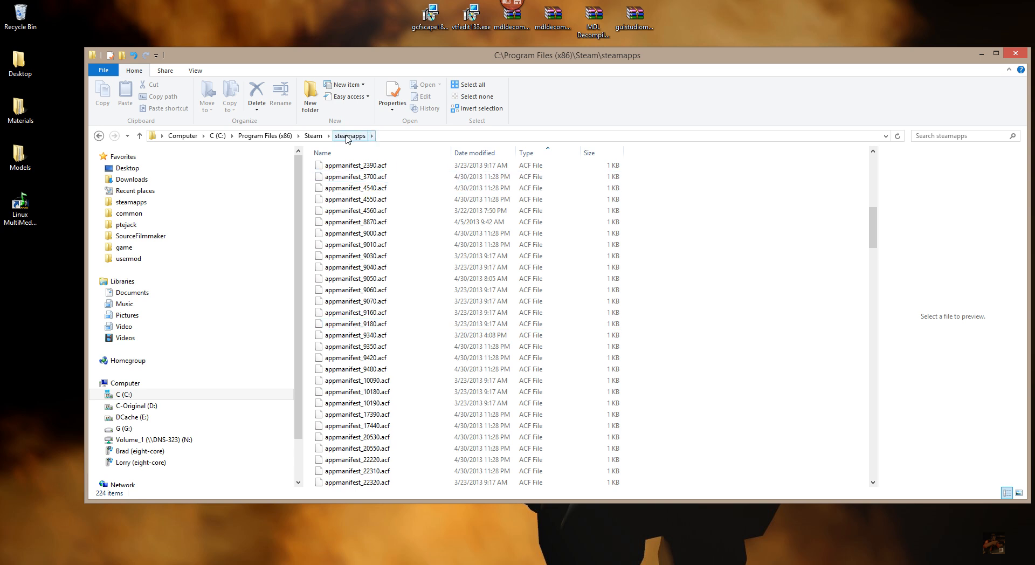
# Open the common folder inside steamapps
pyautogui.scroll(3)
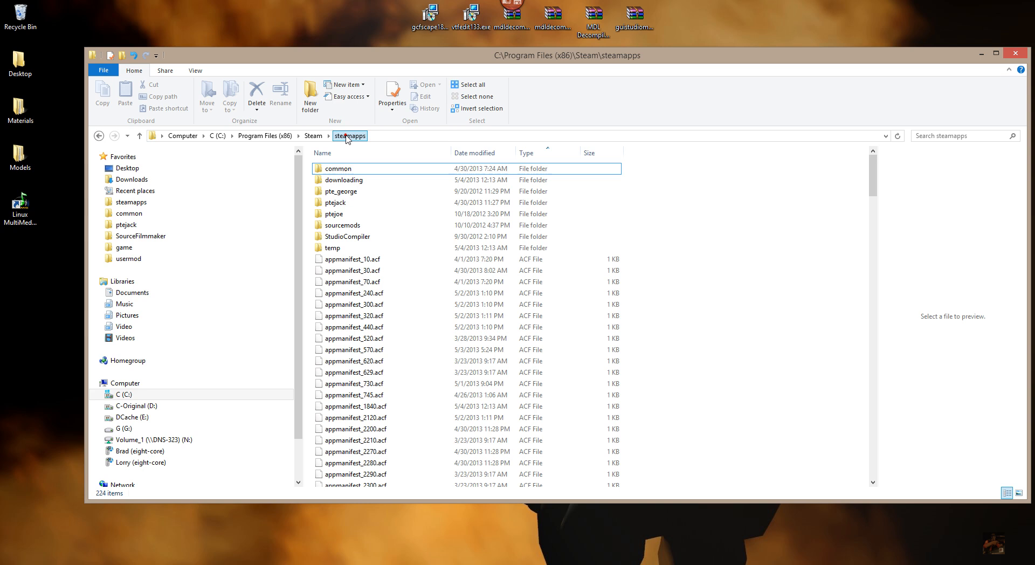
pyautogui.click(339, 168)
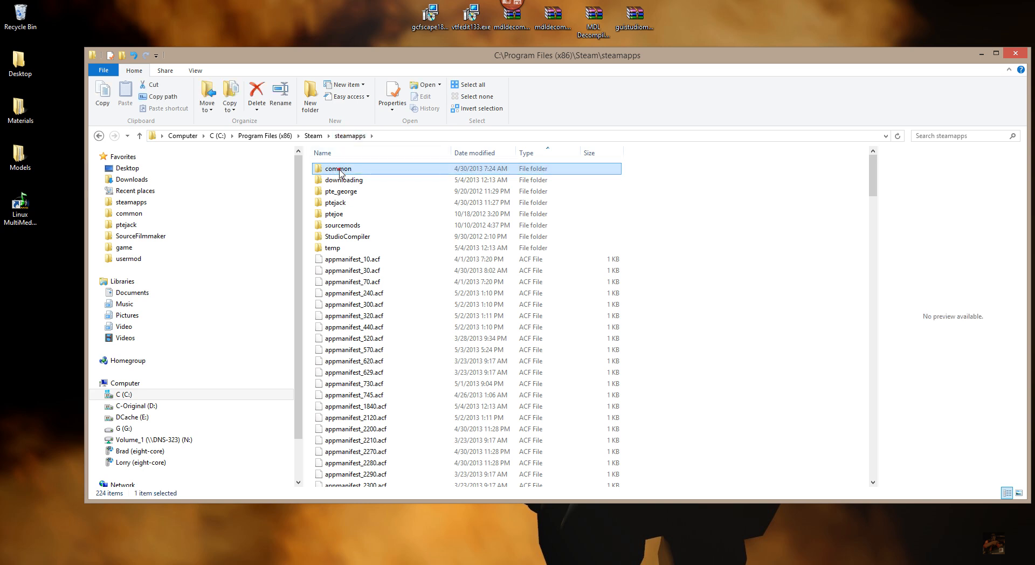
pyautogui.doubleClick(338, 168)
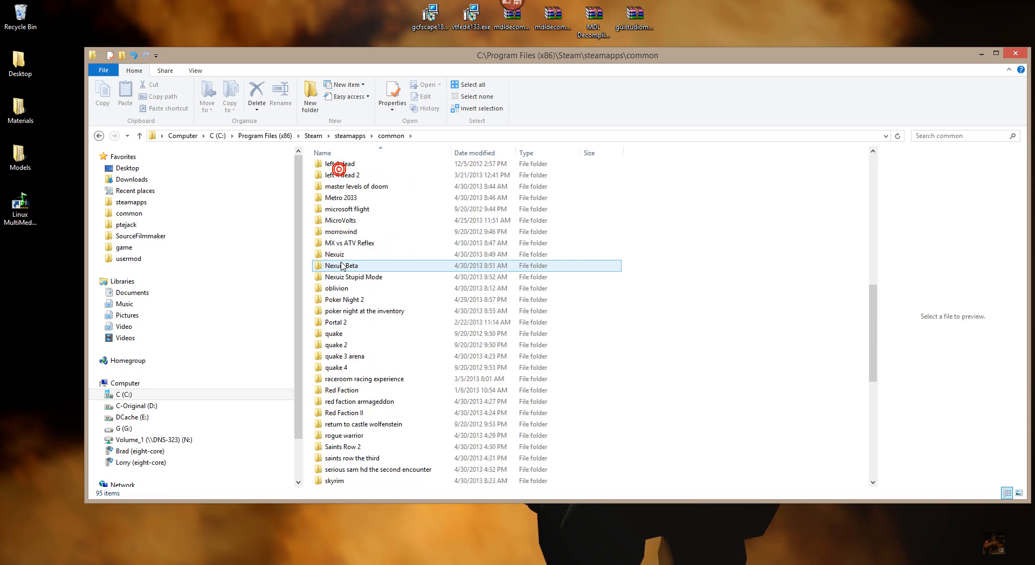
# Open the Team Fortress 2 folder and select its tf folder
pyautogui.scroll(-3)
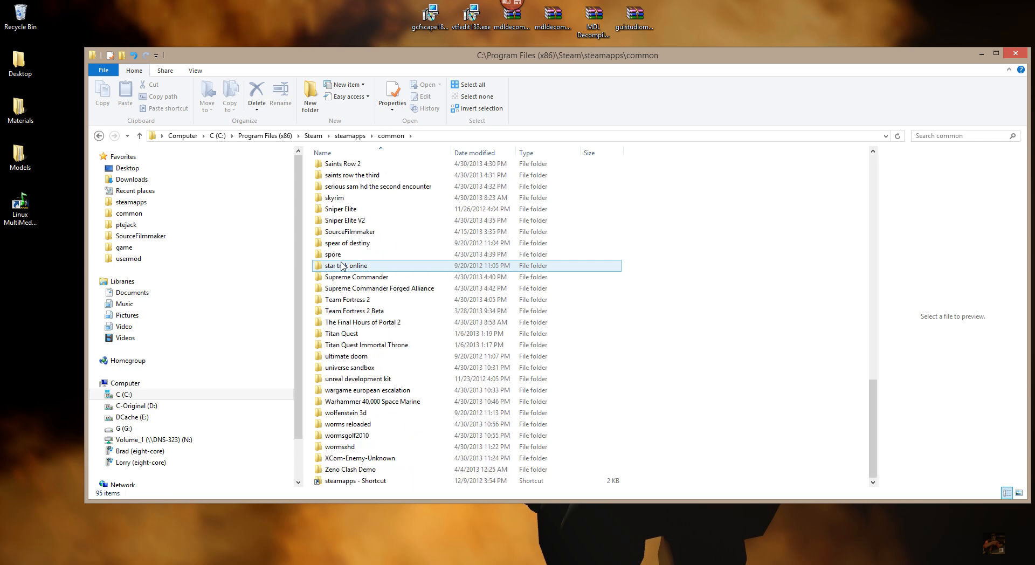
pyautogui.click(348, 299)
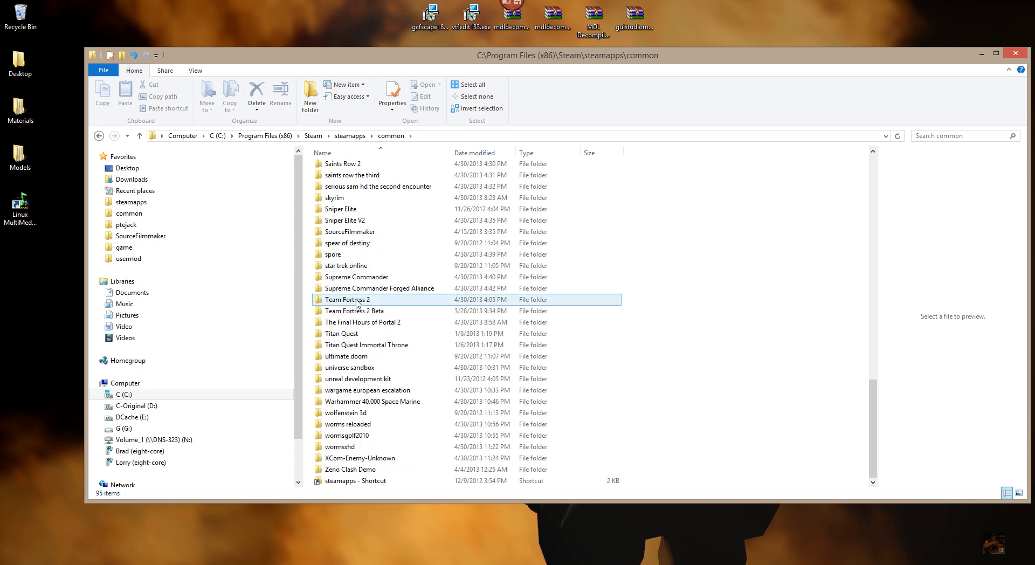
pyautogui.moveTo(348, 301)
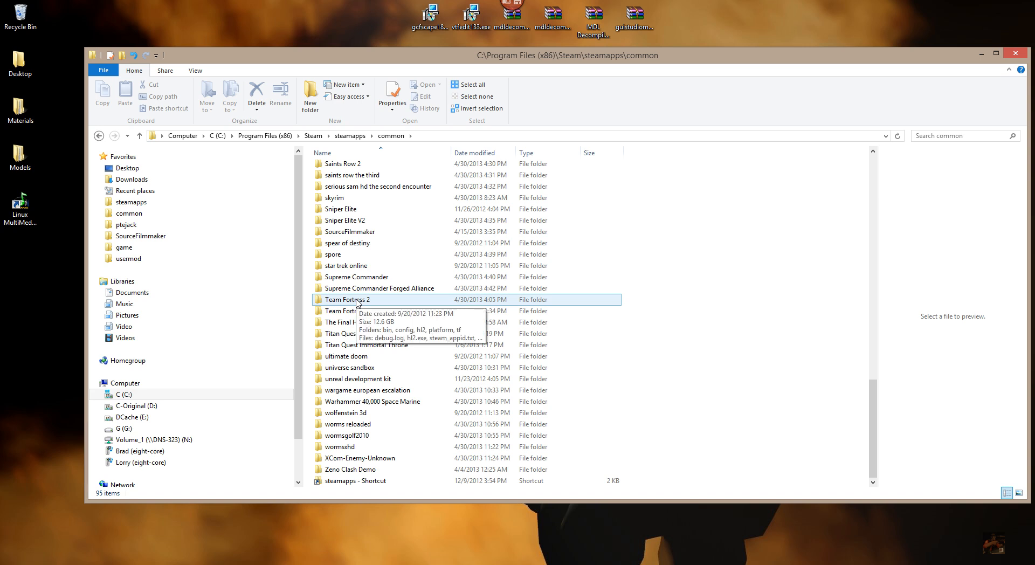
pyautogui.doubleClick(348, 299)
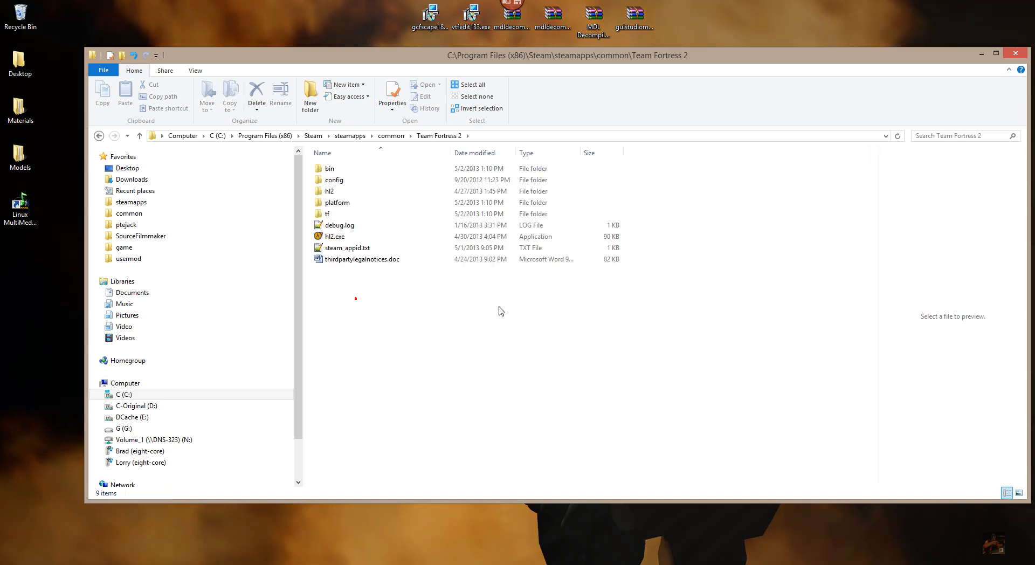
pyautogui.click(329, 168)
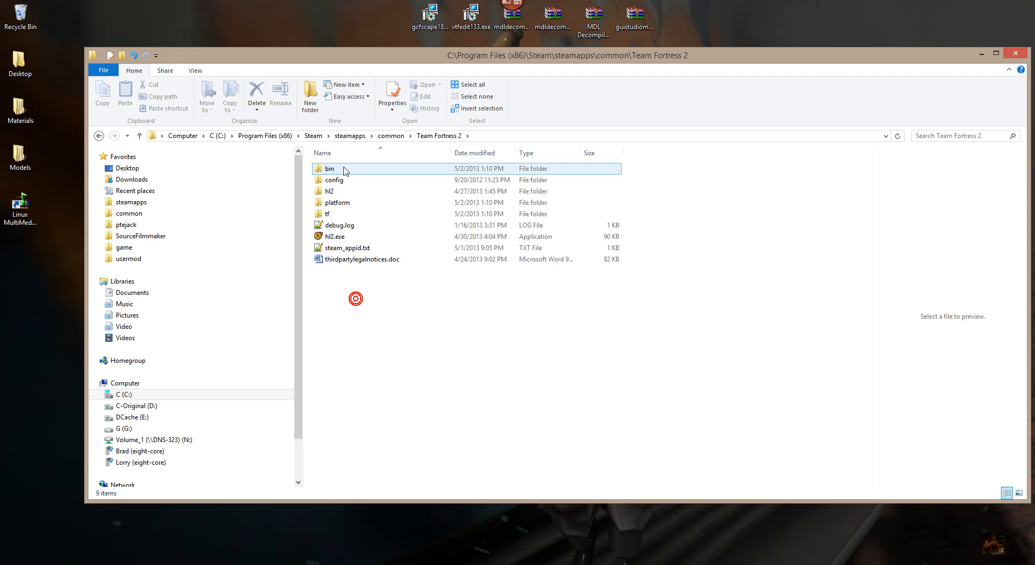
pyautogui.click(350, 315)
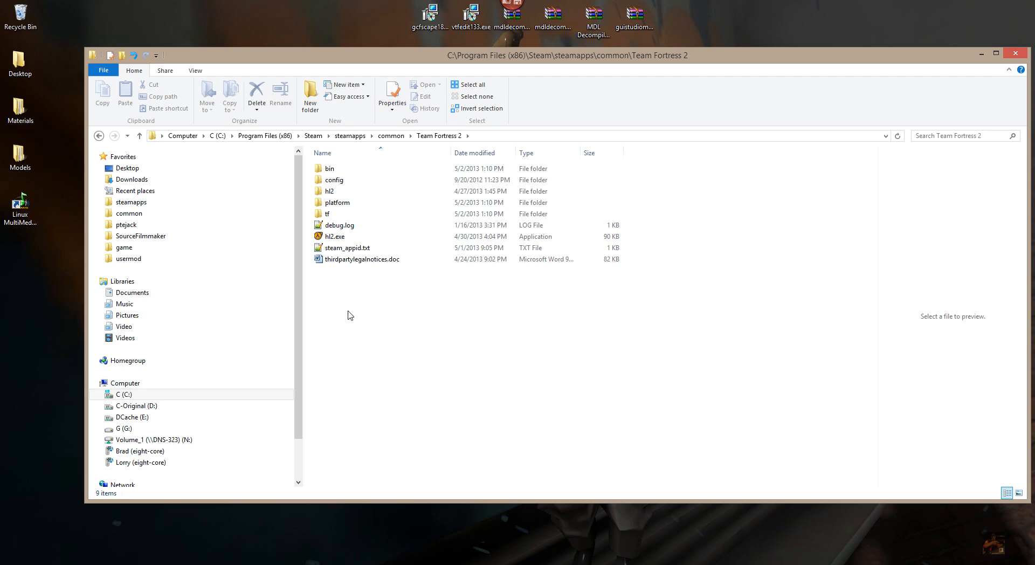
pyautogui.click(328, 213)
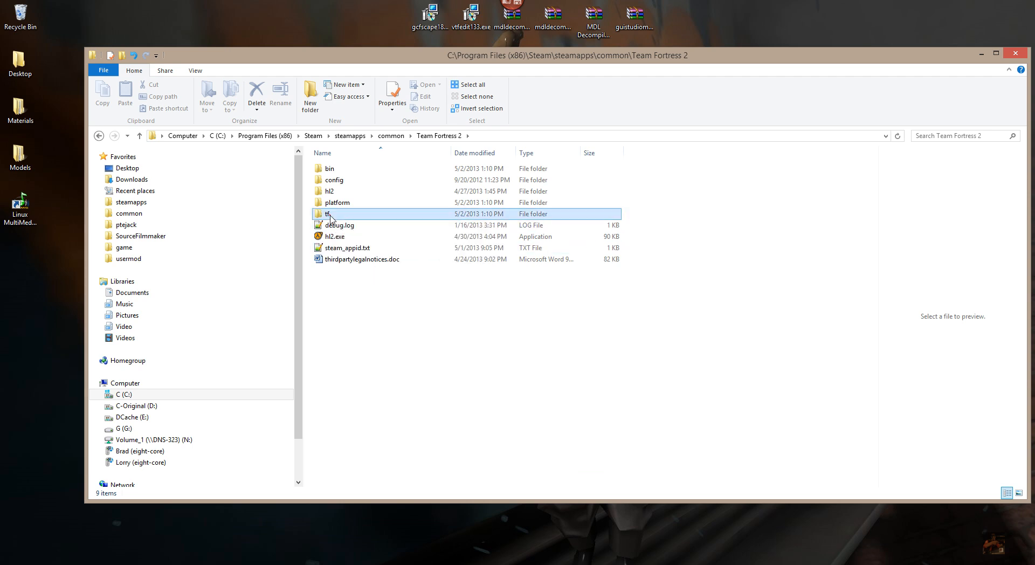
# Enter the tf folder and scroll through its tf2_misc, tf2_sound and tf2_textures VPKs
pyautogui.doubleClick(326, 214)
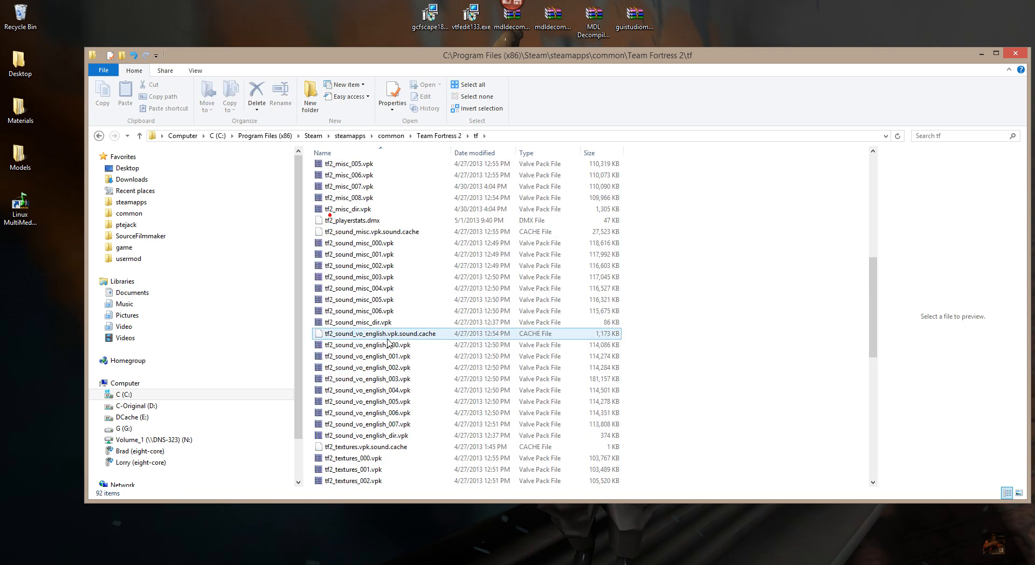
pyautogui.scroll(-3)
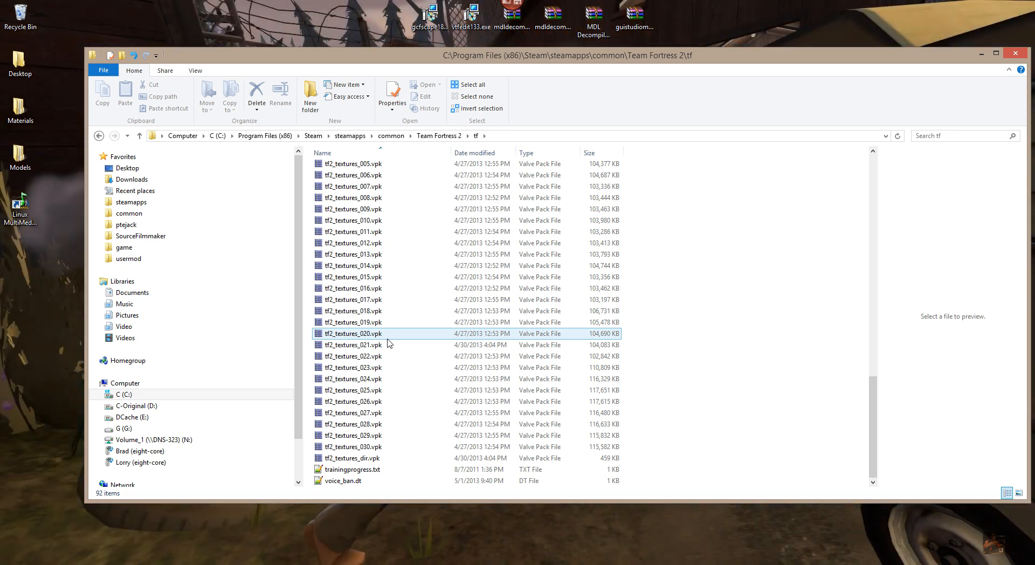
pyautogui.scroll(3)
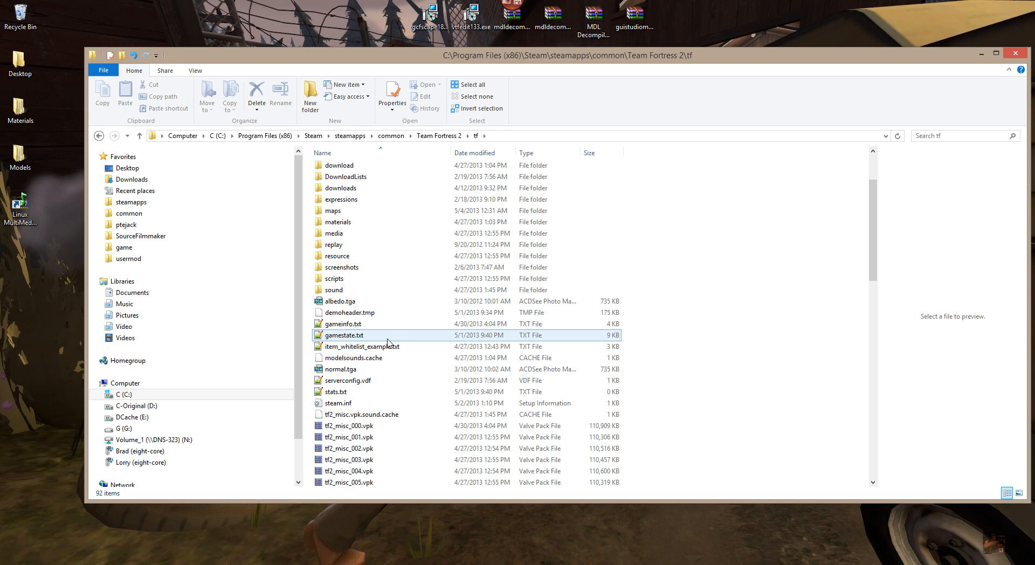
pyautogui.scroll(-3)
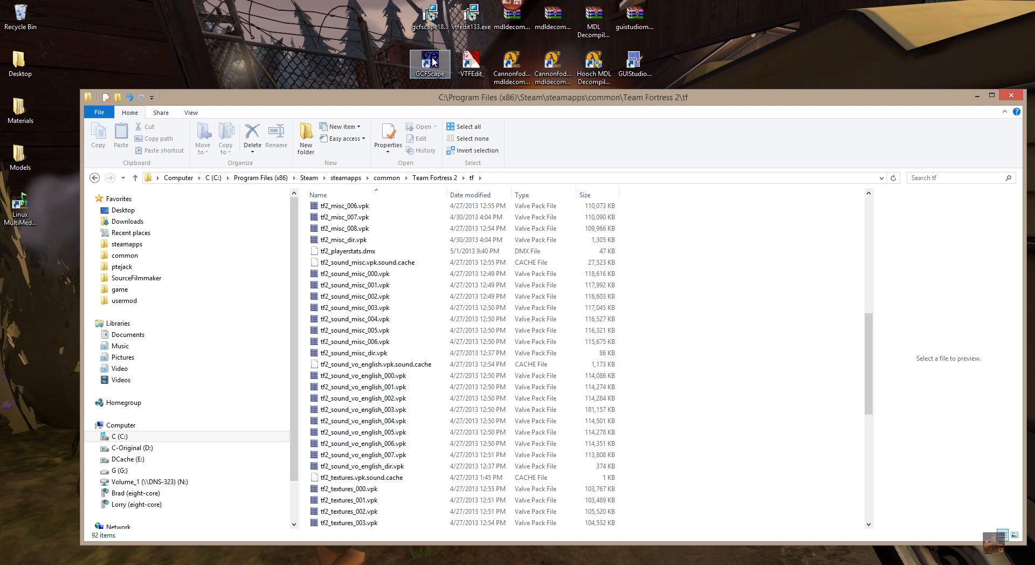
pyautogui.moveTo(2, 481)
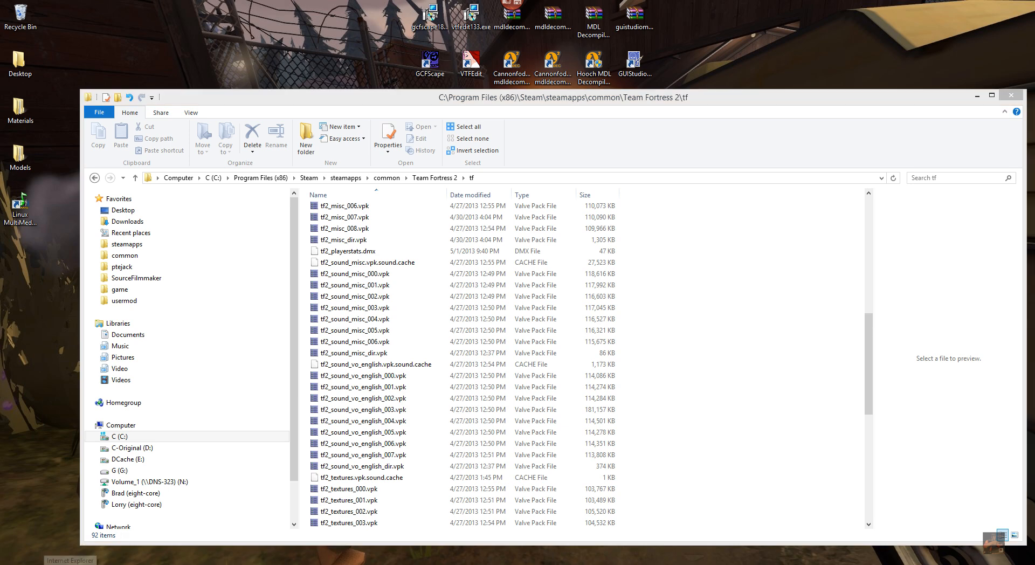
# Launch Internet Explorer and search Google for 'gcfscape'
pyautogui.click(69, 560)
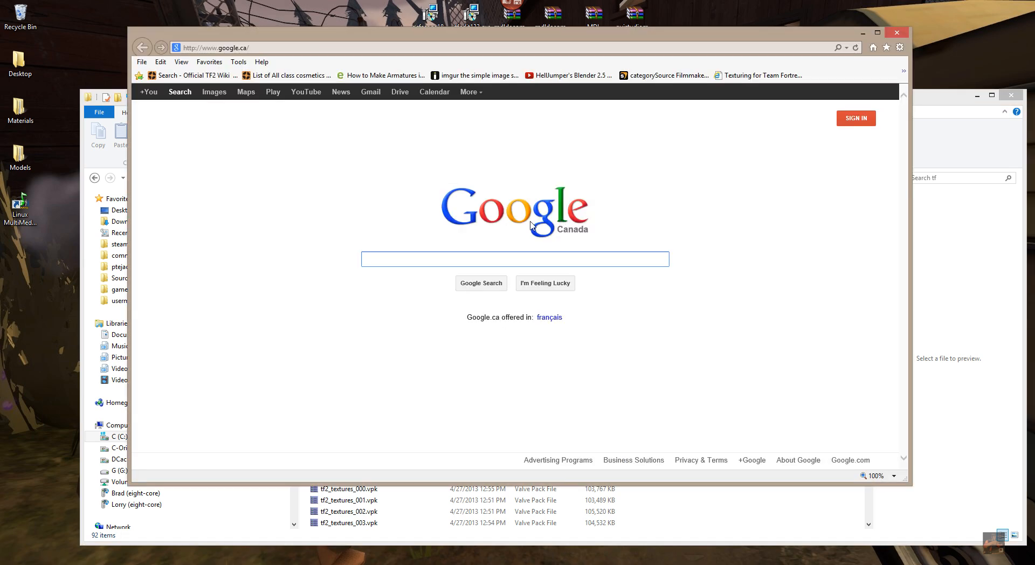
pyautogui.write('g')
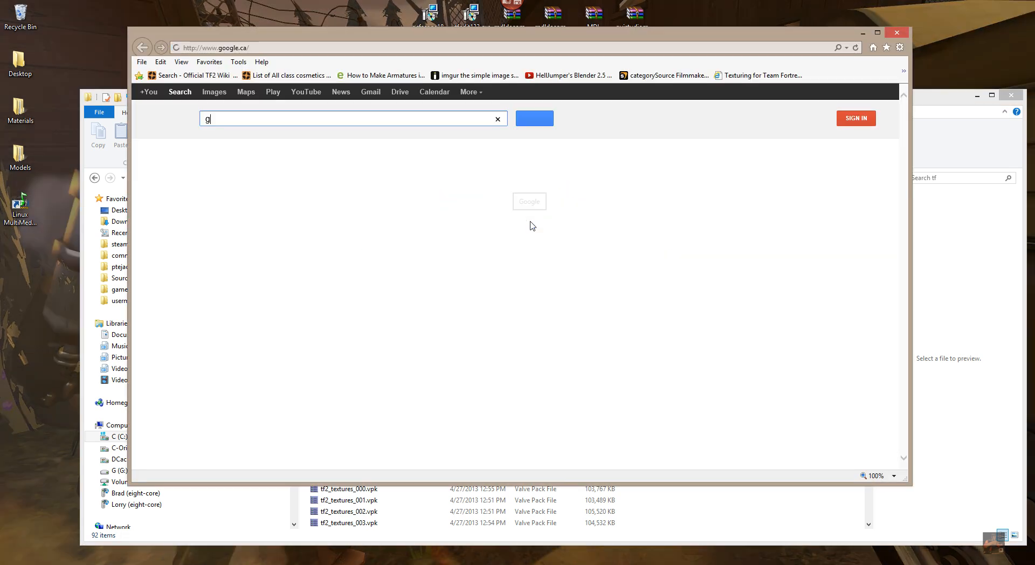
pyautogui.write('cfscape')
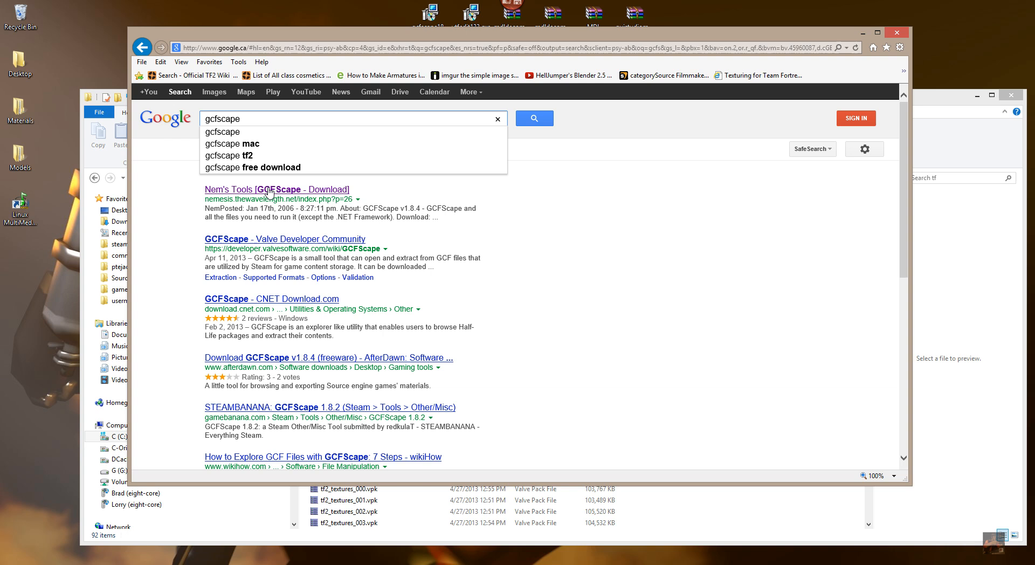
pyautogui.moveTo(261, 194)
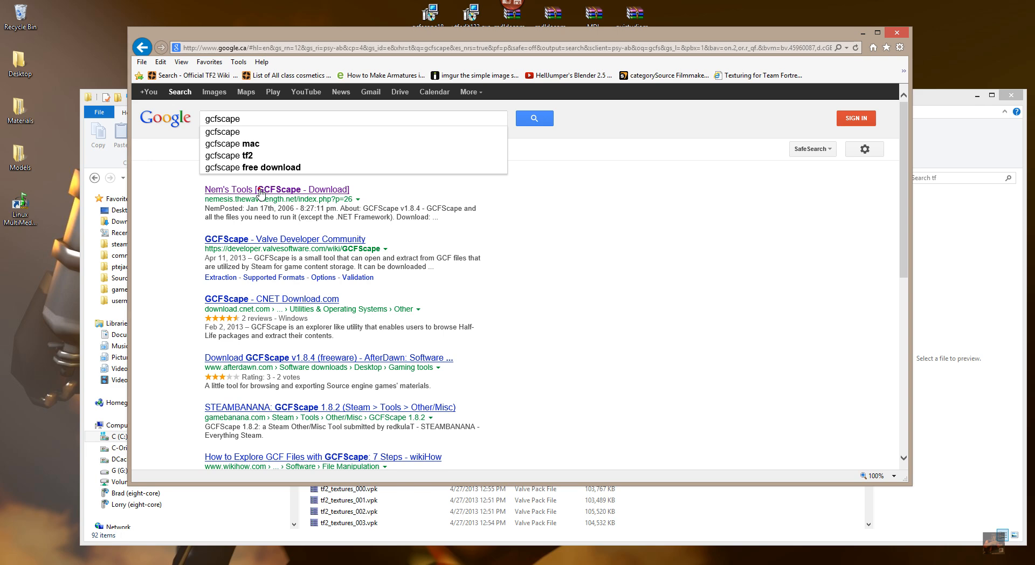
# Open the Nem's Tools GCFScape page and download the v1.8.4 installer (585 KB)
pyautogui.click(277, 189)
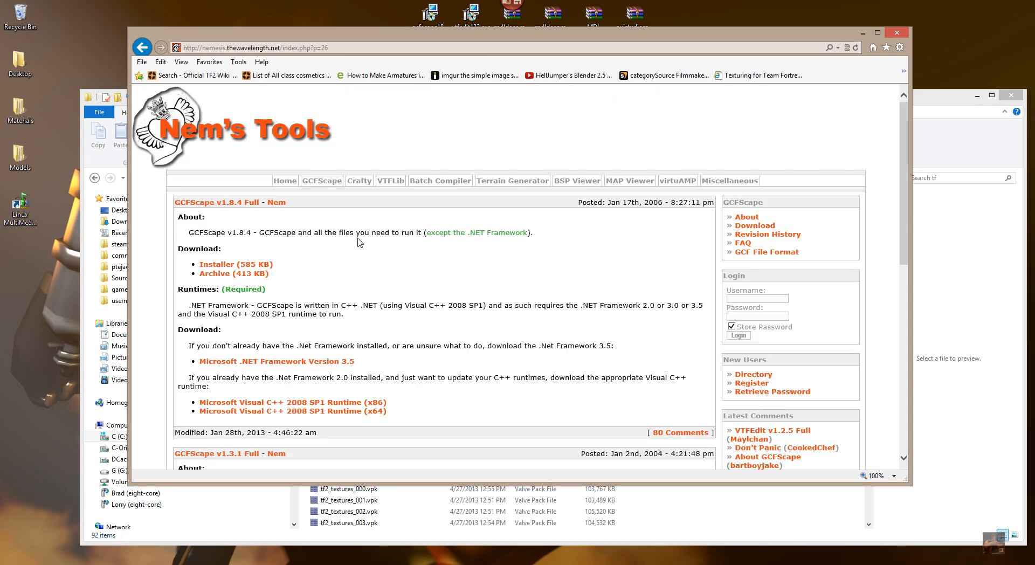
pyautogui.scroll(-3)
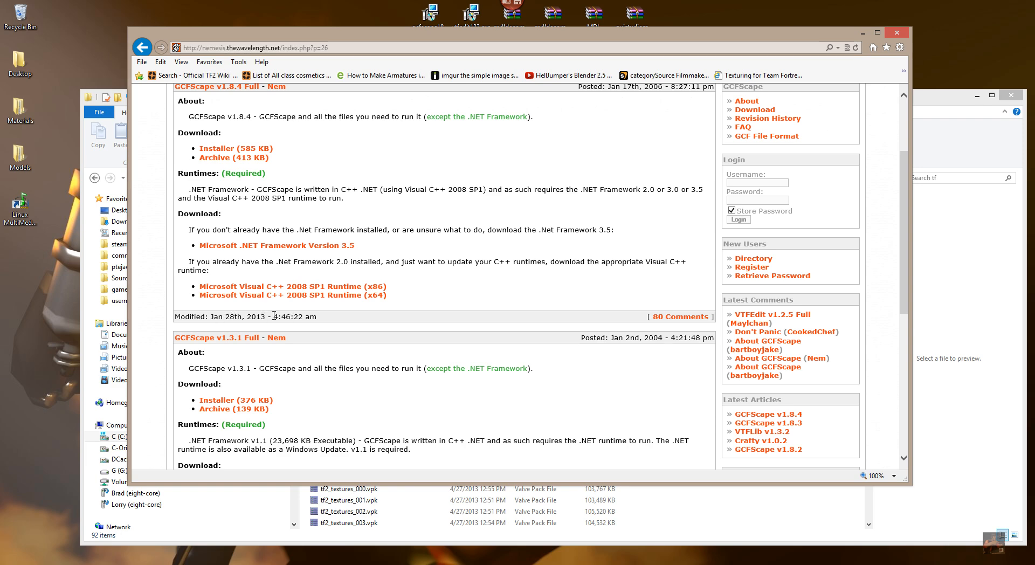
pyautogui.scroll(3)
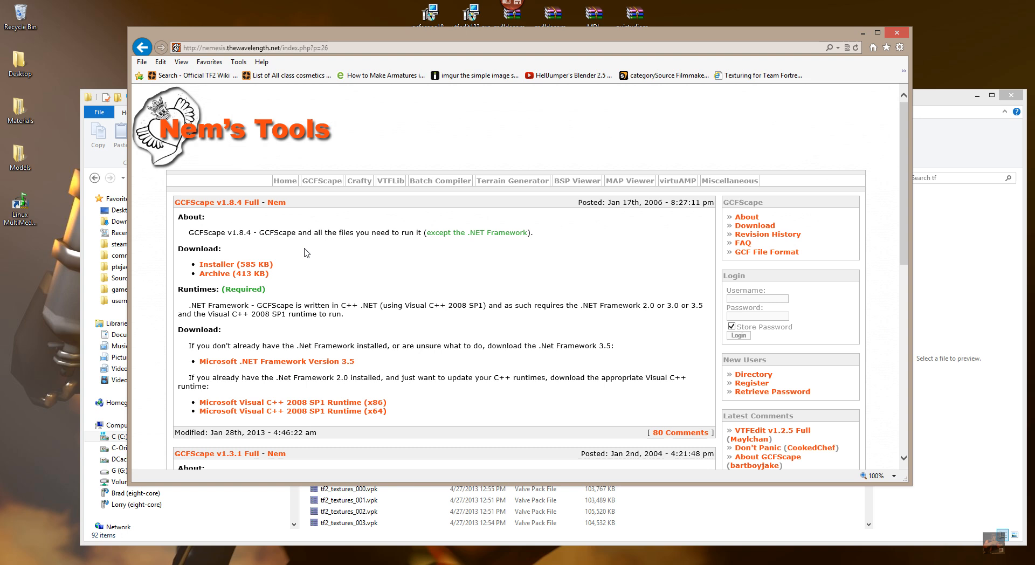
pyautogui.moveTo(230, 264)
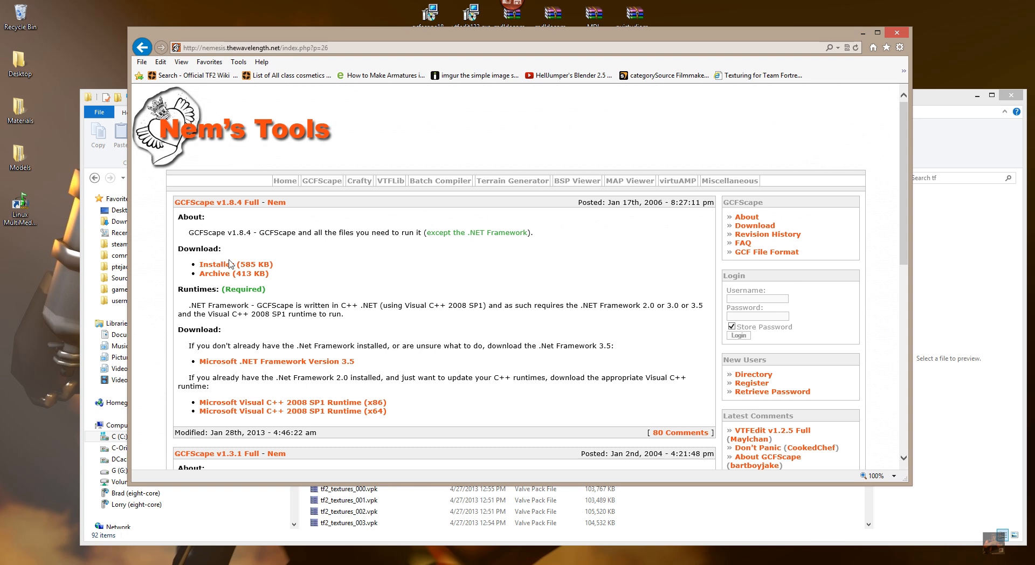
pyautogui.moveTo(213, 264)
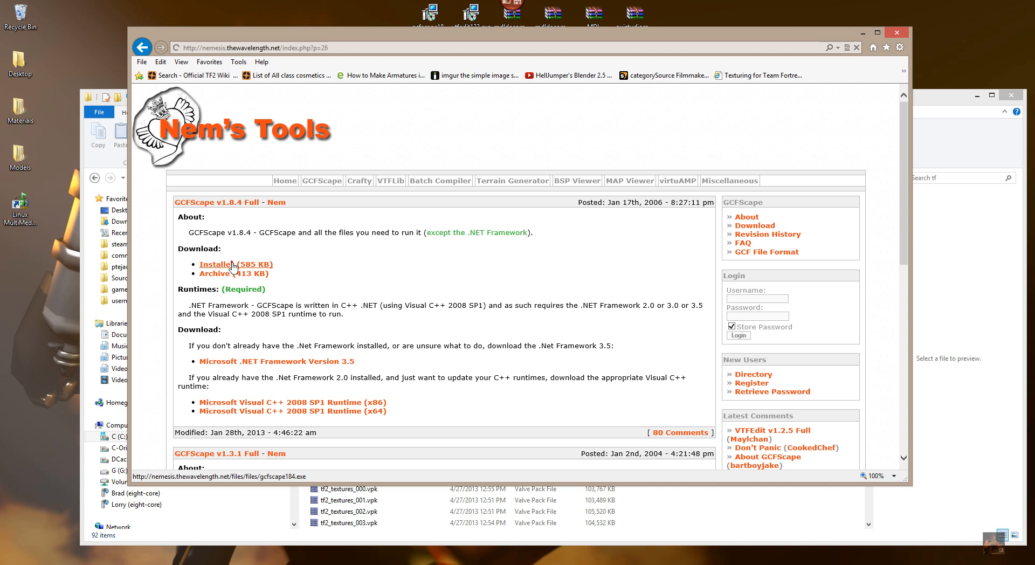
pyautogui.click(231, 264)
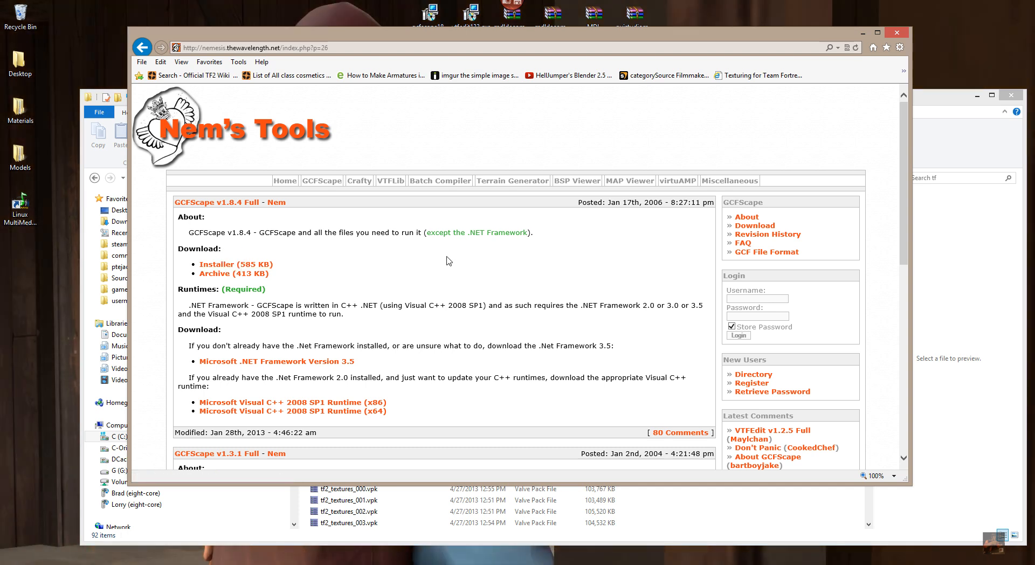
pyautogui.click(215, 264)
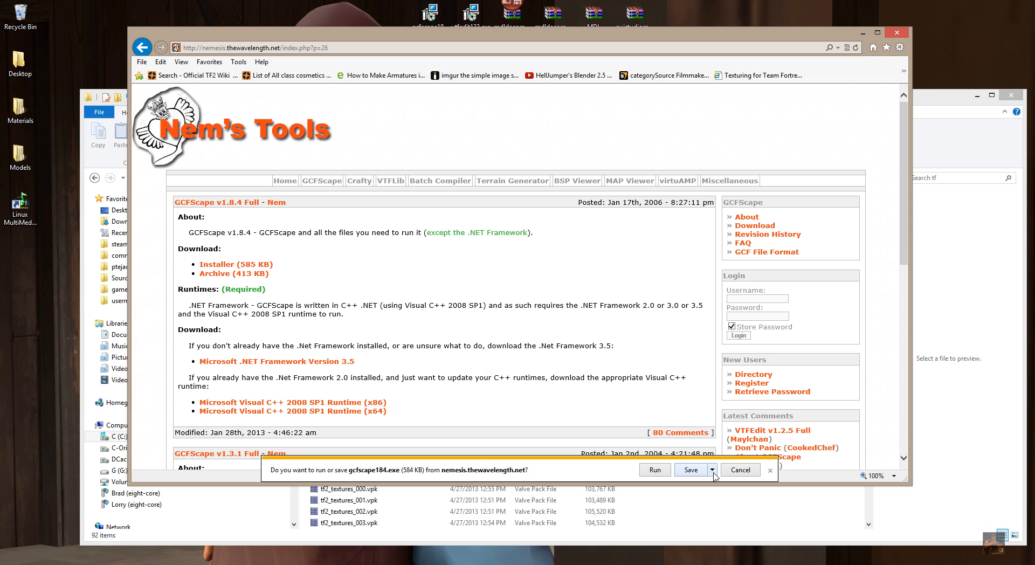
# Save gcfscape184.exe to the Desktop, replacing the existing copy
pyautogui.click(712, 469)
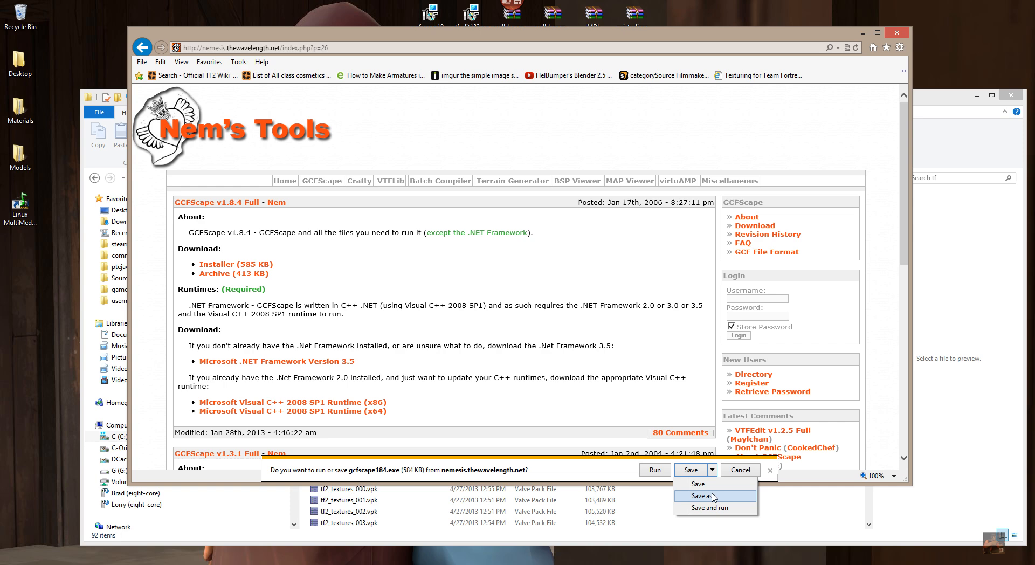
pyautogui.click(703, 495)
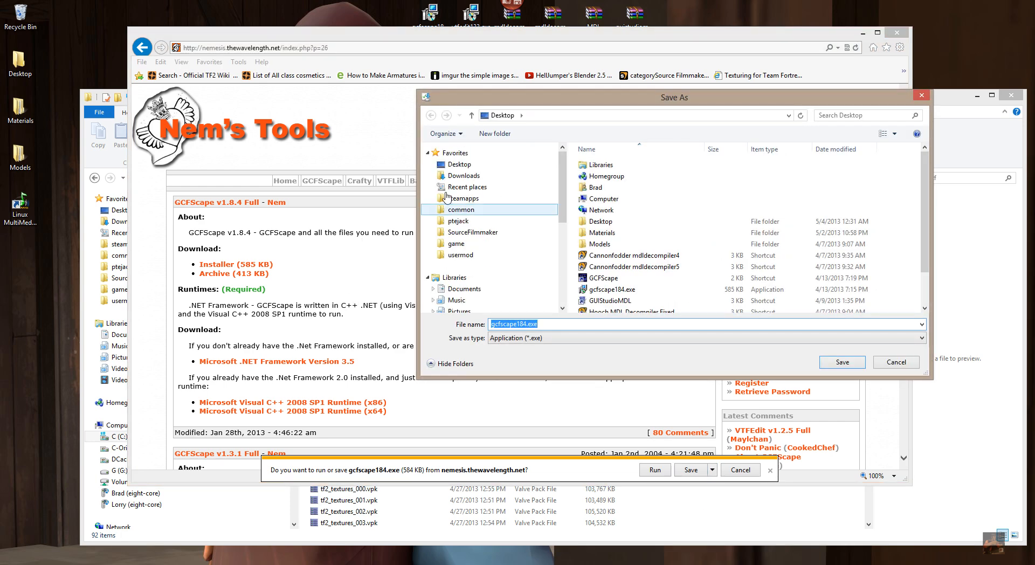
pyautogui.click(458, 164)
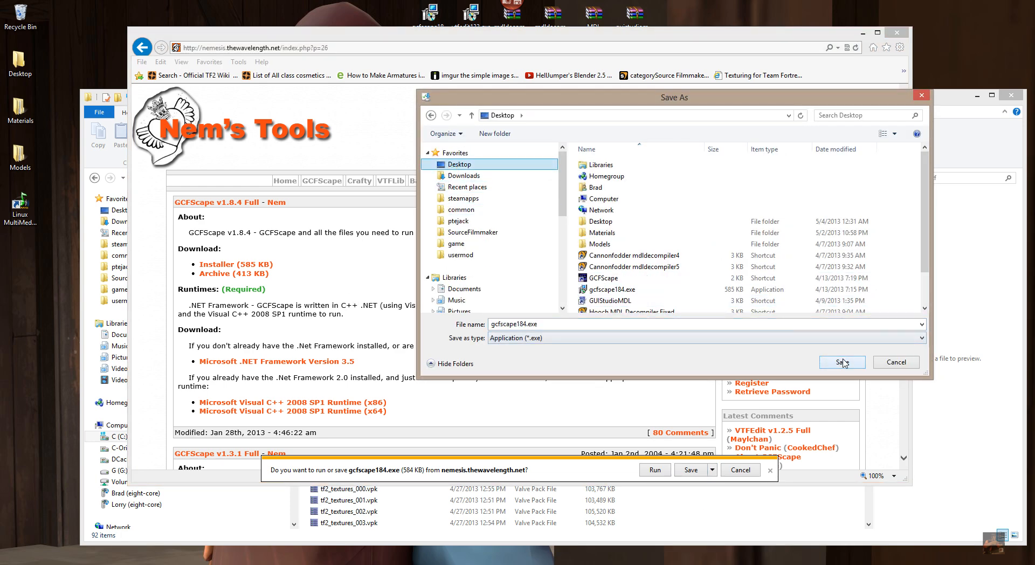
pyautogui.click(841, 361)
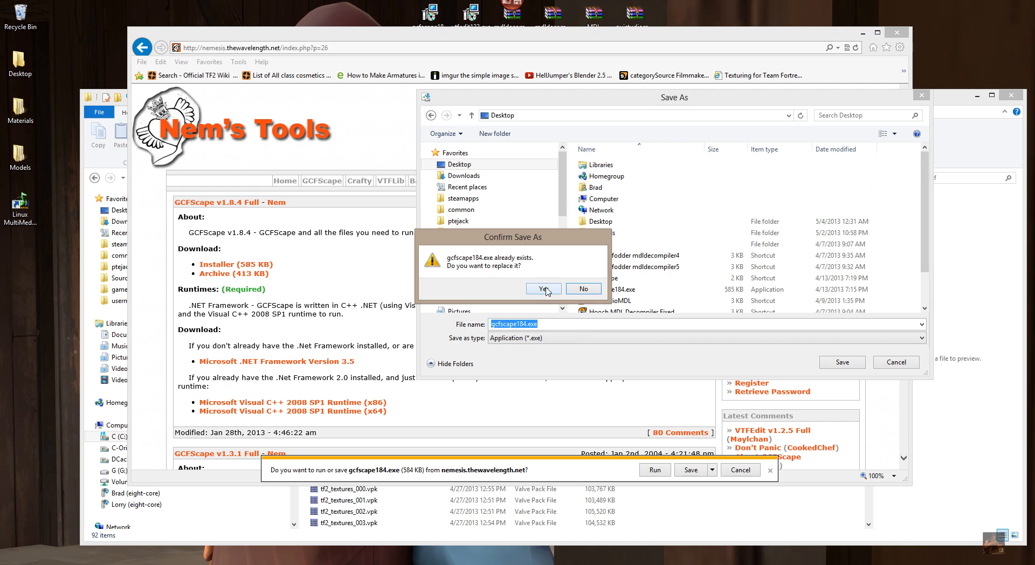
pyautogui.click(540, 289)
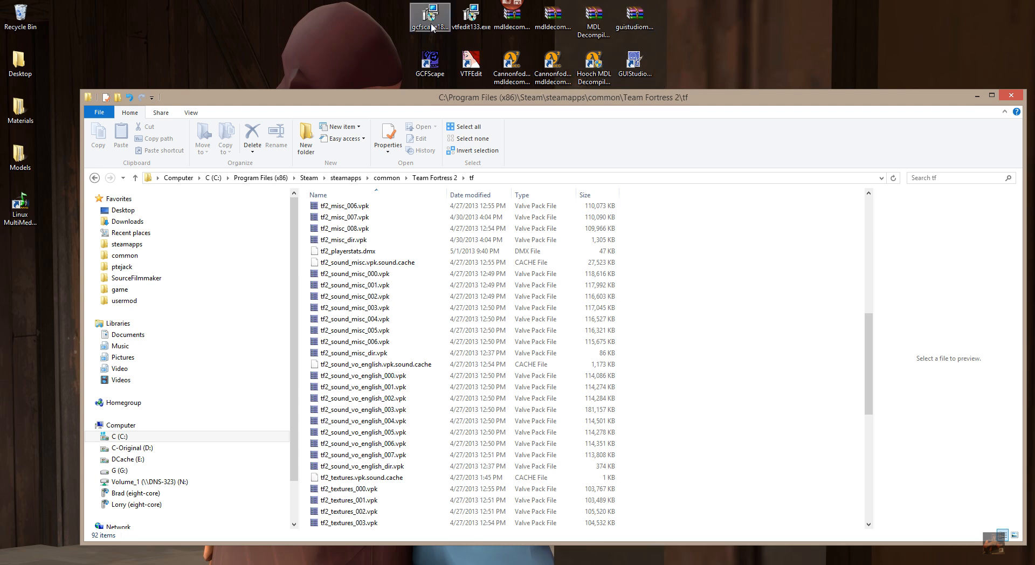
pyautogui.moveTo(429, 17)
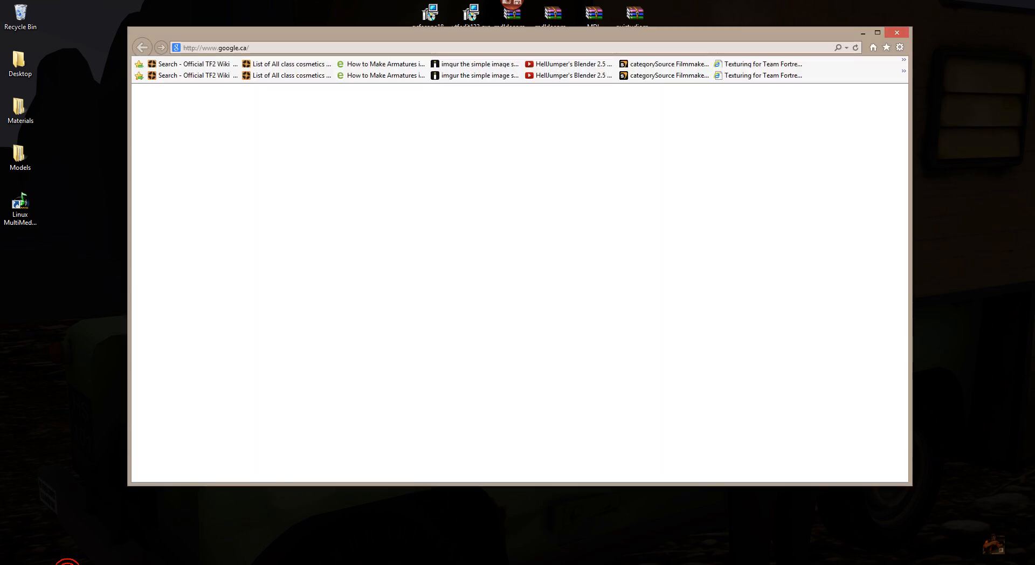
# Close Internet Explorer and run gcfscape184.exe from the desktop
pyautogui.click(896, 33)
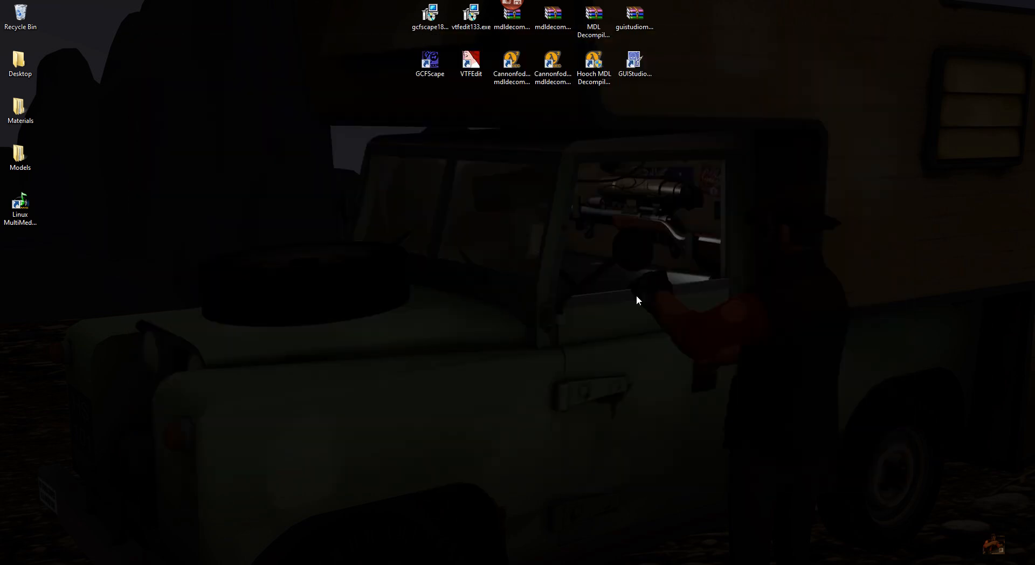
pyautogui.click(429, 13)
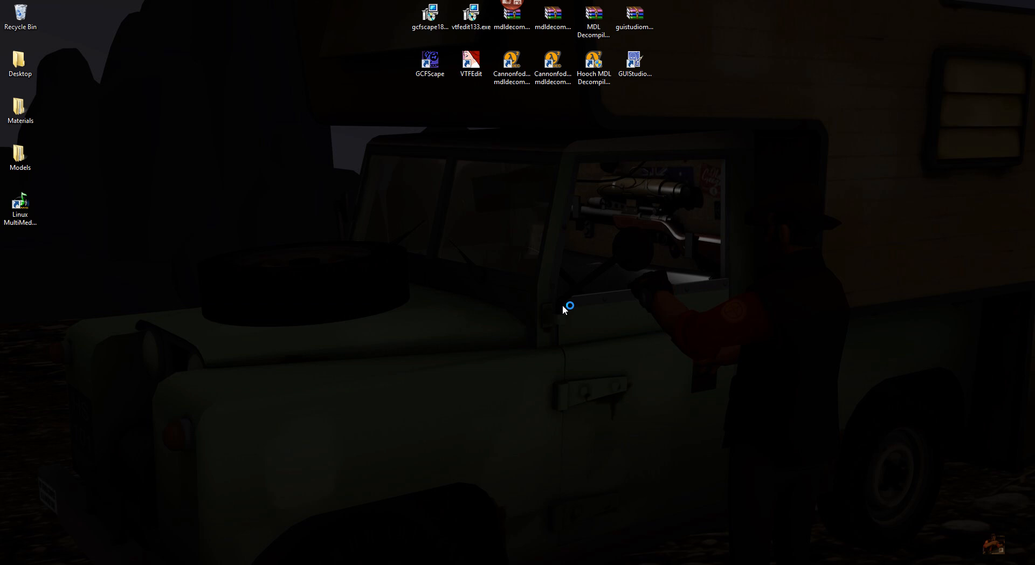
pyautogui.doubleClick(429, 15)
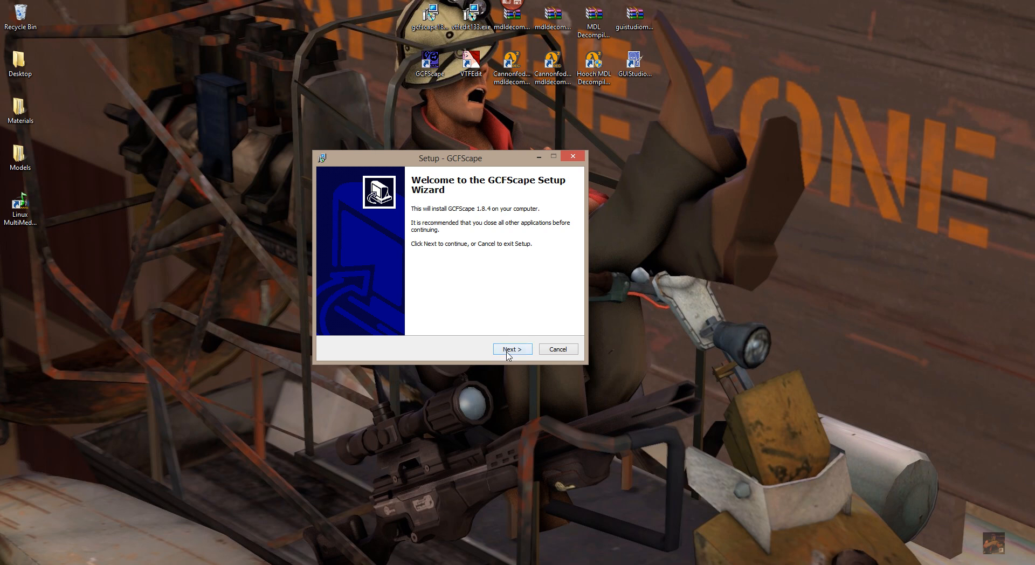
# Advance GCFScape Setup to the licence page and accept the agreement
pyautogui.click(511, 348)
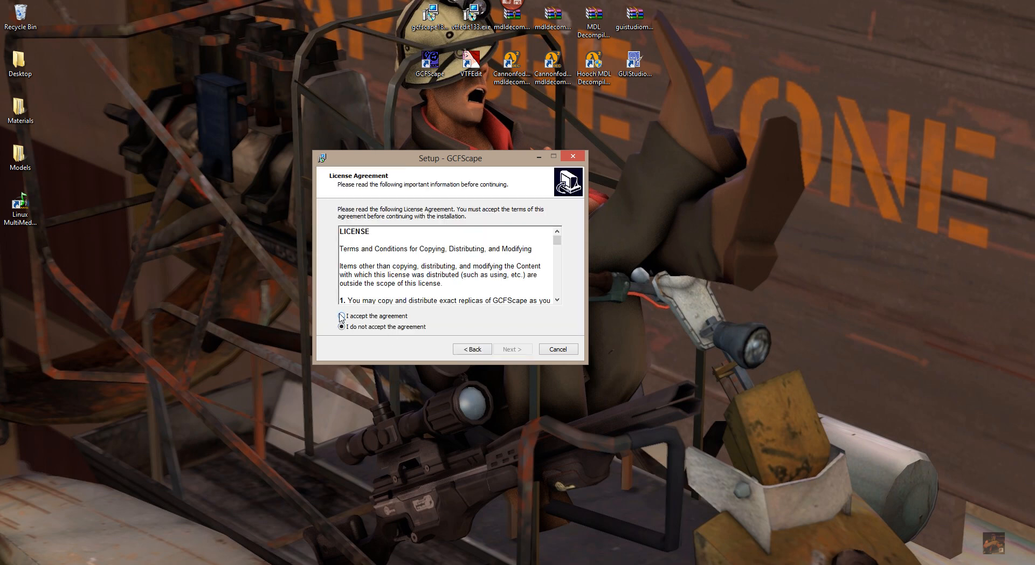
pyautogui.click(341, 315)
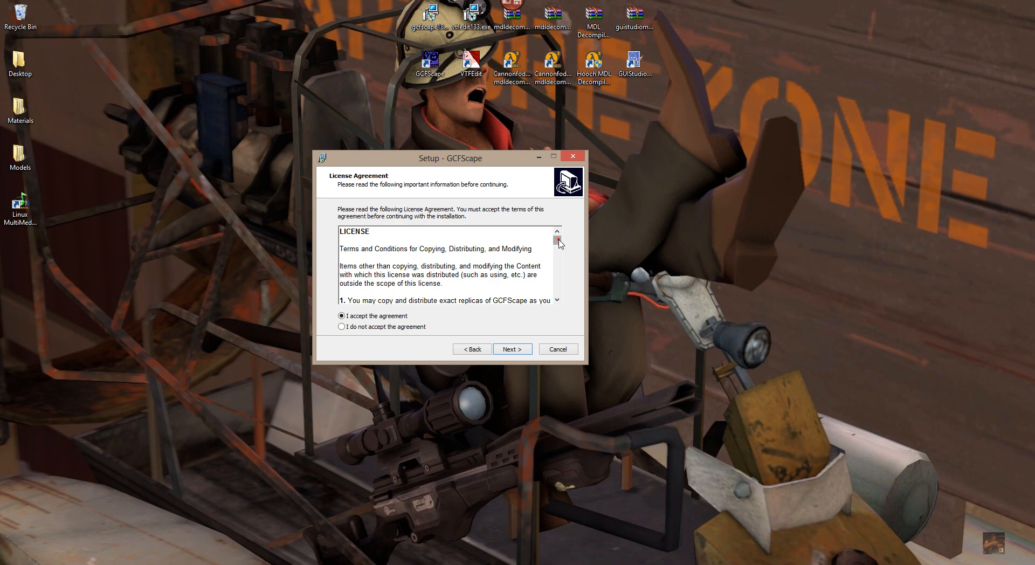
pyautogui.scroll(-3)
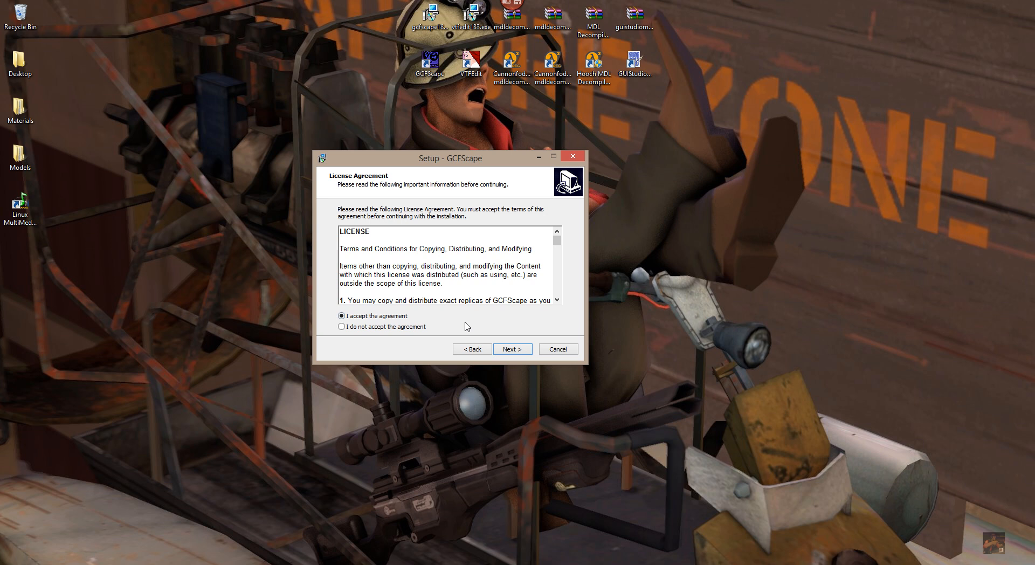
pyautogui.moveTo(512, 348)
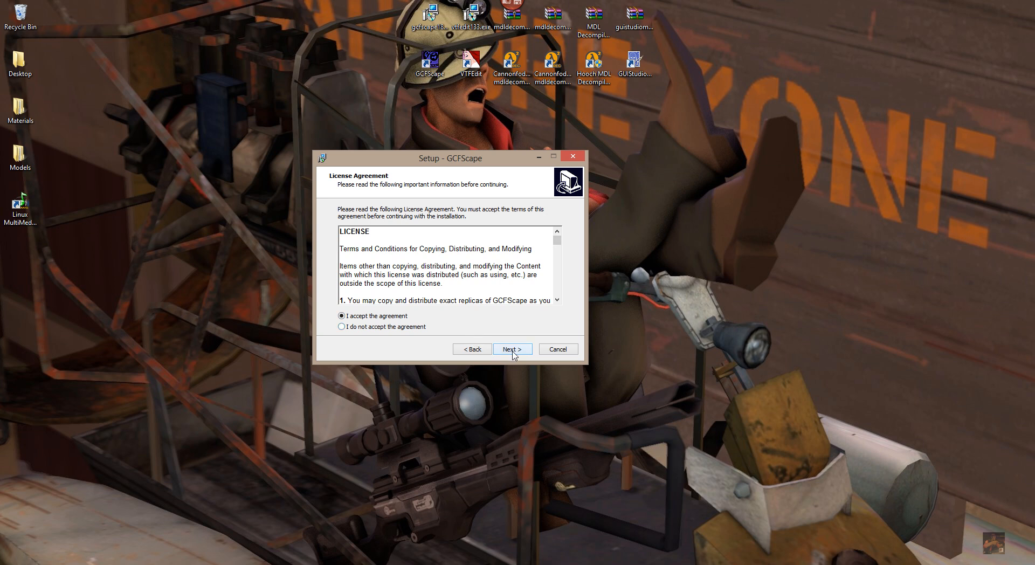
# Review the proposed install folder, then cancel setup without installing
pyautogui.click(512, 348)
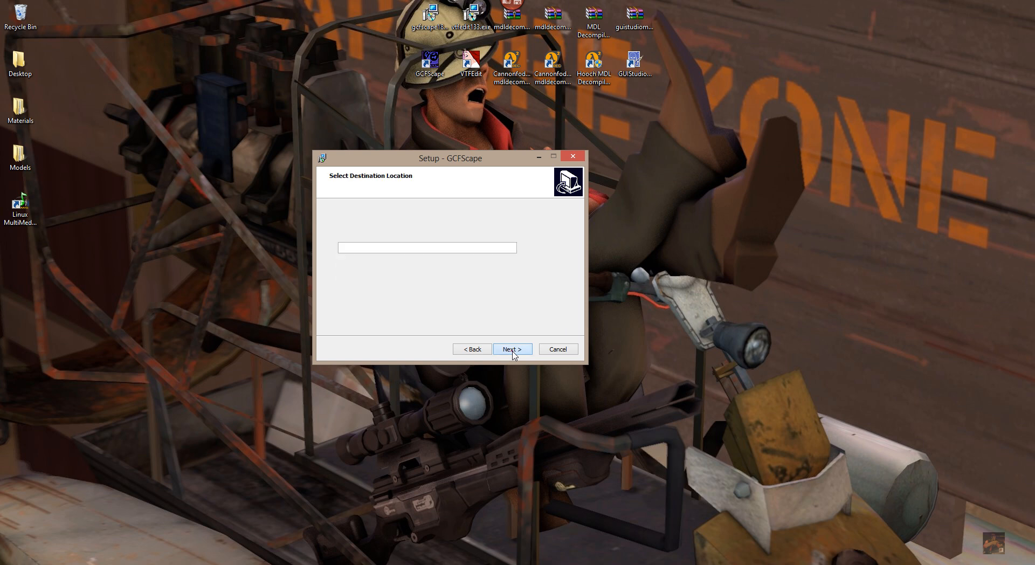
pyautogui.click(512, 348)
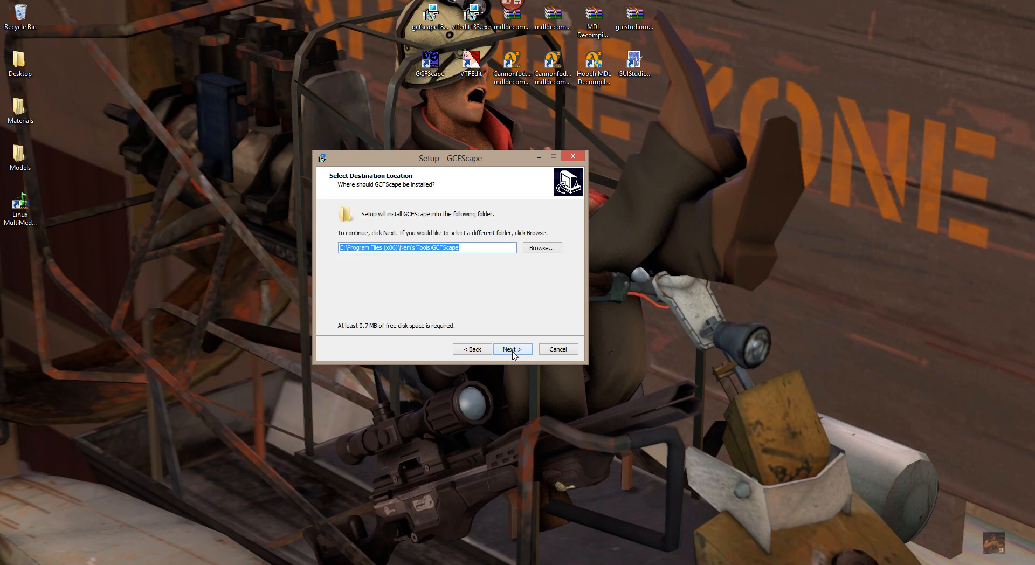
pyautogui.moveTo(389, 285)
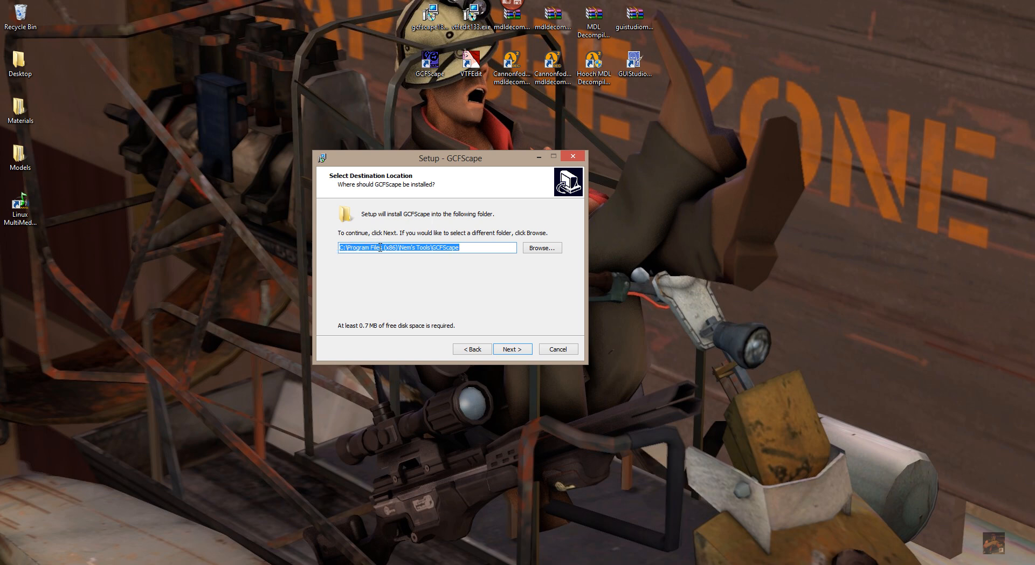
pyautogui.click(449, 247)
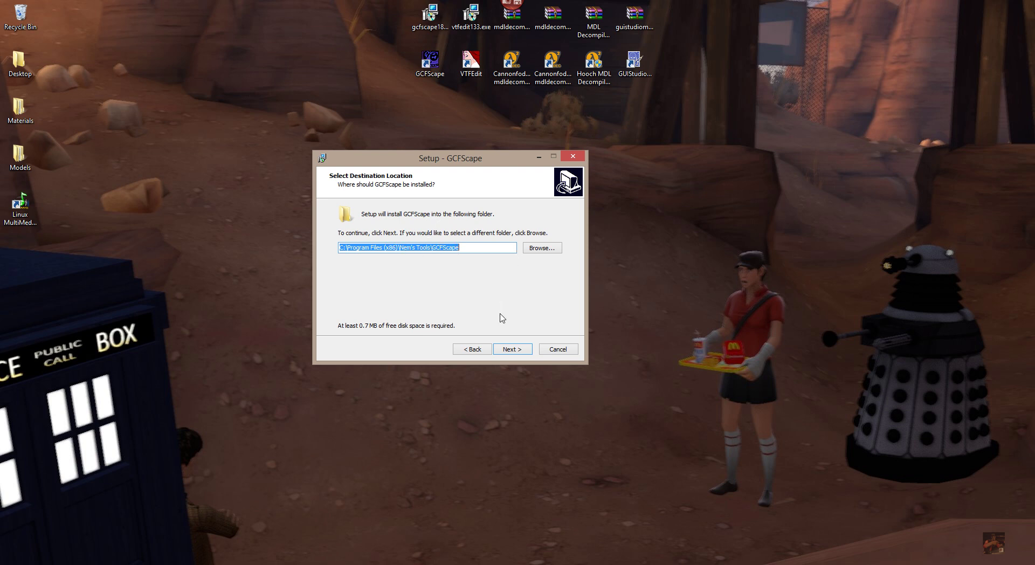
pyautogui.moveTo(509, 217)
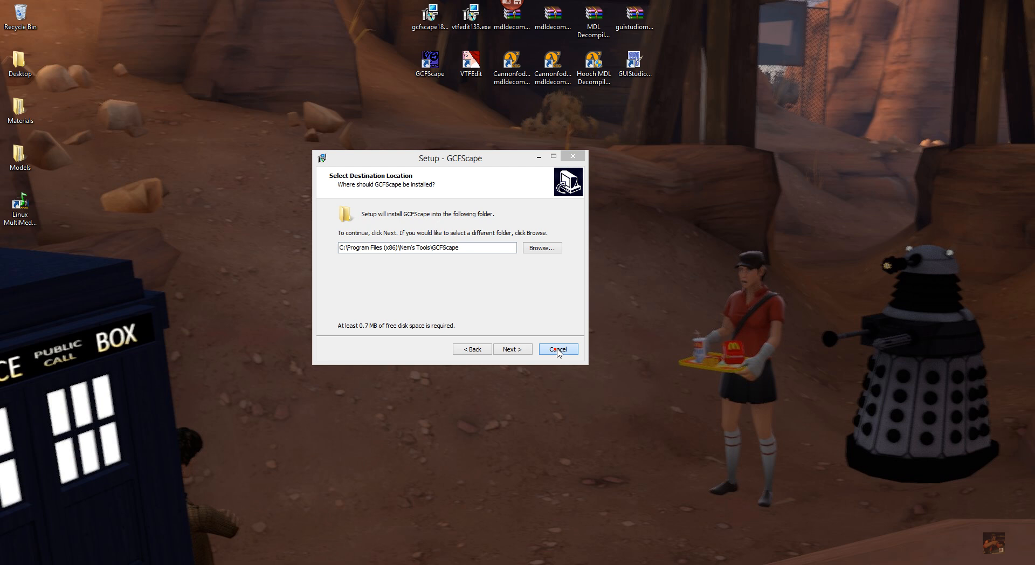
pyautogui.click(558, 348)
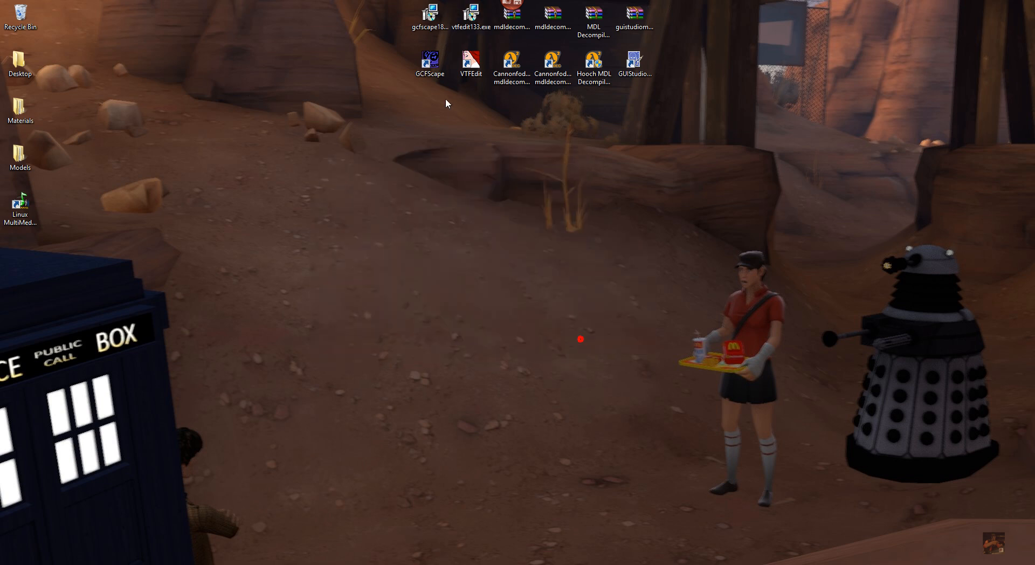
# Launch GCFScape, open extra instances, and drag the windows into a 2x2 grid
pyautogui.click(429, 65)
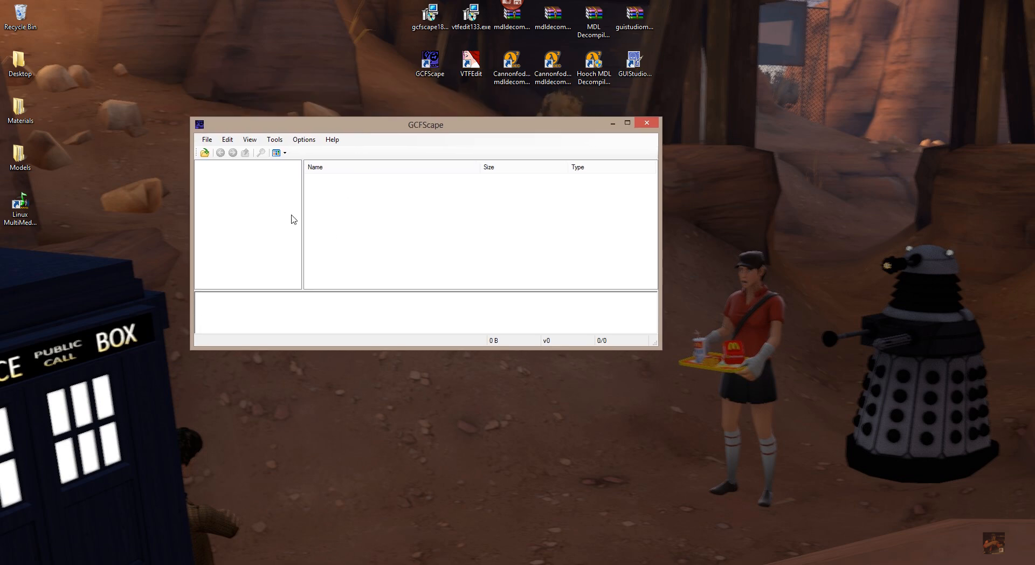
pyautogui.moveTo(388, 294)
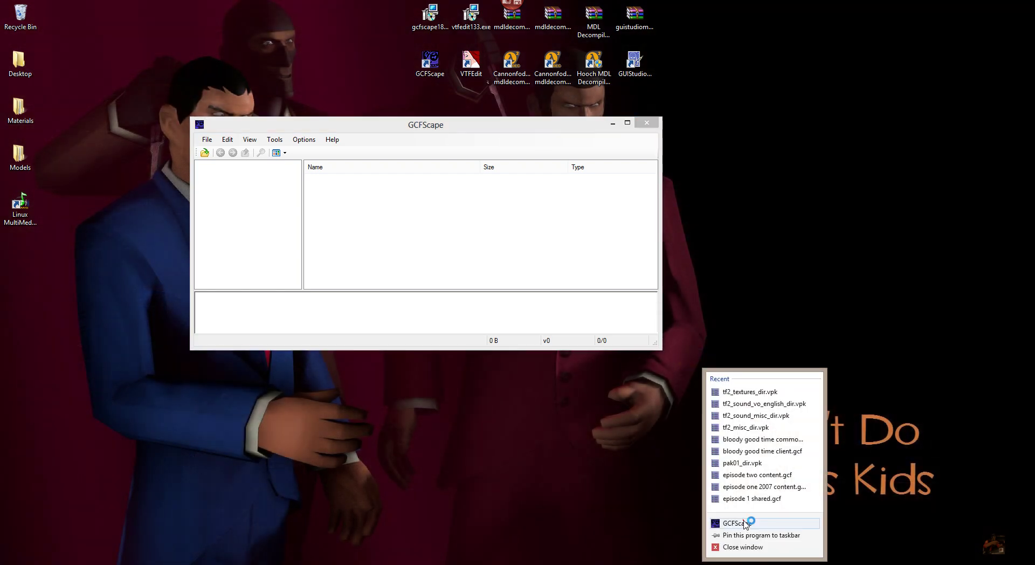
pyautogui.click(730, 522)
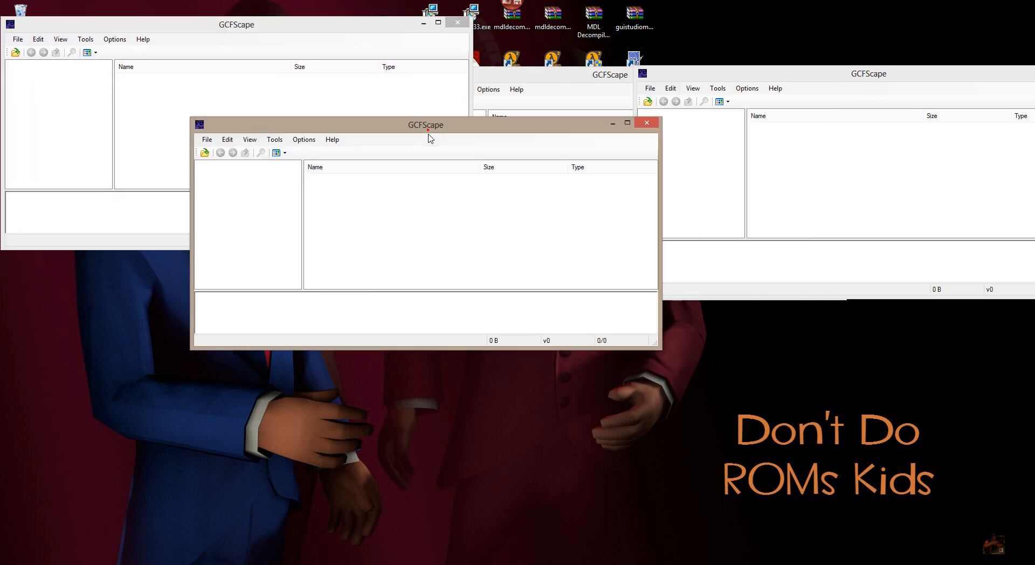
pyautogui.moveTo(426, 124); pyautogui.dragTo(235, 273)
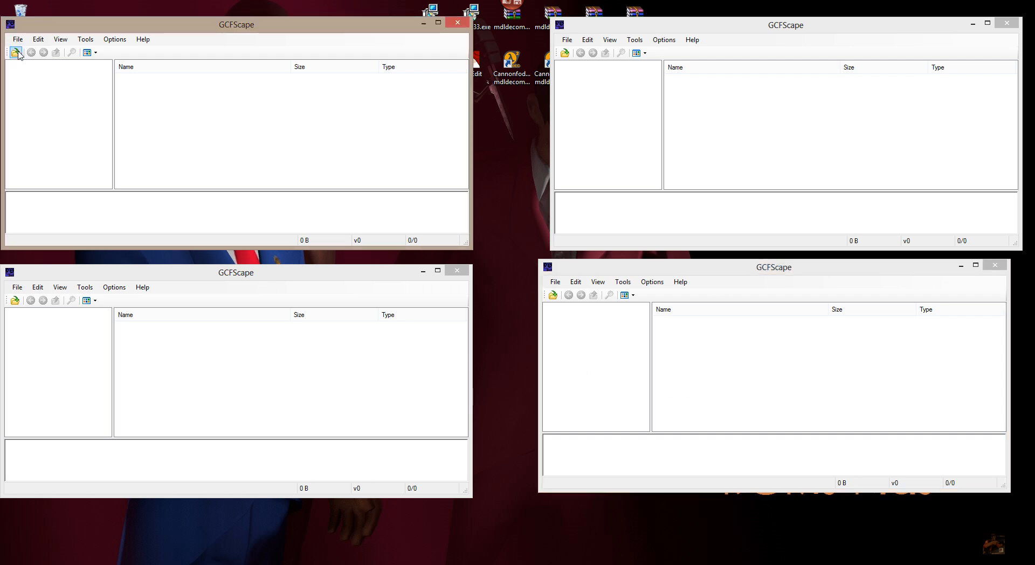
# Open Team Fortress 2 tf packages in the top-left and bottom-left windows
pyautogui.click(15, 52)
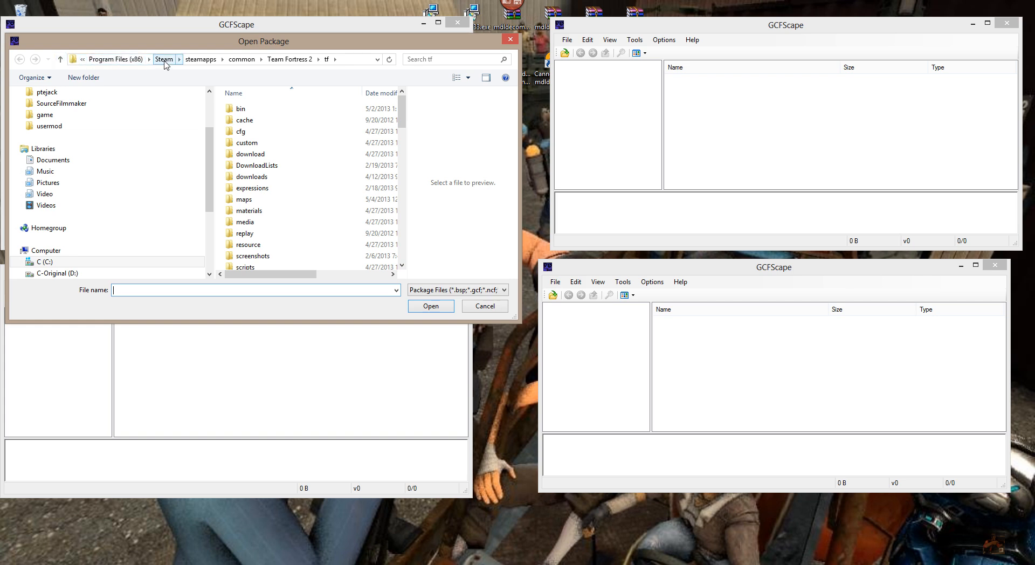
pyautogui.moveTo(291, 59)
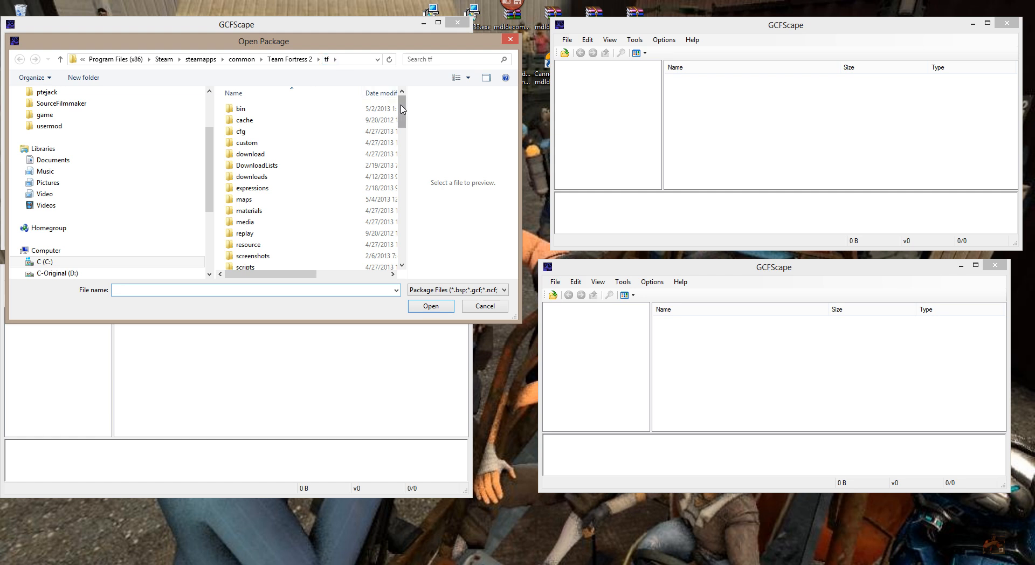
pyautogui.scroll(-3)
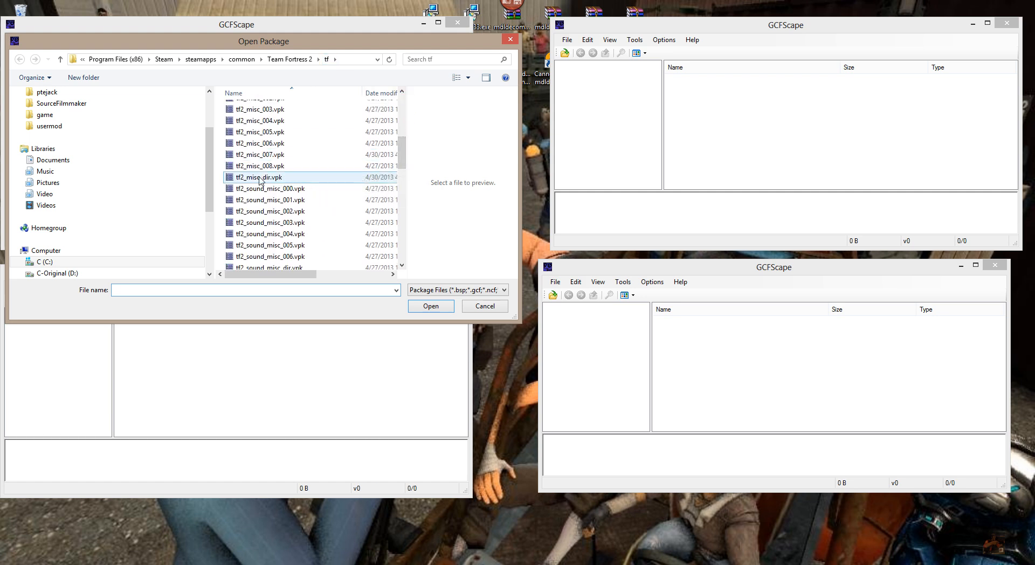
pyautogui.moveTo(258, 179)
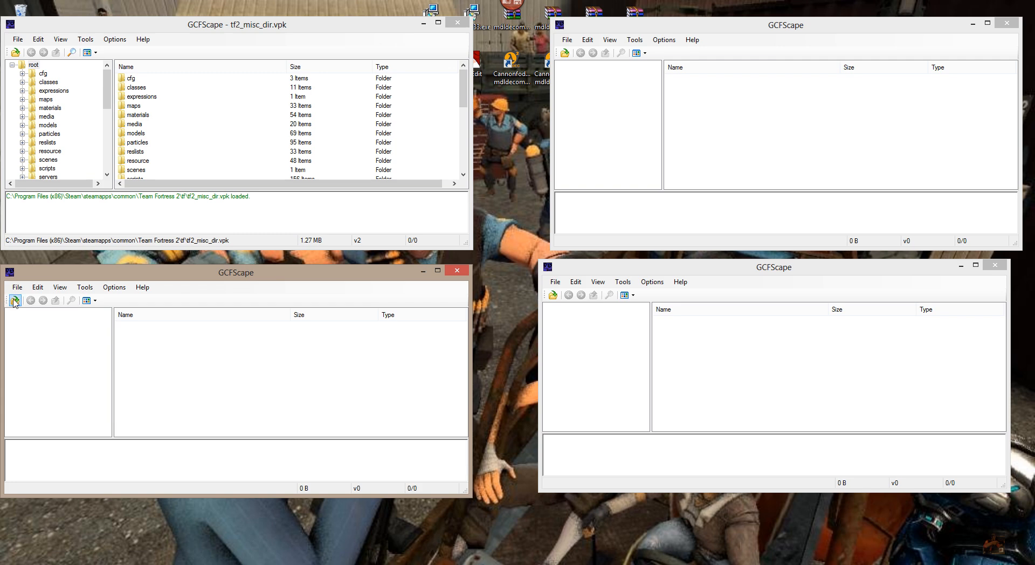
pyautogui.click(14, 301)
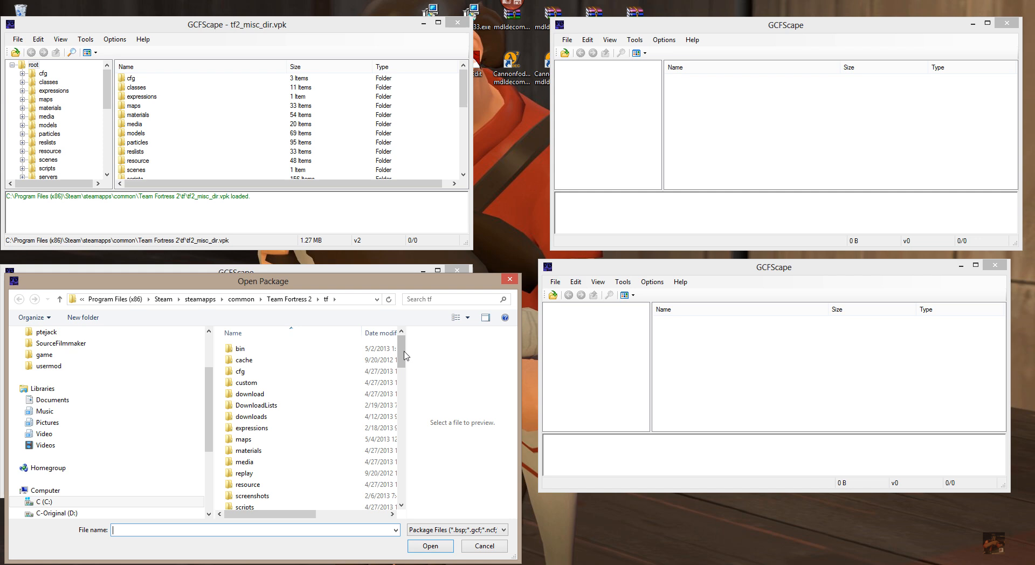
pyautogui.scroll(-3)
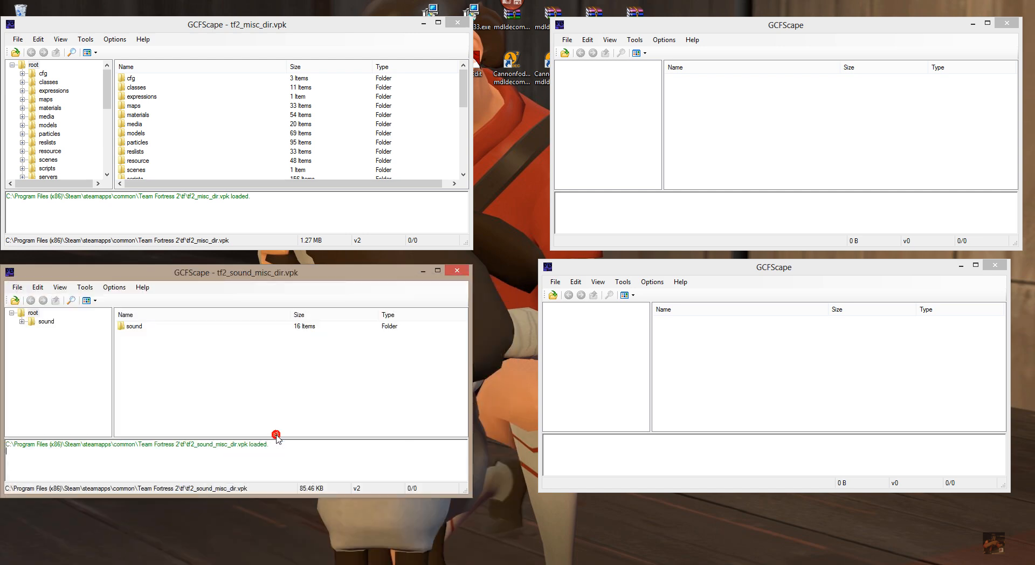
pyautogui.moveTo(565, 40)
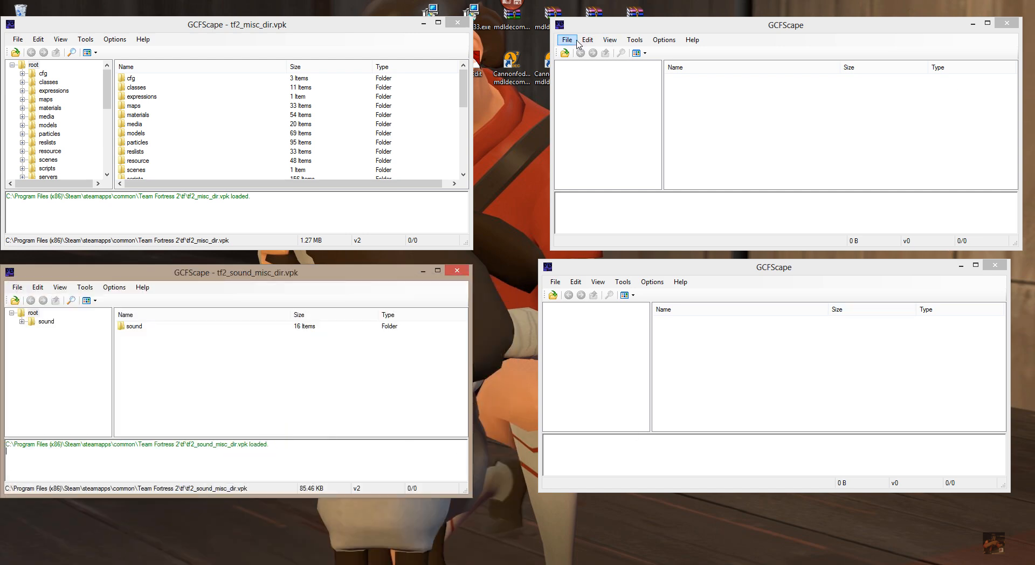
# Open tf2_sound_vo_english_dir.vpk and tf2_textures_dir.vpk in the two right-hand windows
pyautogui.click(564, 53)
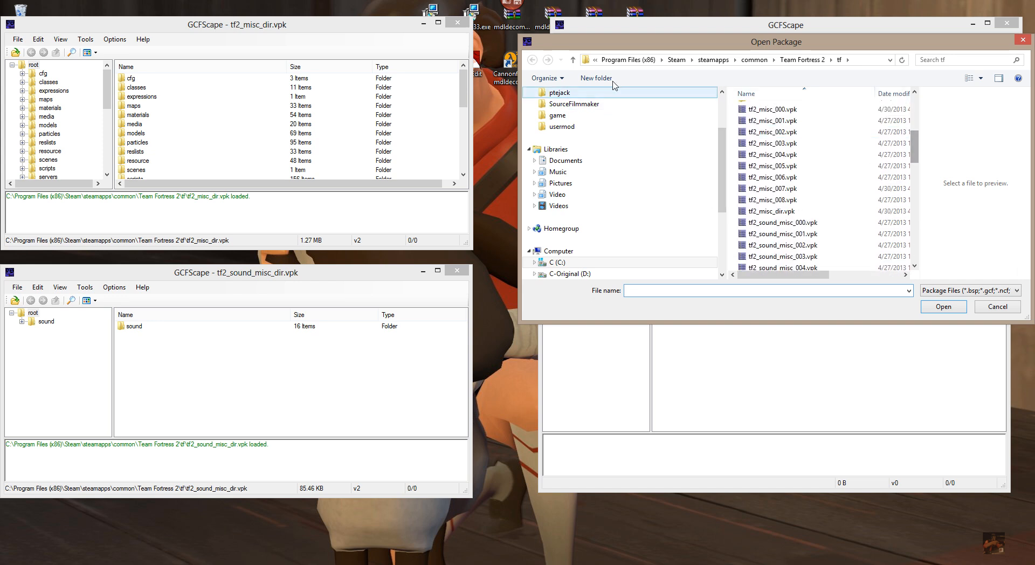
pyautogui.moveTo(647, 73)
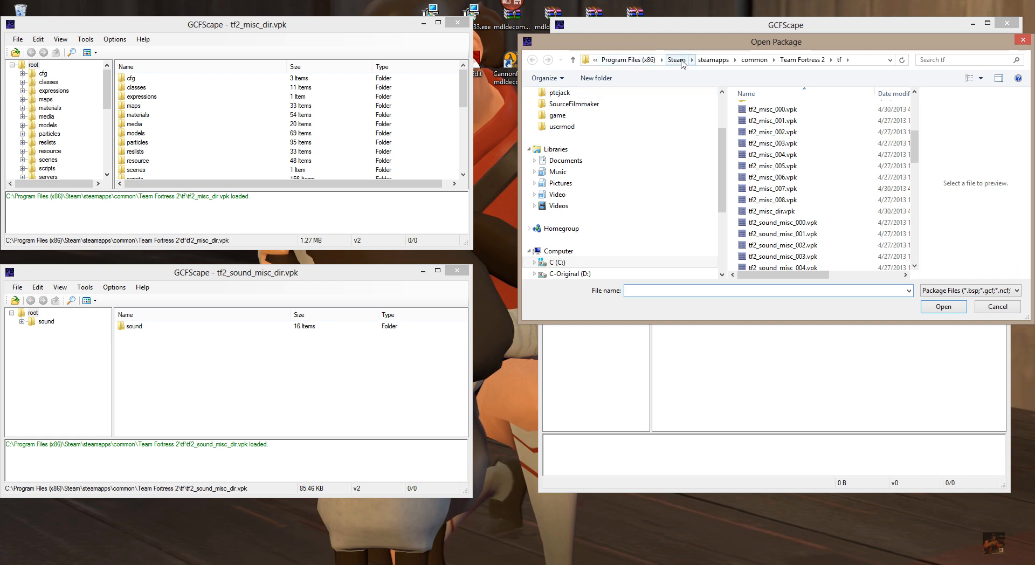
pyautogui.moveTo(831, 82)
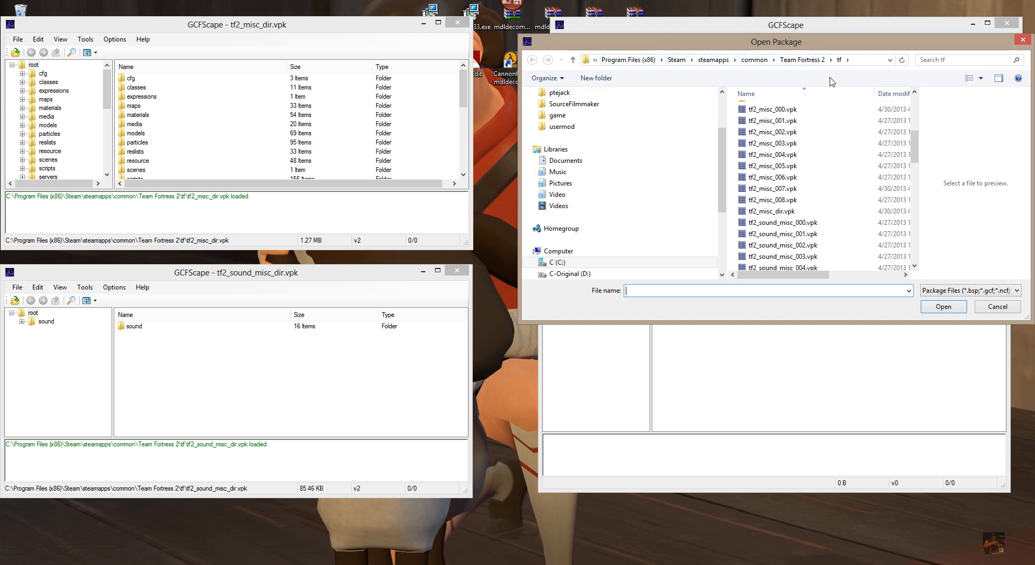
pyautogui.scroll(-3)
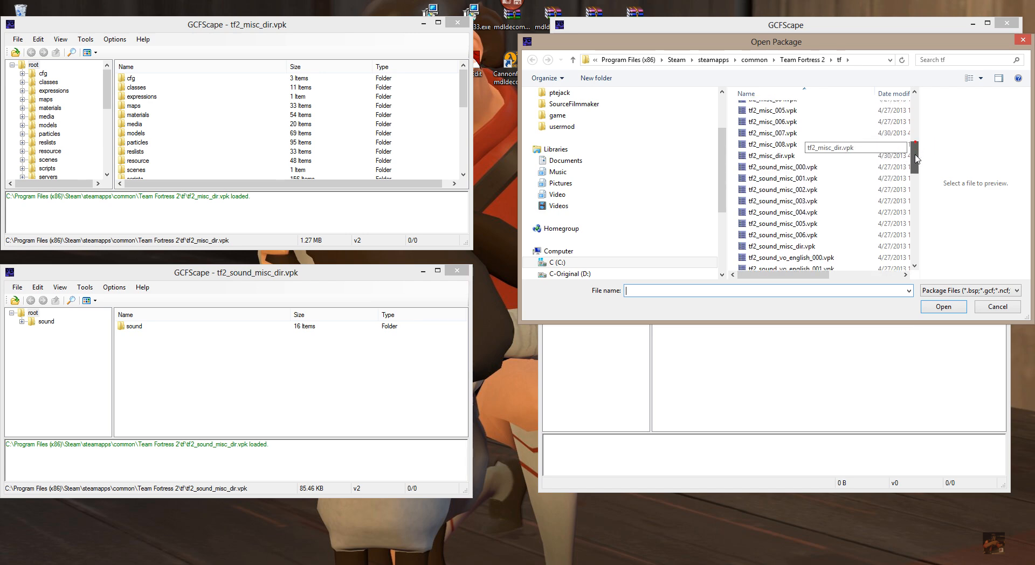
pyautogui.scroll(-3)
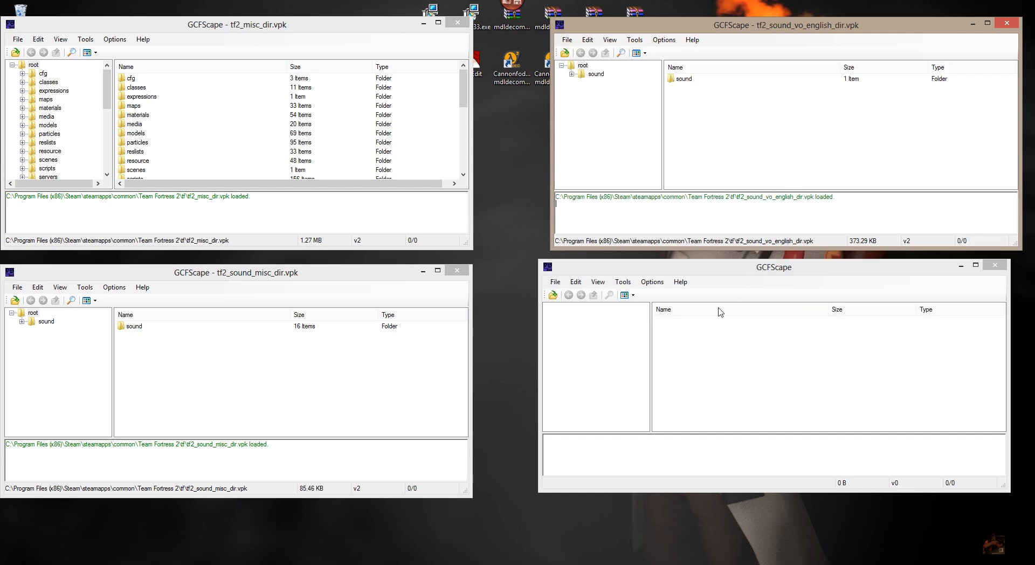
pyautogui.moveTo(621, 282)
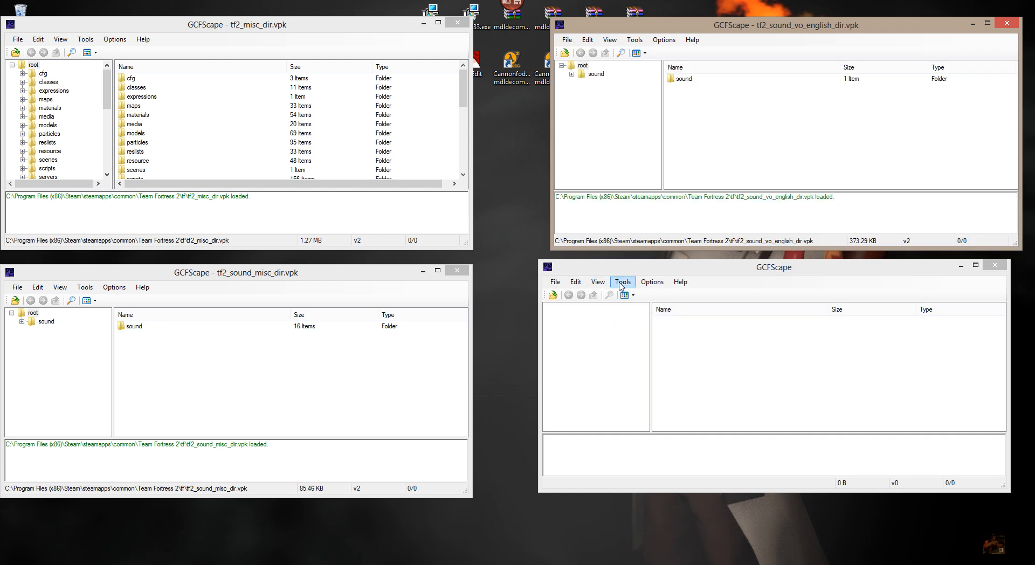
pyautogui.moveTo(555, 282)
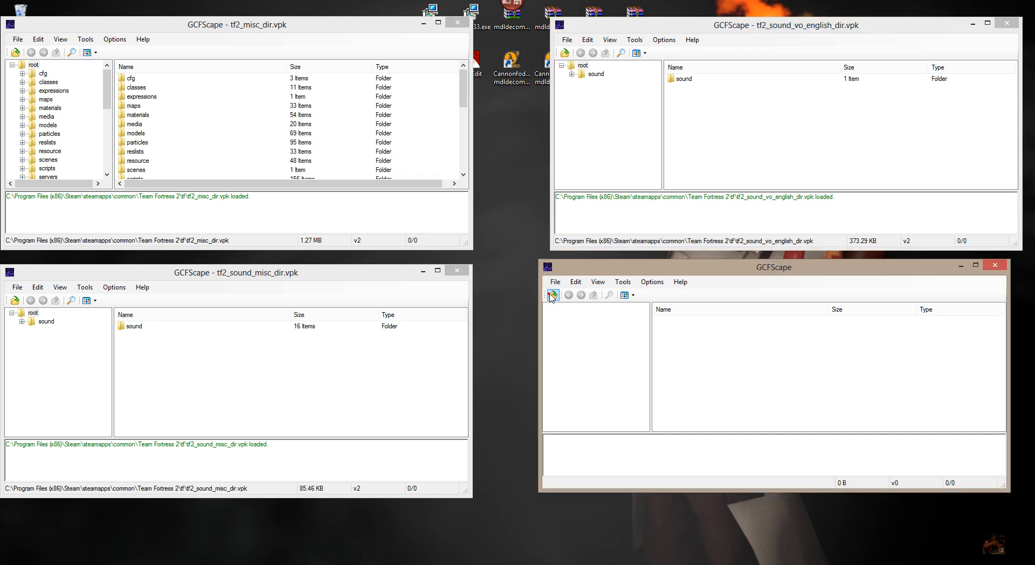
pyautogui.click(552, 295)
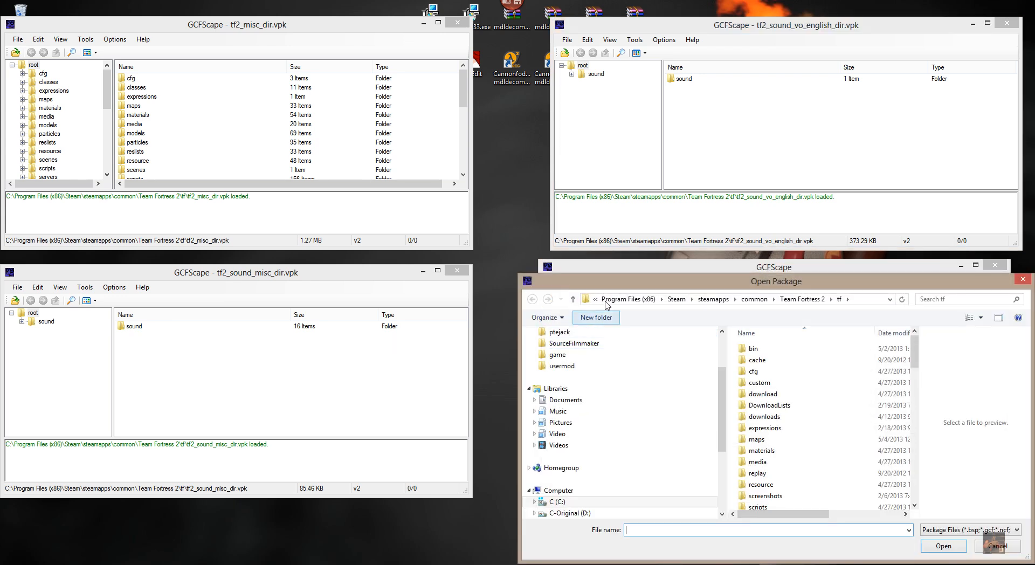
pyautogui.moveTo(664, 292)
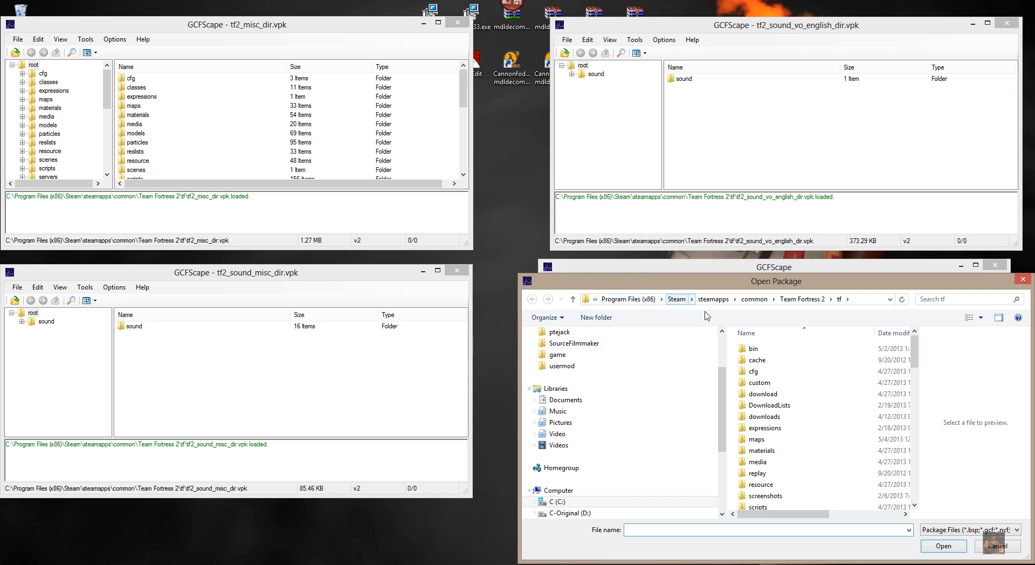
pyautogui.moveTo(808, 315)
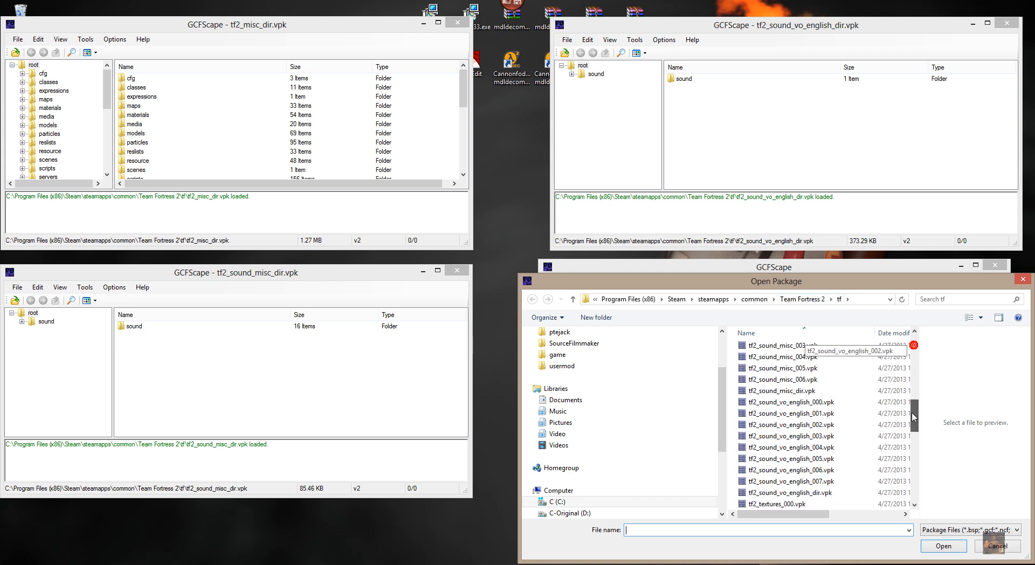
pyautogui.scroll(-3)
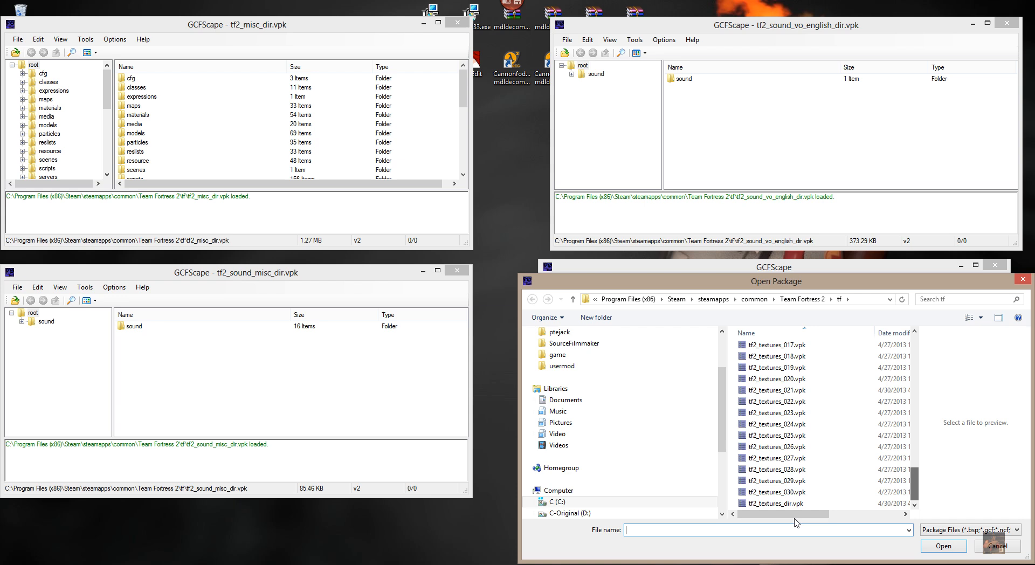
pyautogui.click(775, 503)
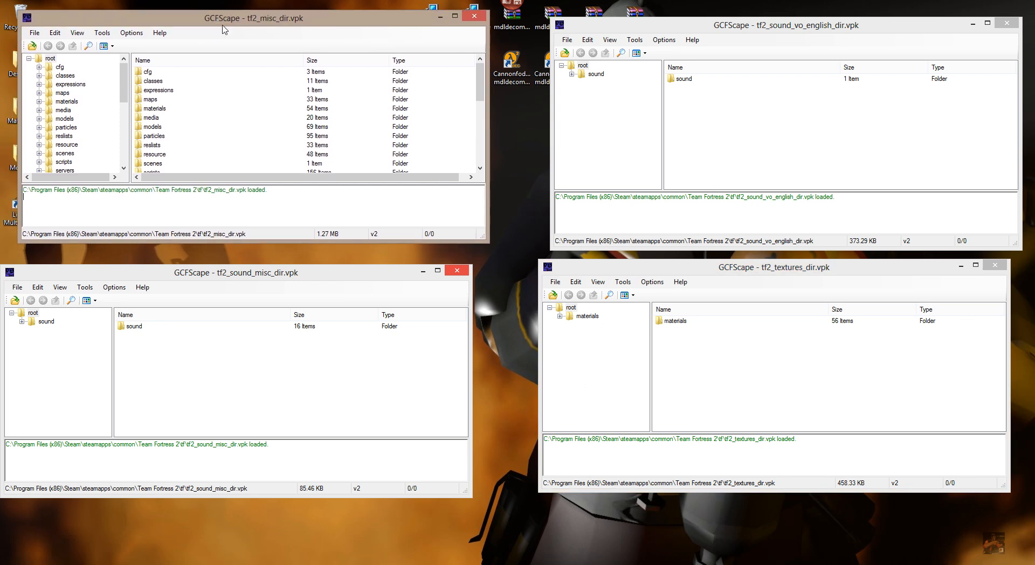
pyautogui.moveTo(268, 25)
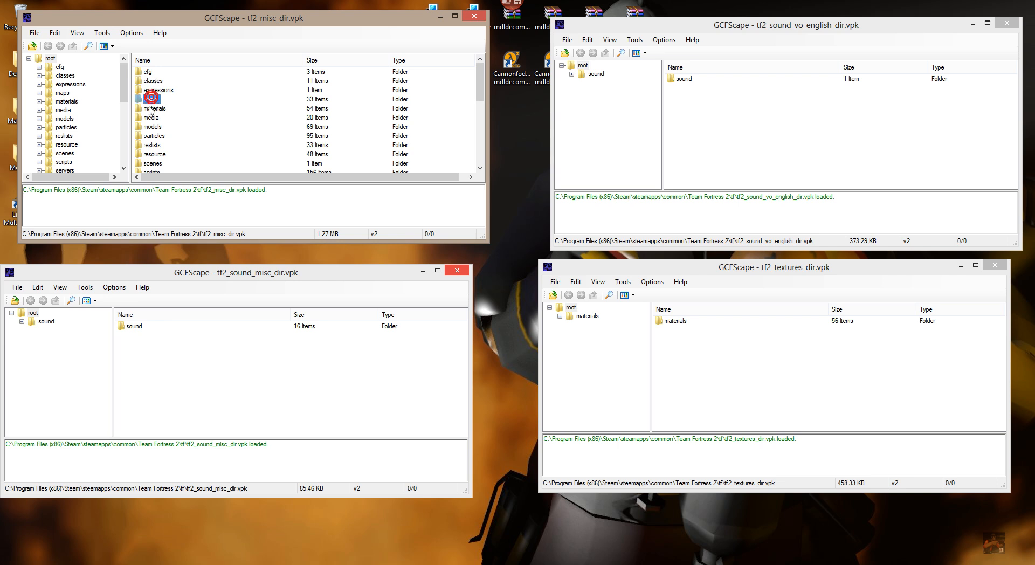
# Select maps, materials, models and particles in tf2_misc_dir.vpk and choose Extract
pyautogui.click(153, 100)
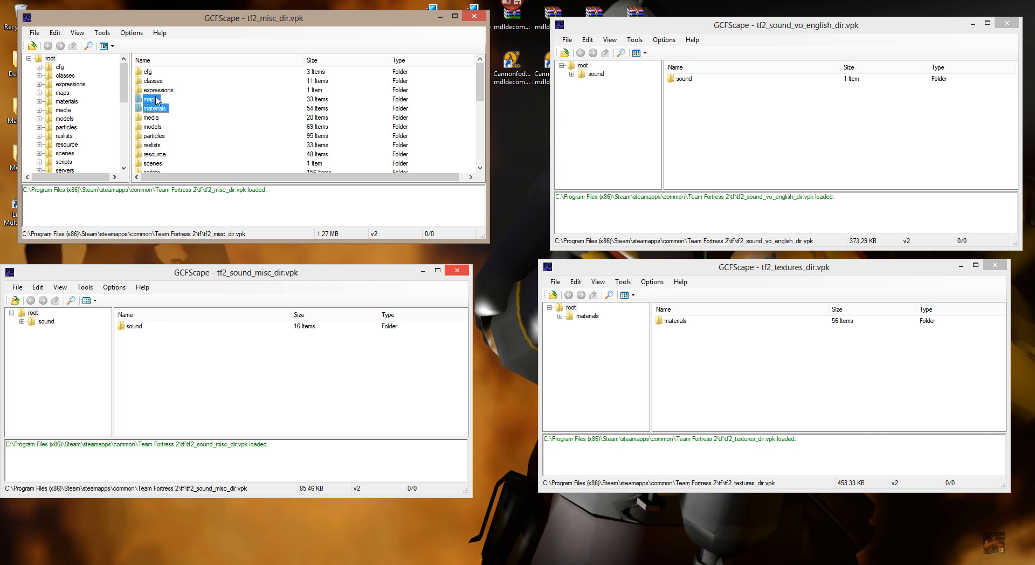
pyautogui.click(151, 98)
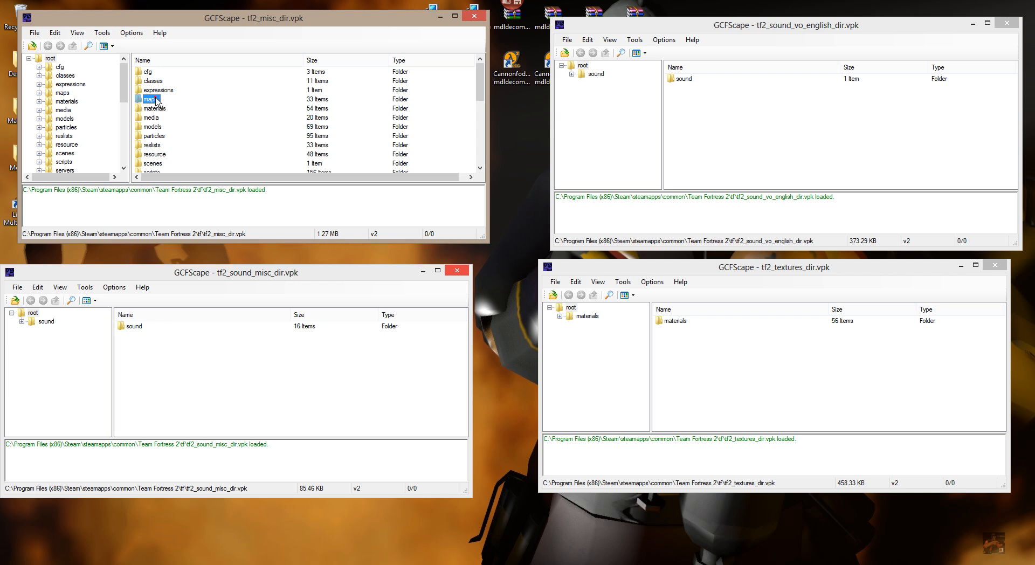
pyautogui.moveTo(157, 112)
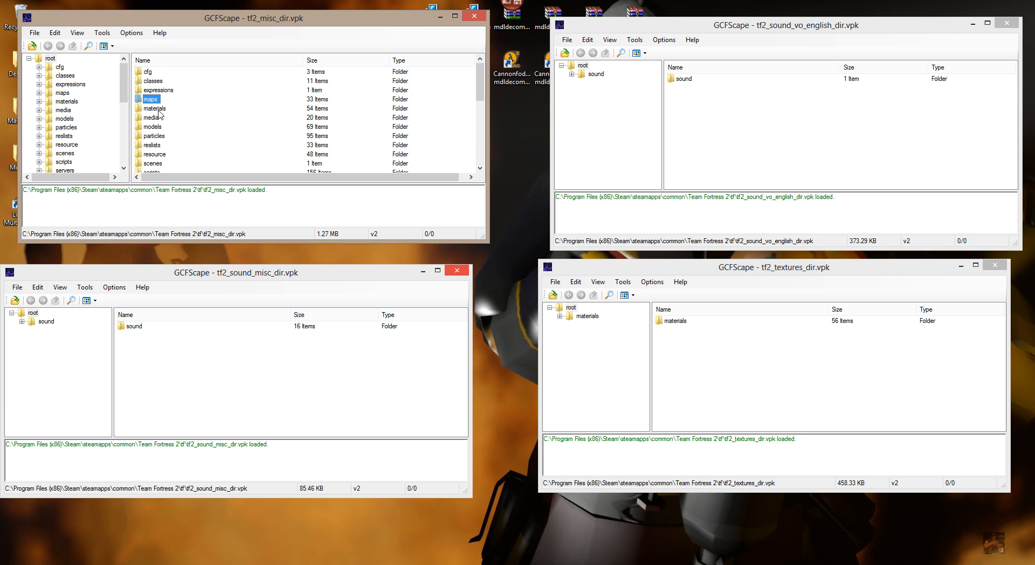
pyautogui.click(154, 109)
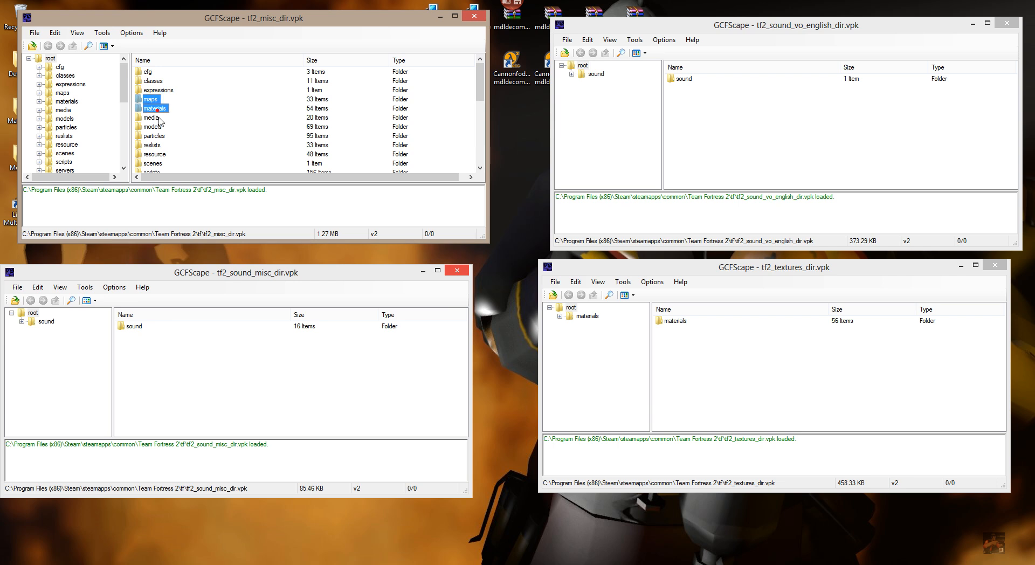
pyautogui.click(153, 126)
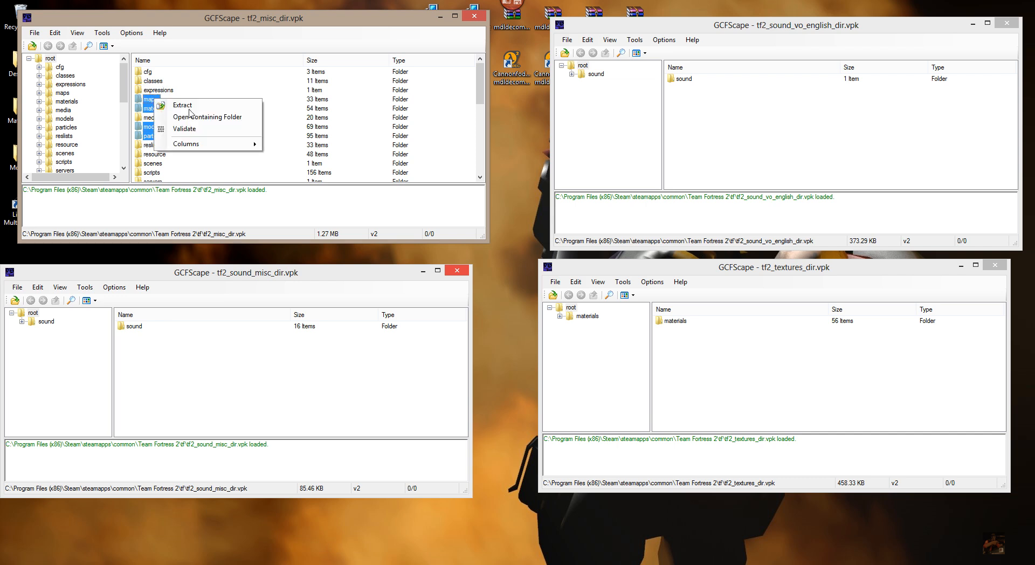
pyautogui.click(182, 104)
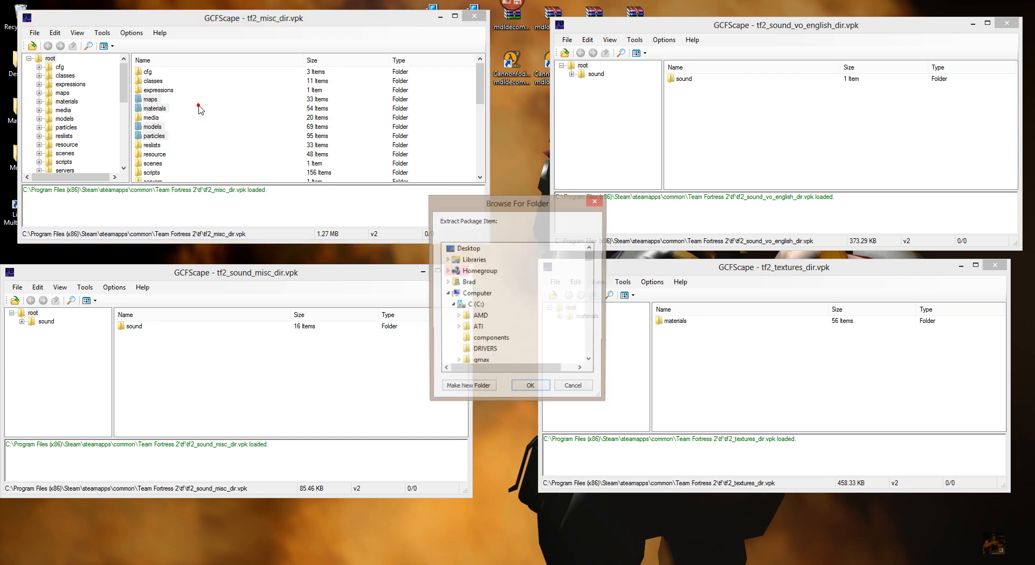
# Choose Program Files (x86)\...\SourceFilmmaker\game\tf as the misc folders' extraction destination
pyautogui.click(588, 264)
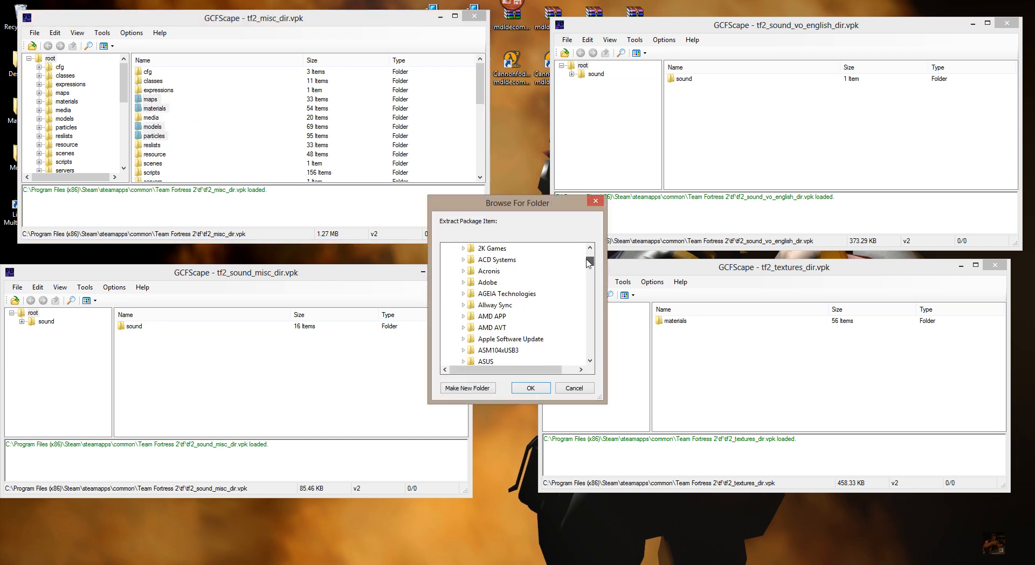
pyautogui.scroll(-3)
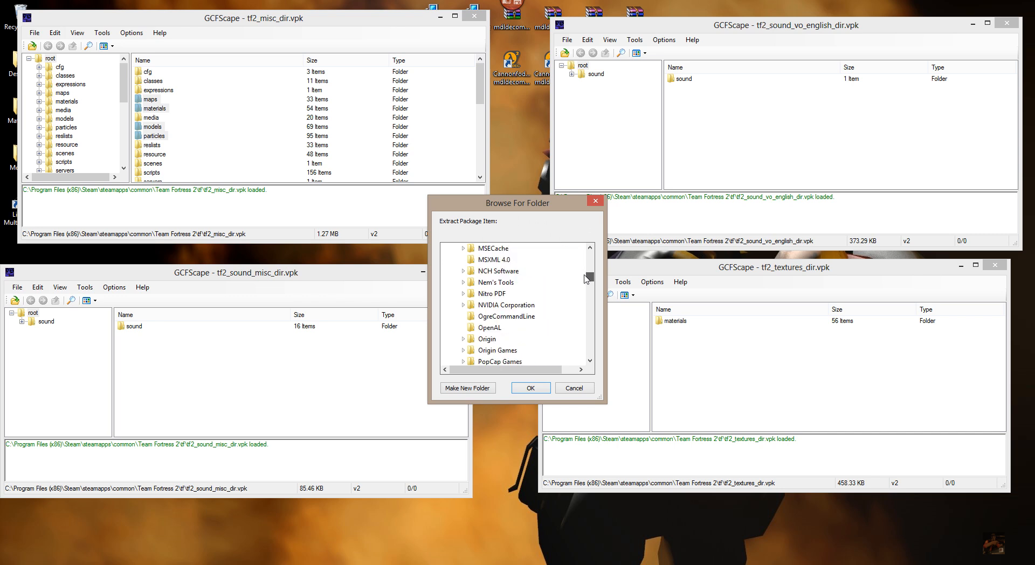
pyautogui.scroll(-3)
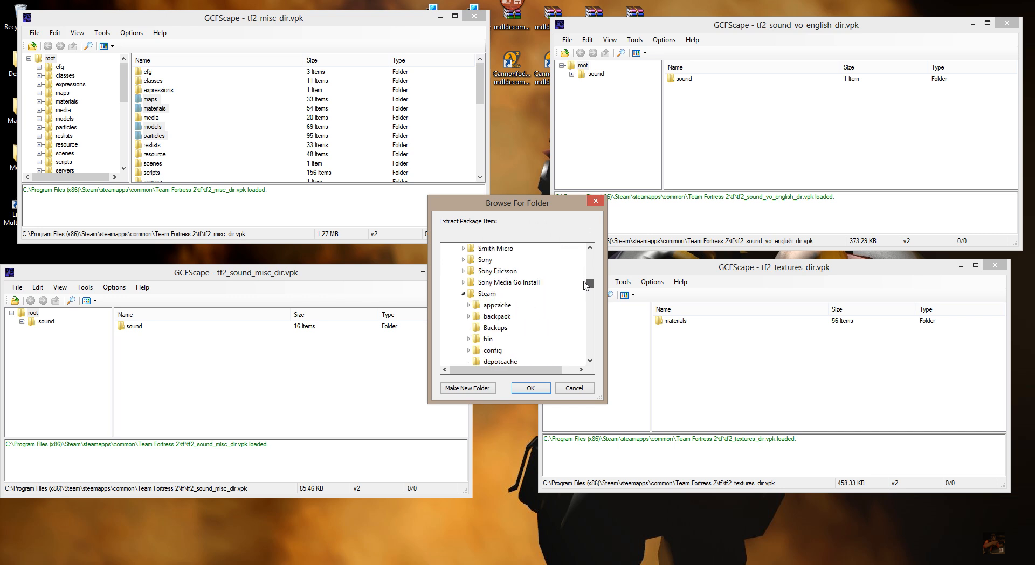
pyautogui.scroll(-3)
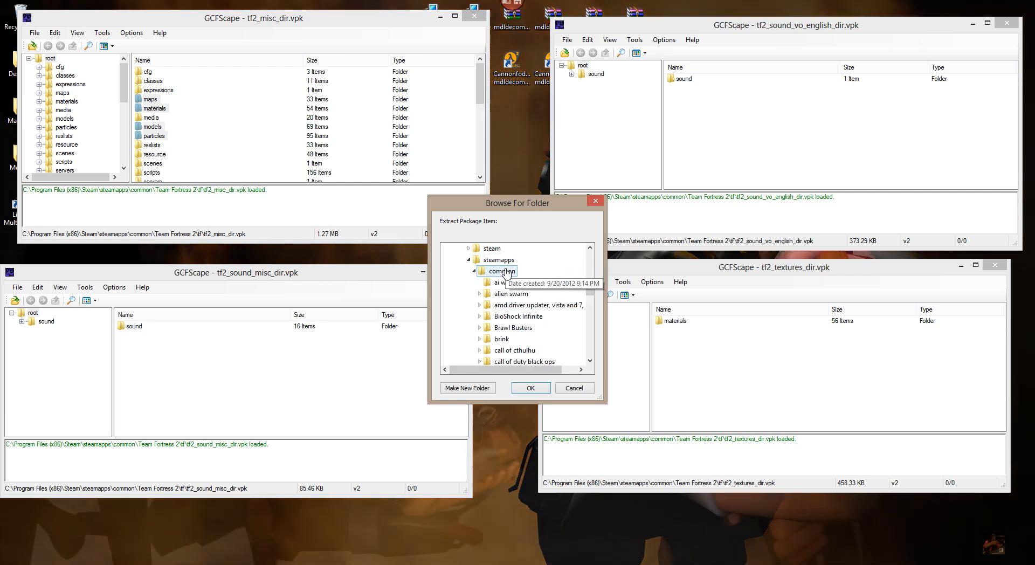
pyautogui.scroll(-3)
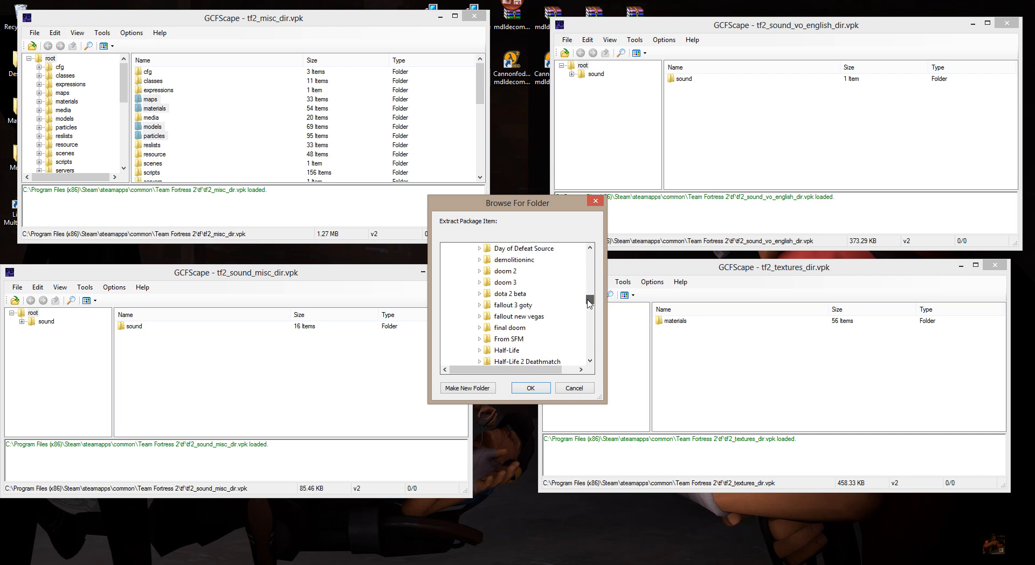
pyautogui.scroll(-3)
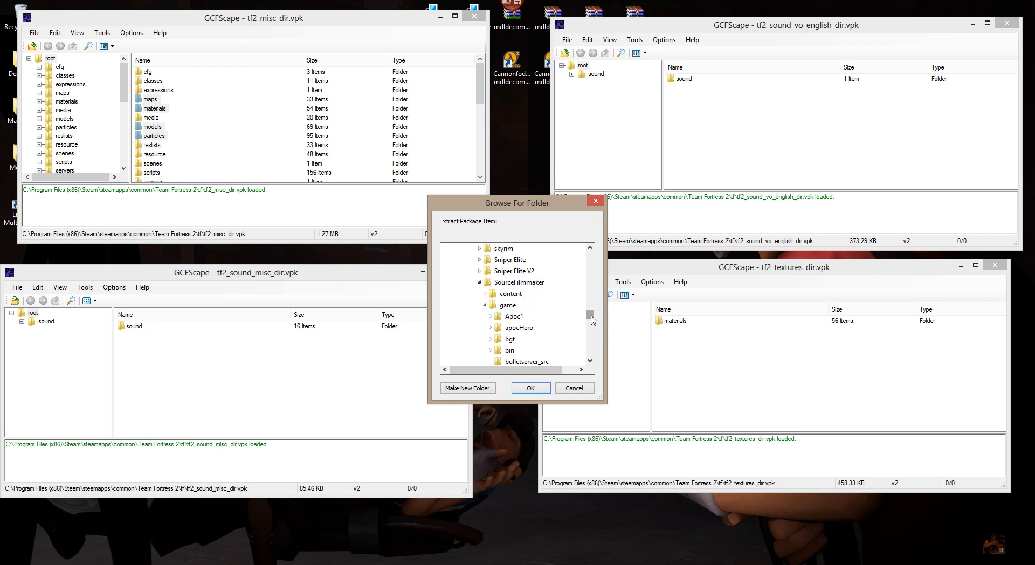
pyautogui.scroll(-3)
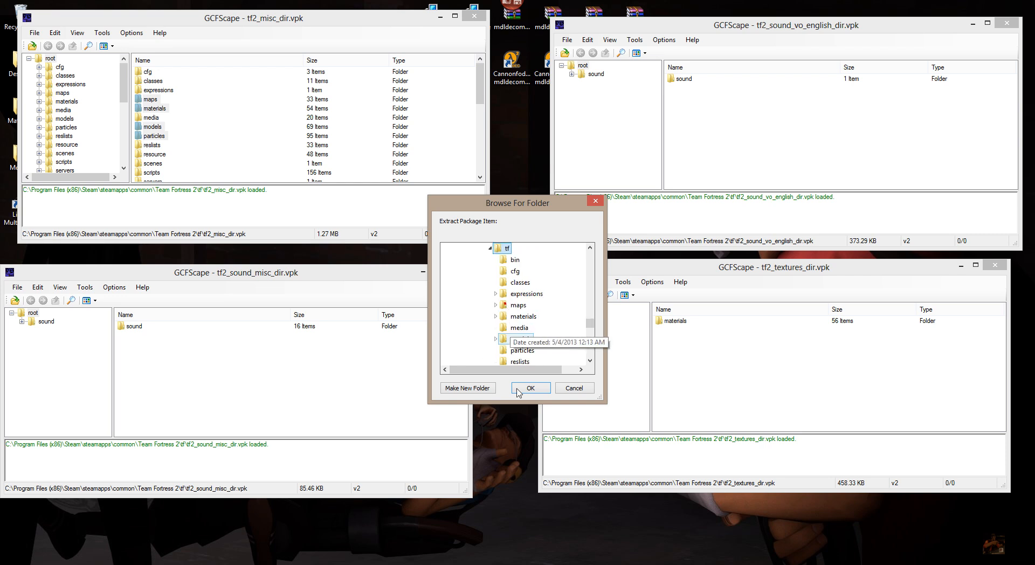
pyautogui.moveTo(486, 258)
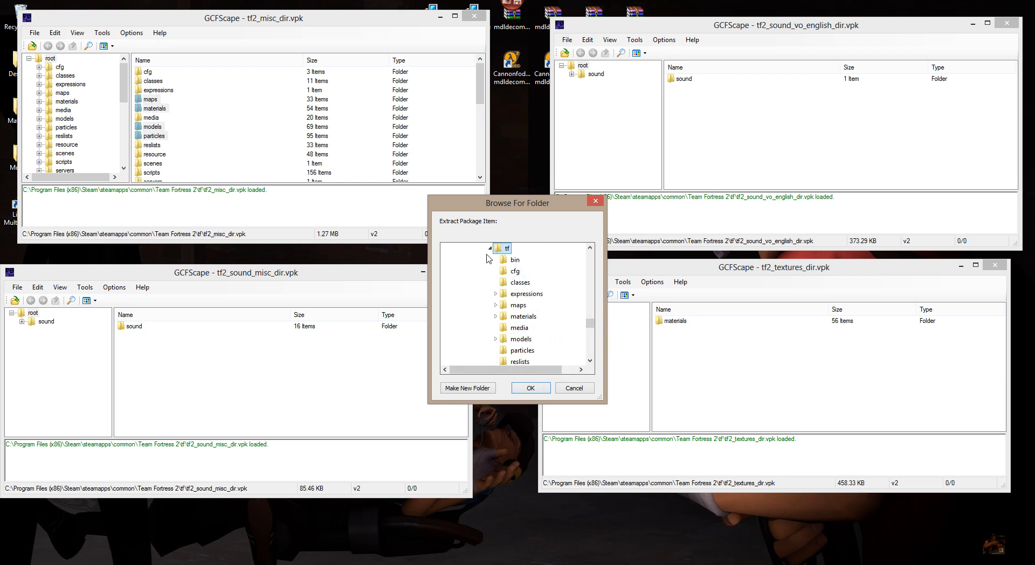
pyautogui.moveTo(464, 241)
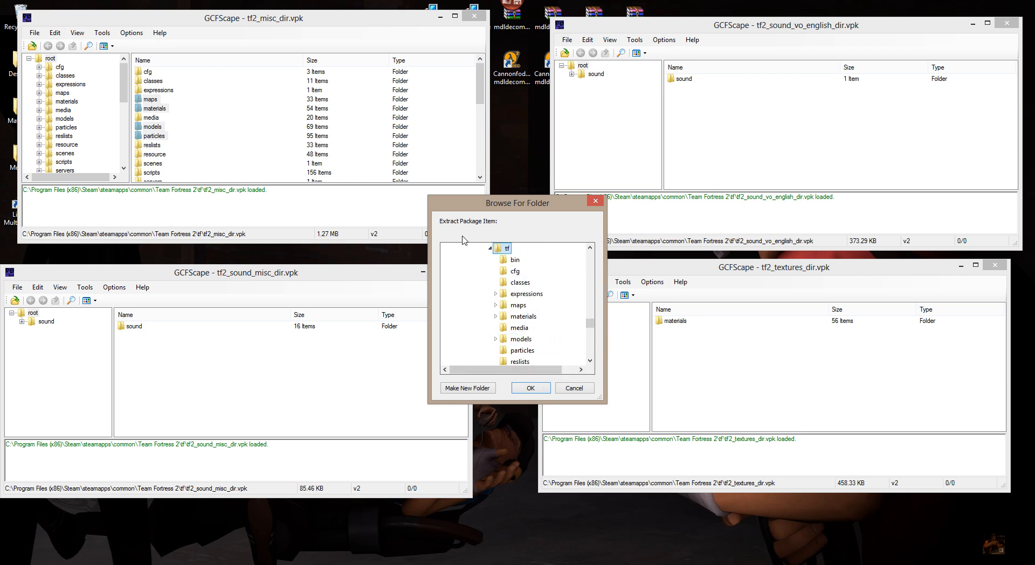
pyautogui.moveTo(472, 240)
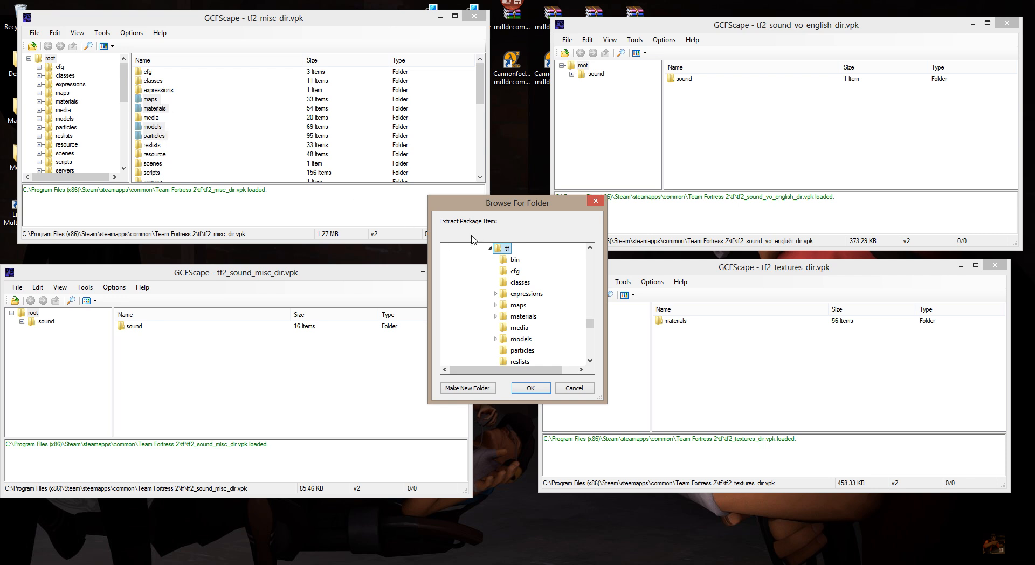
pyautogui.moveTo(506, 248)
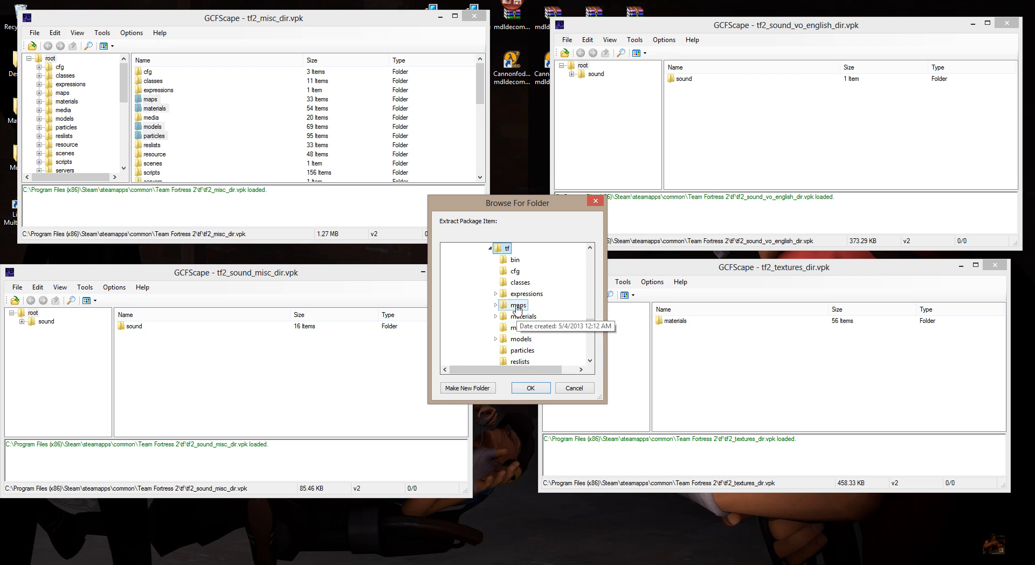
pyautogui.click(530, 387)
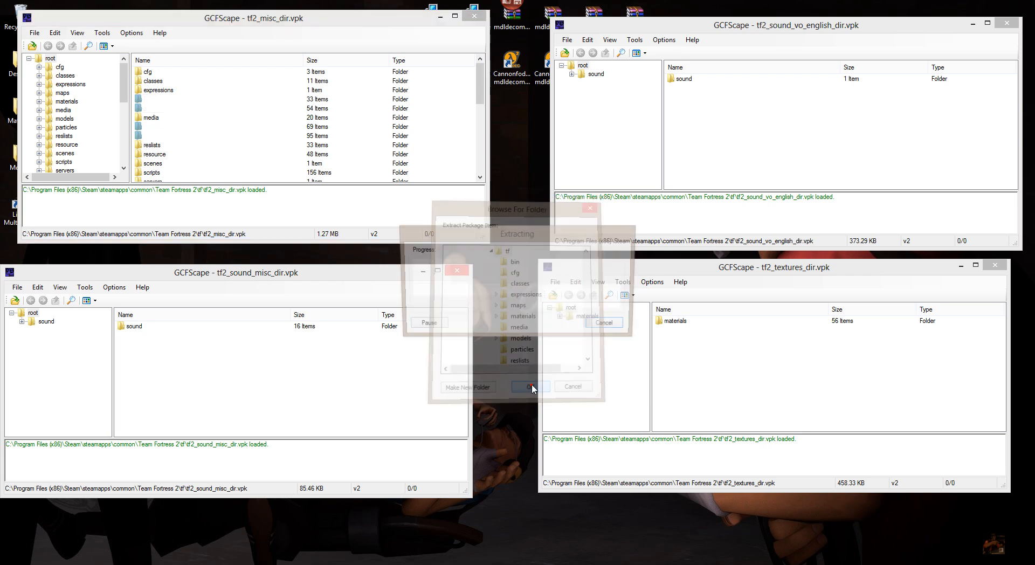
# Extract tf2_sound_misc_dir's sound folder into SourceFilmmaker\game\tf
pyautogui.click(530, 386)
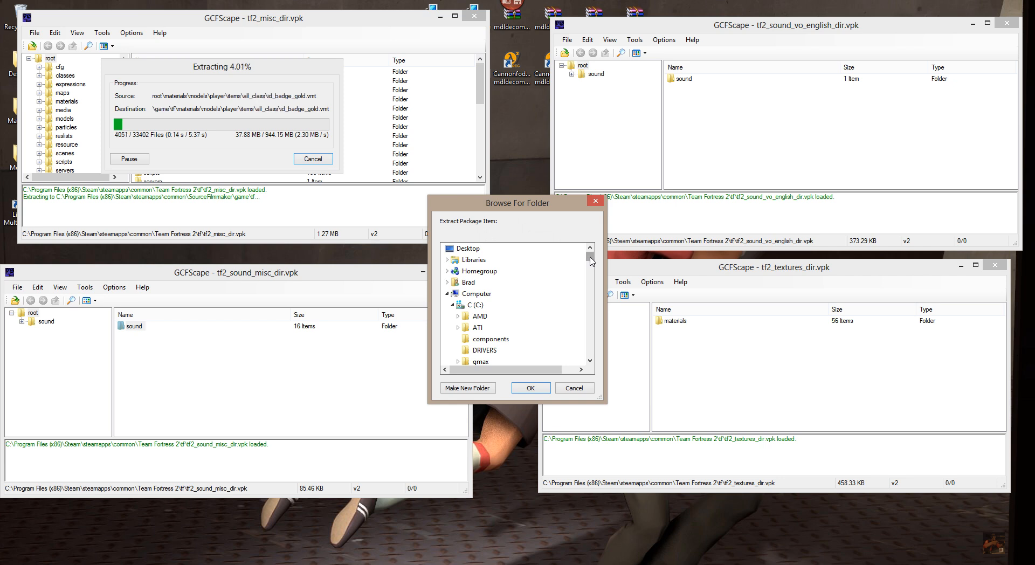
pyautogui.scroll(-3)
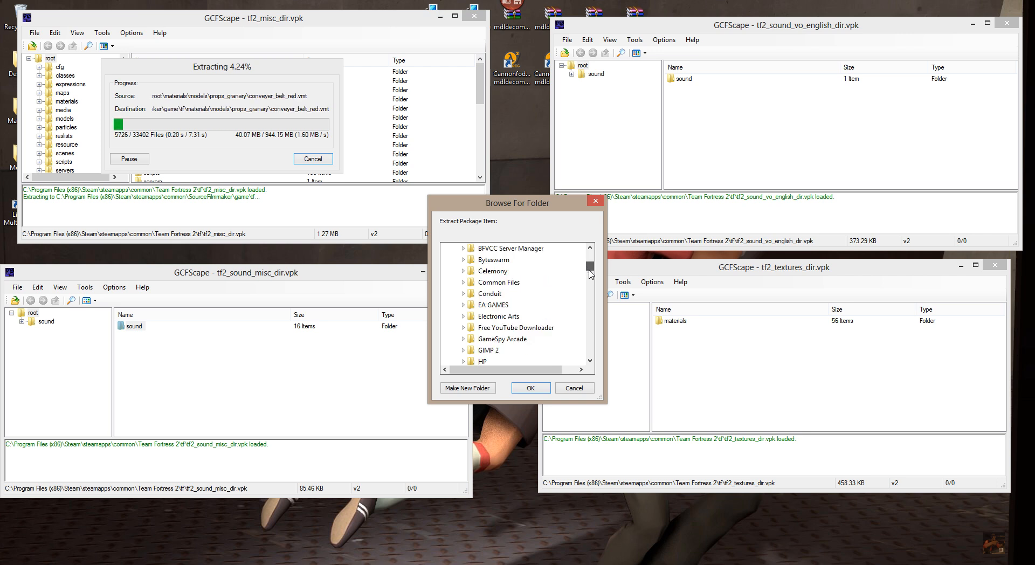
pyautogui.scroll(-3)
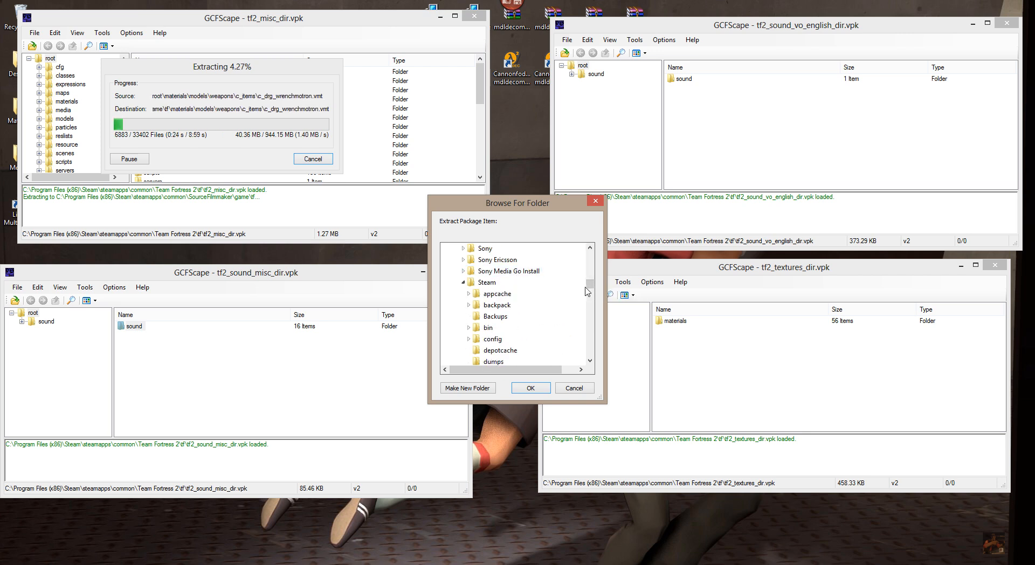
pyautogui.scroll(-3)
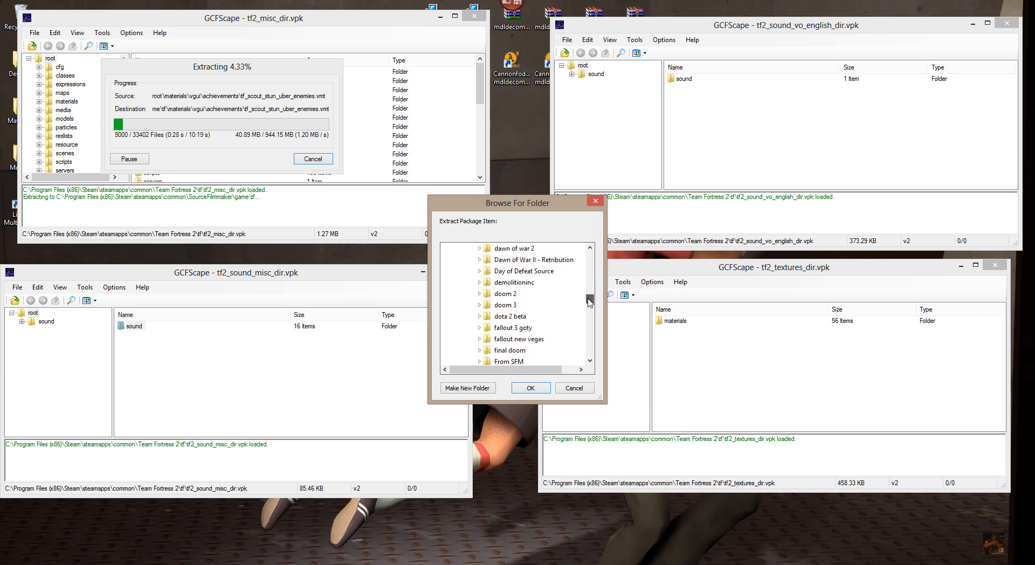
pyautogui.scroll(-3)
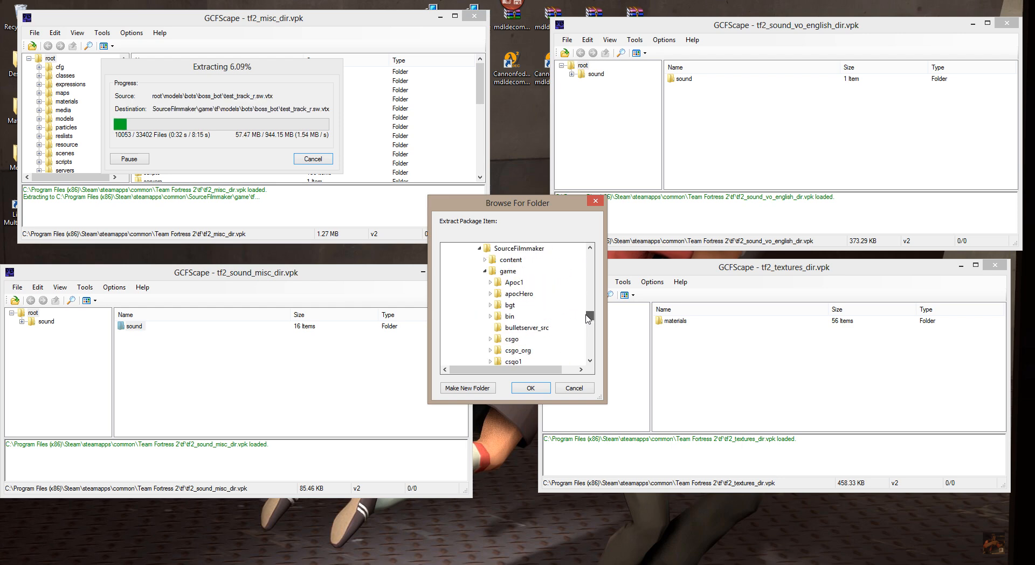
pyautogui.scroll(-3)
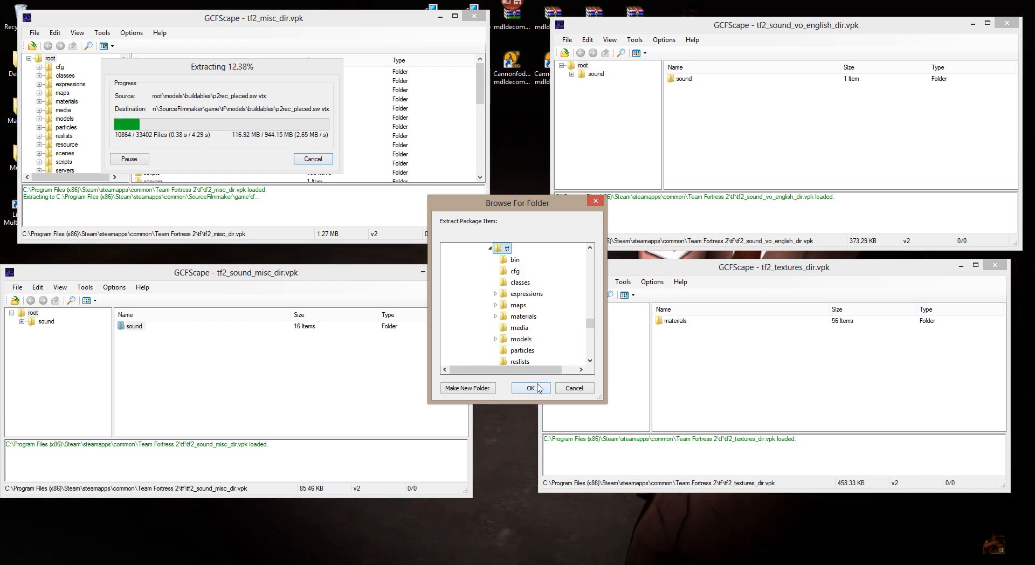
pyautogui.click(530, 388)
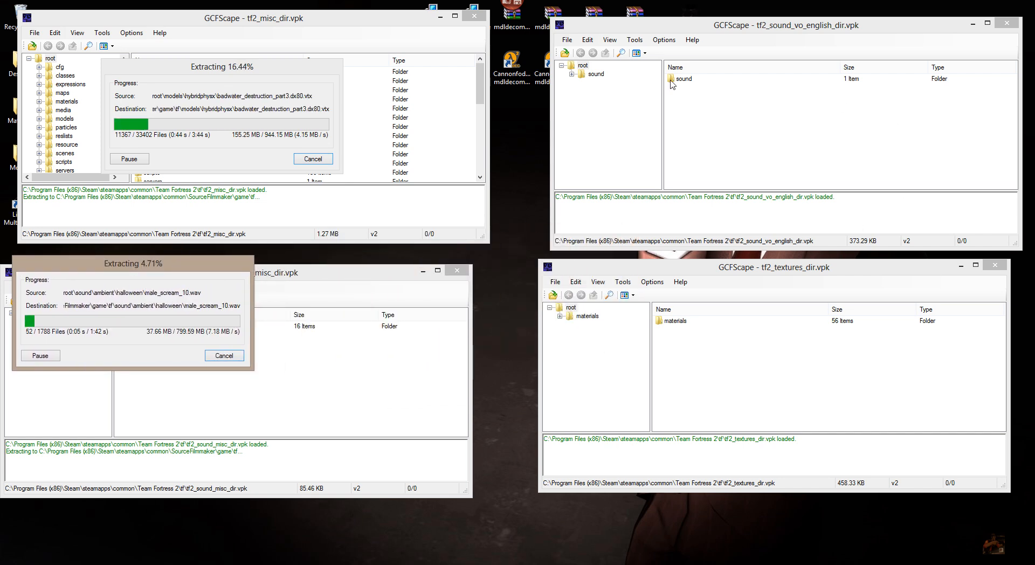
# Extract the vo_english sound folder into SourceFilmmaker\game\tf
pyautogui.rightClick(682, 79)
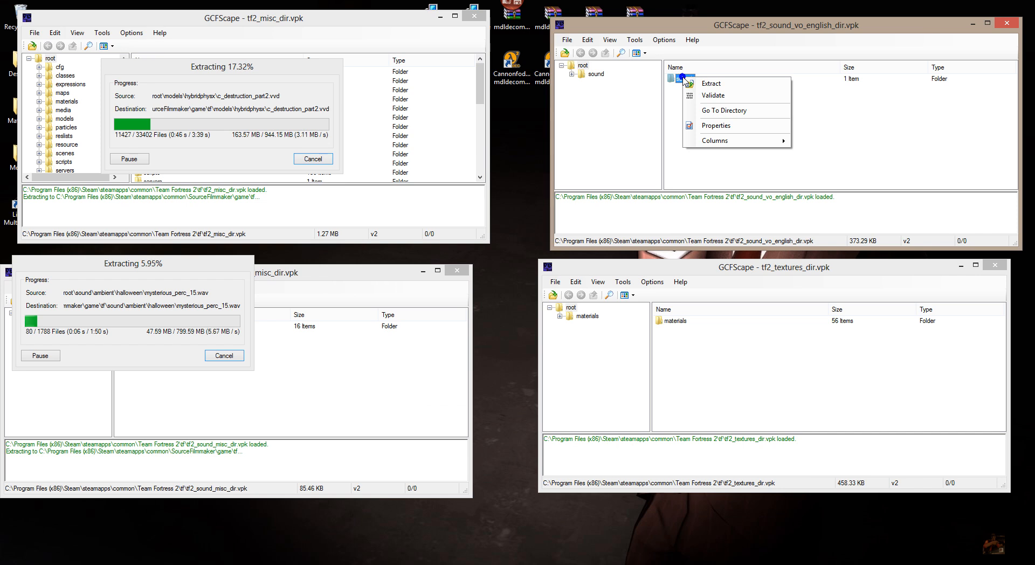
pyautogui.click(710, 83)
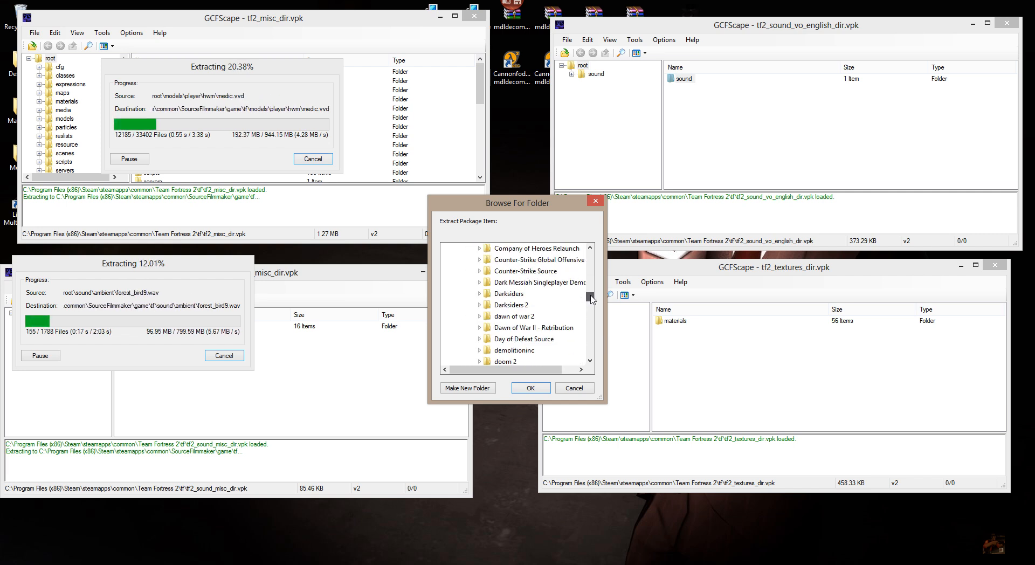
pyautogui.scroll(-3)
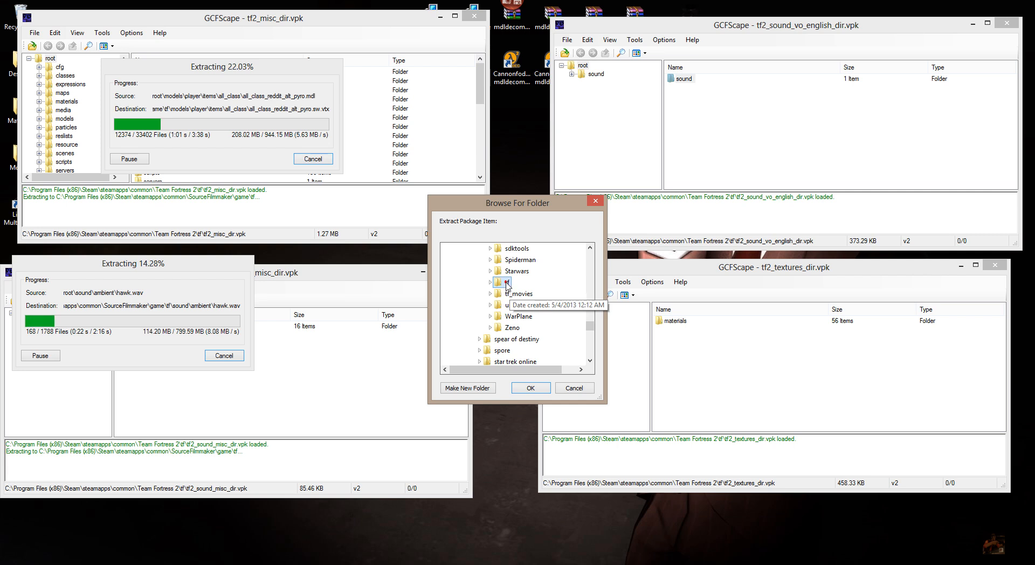
pyautogui.click(490, 282)
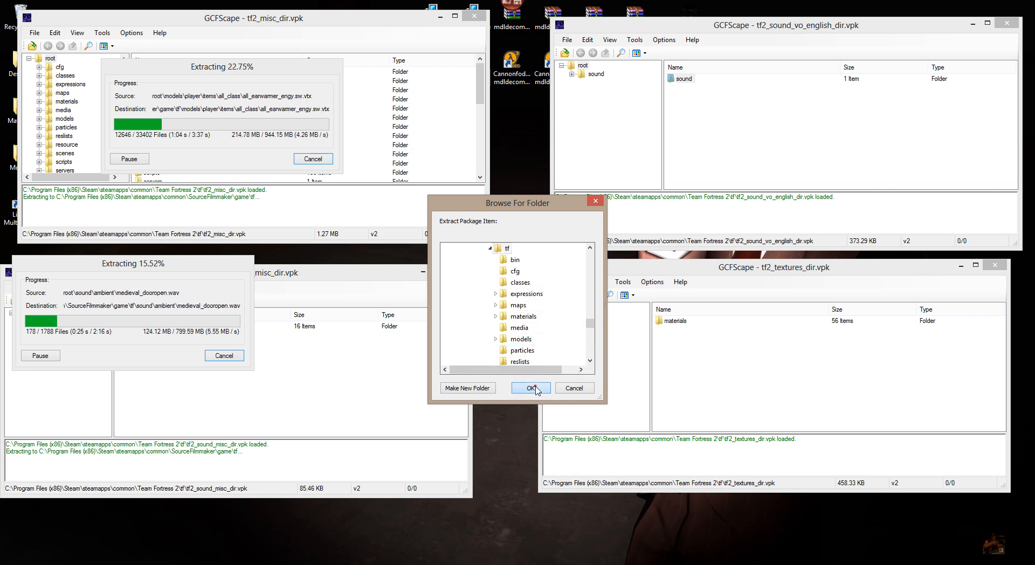
pyautogui.click(530, 388)
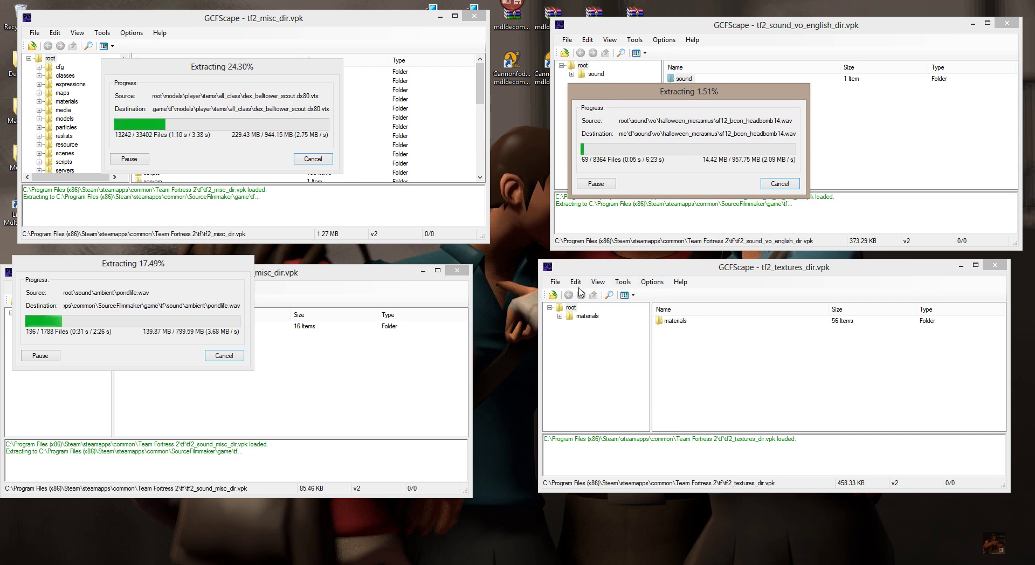
# Extract tf2_textures_dir's materials folder into SourceFilmmaker\game\tf and wait for all extractions
pyautogui.rightClick(673, 320)
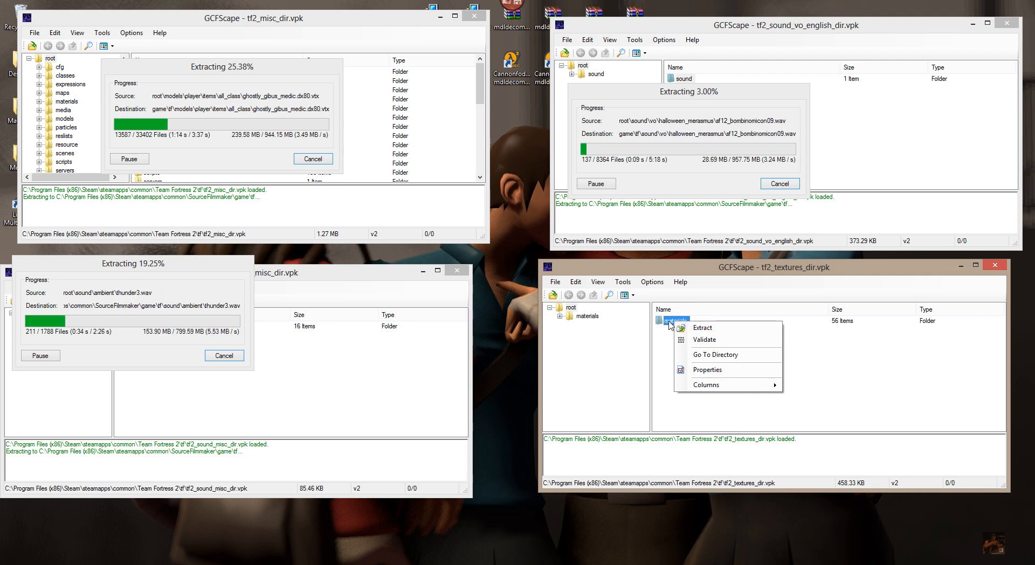
pyautogui.click(701, 327)
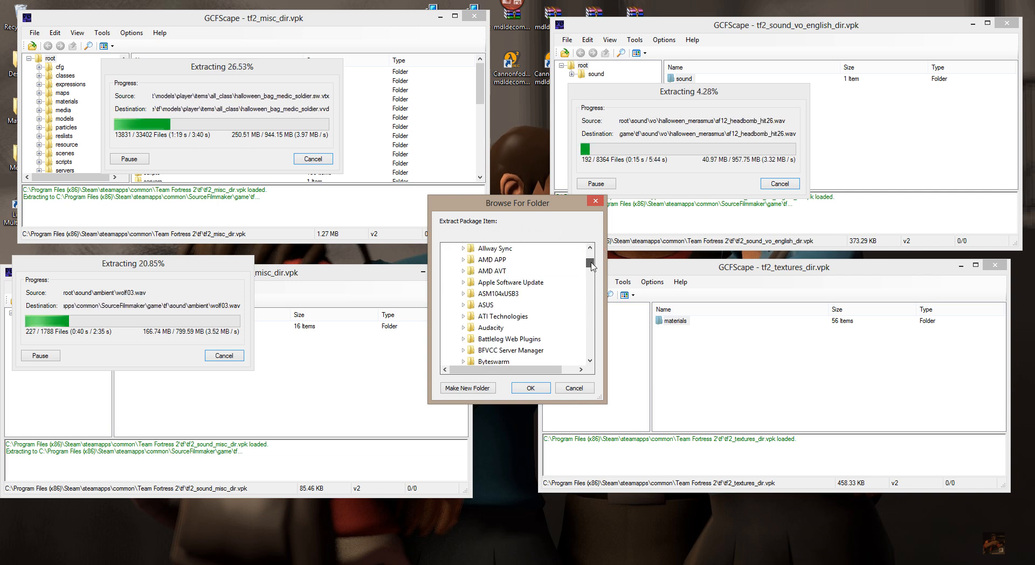
pyautogui.scroll(-3)
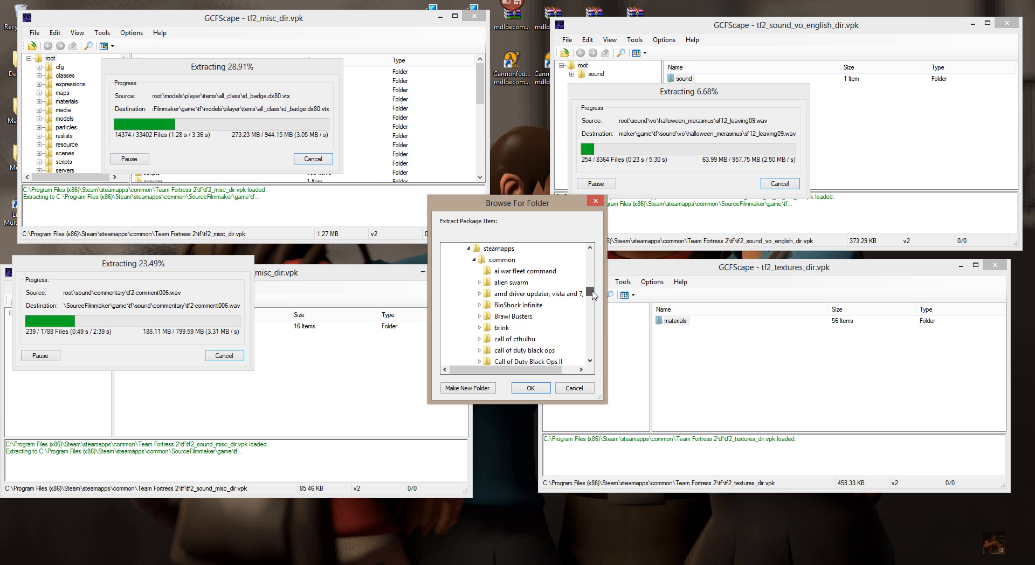
pyautogui.scroll(-3)
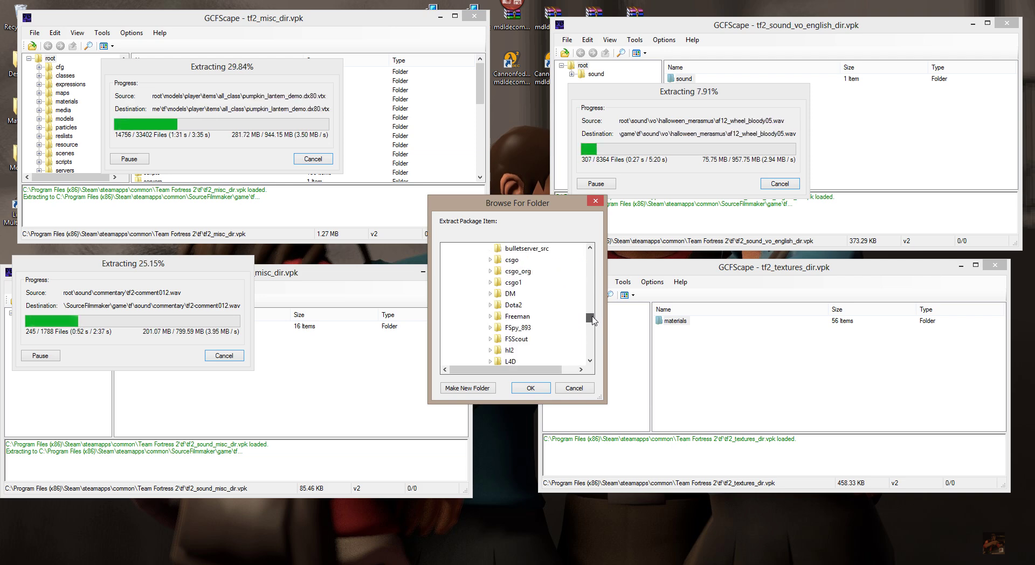
pyautogui.scroll(-3)
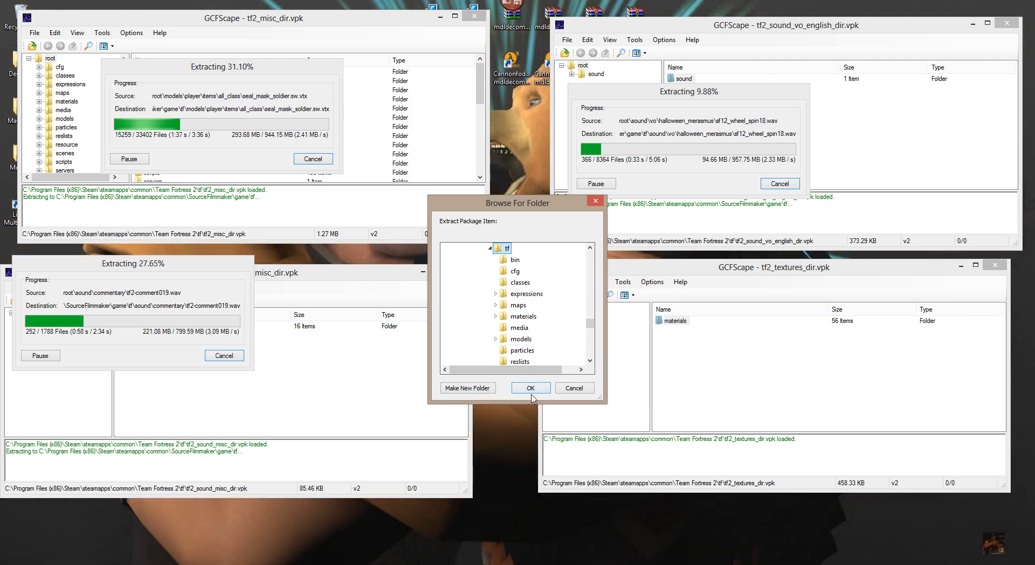
pyautogui.click(530, 388)
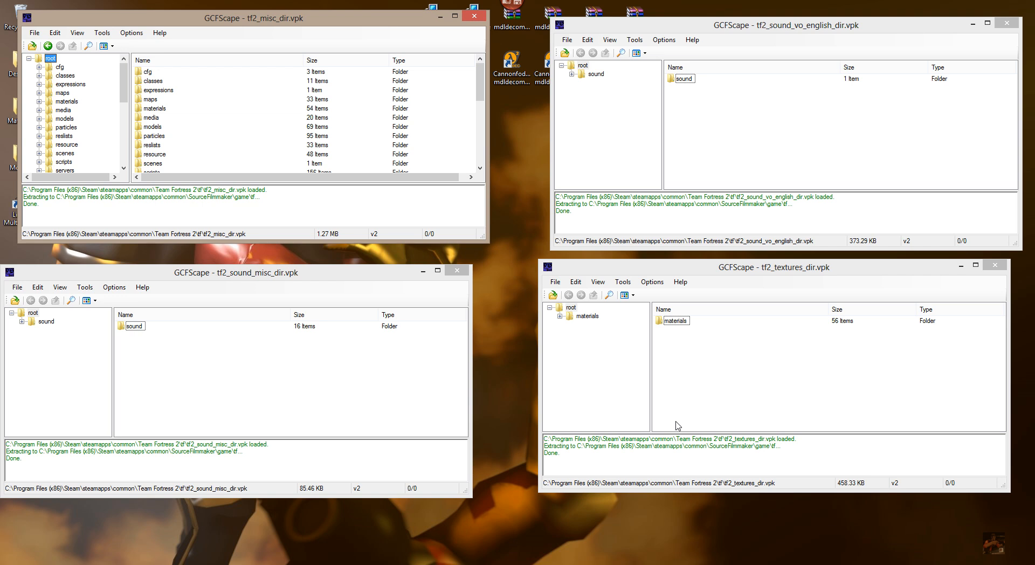
pyautogui.moveTo(498, 168)
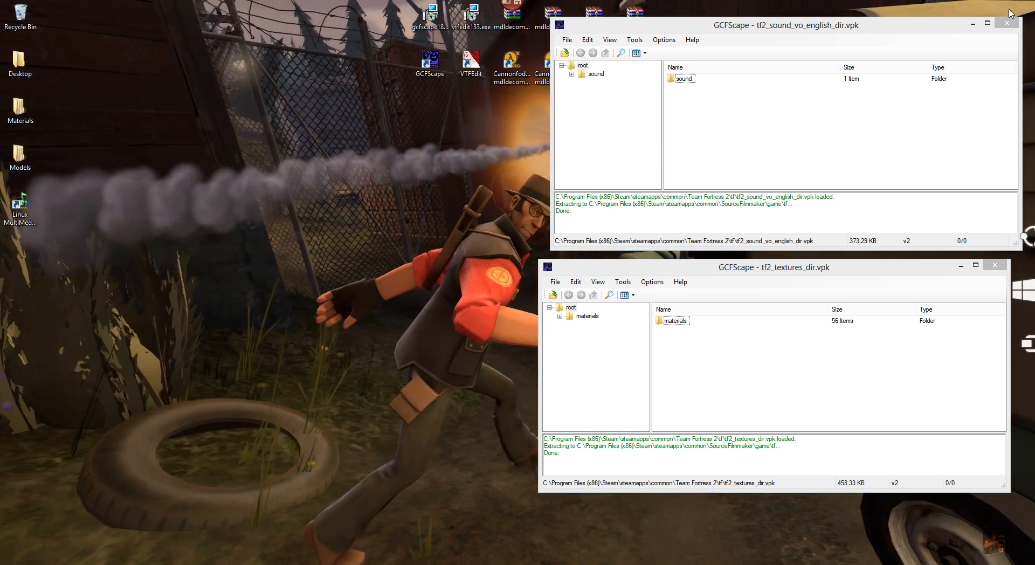
# Close the voice sound package window and the last remaining GCFScape window
pyautogui.click(1006, 21)
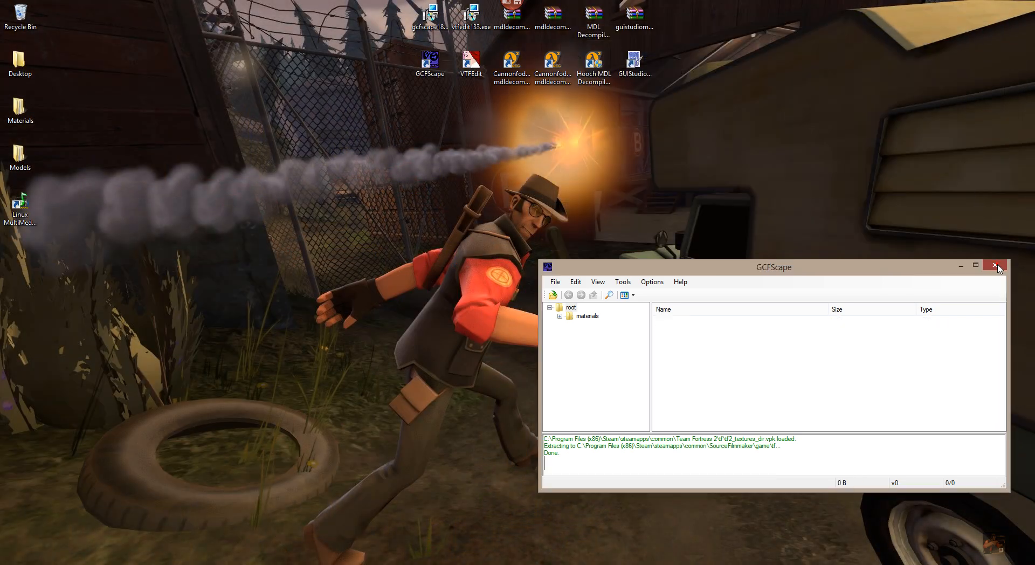
pyautogui.click(999, 267)
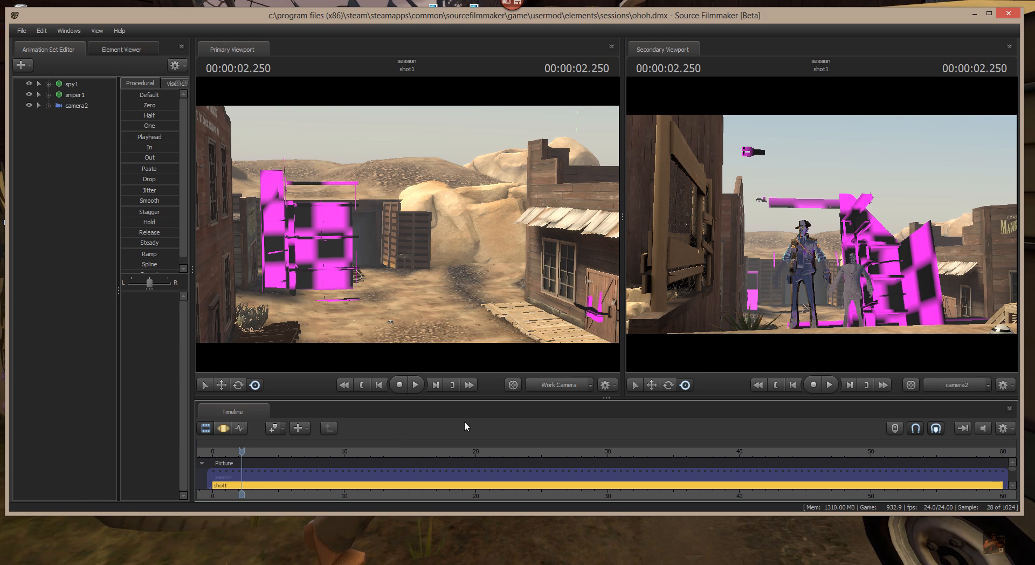
pyautogui.moveTo(422, 243)
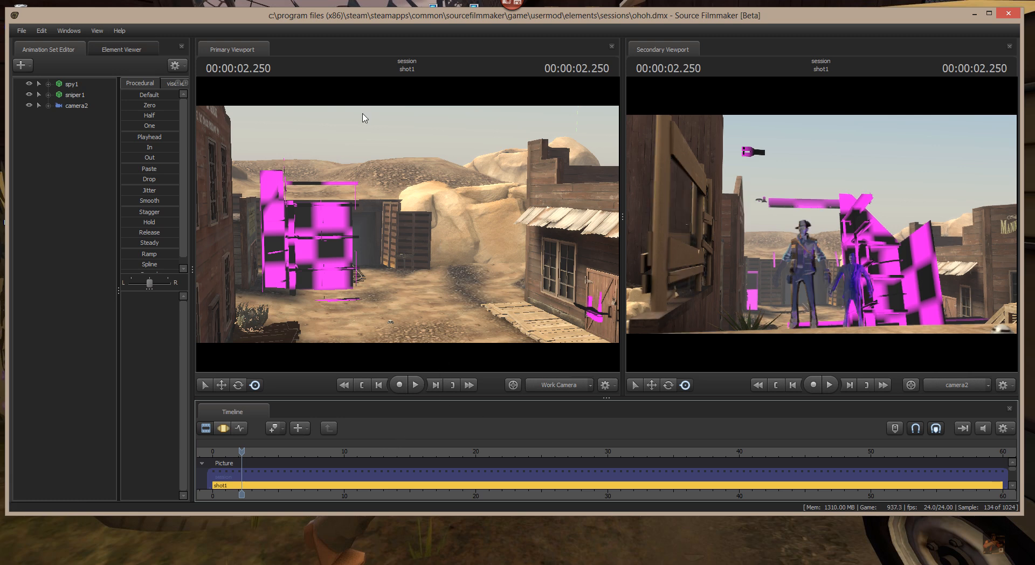
pyautogui.moveTo(98, 51)
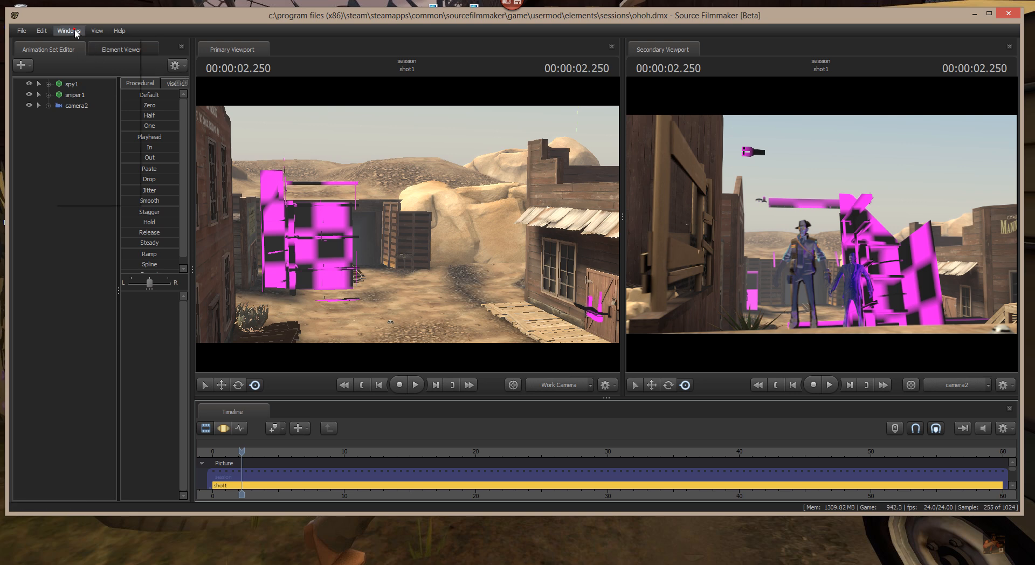
# Open Windows > Console, scroll the missing-asset error log, and focus the command input
pyautogui.click(68, 31)
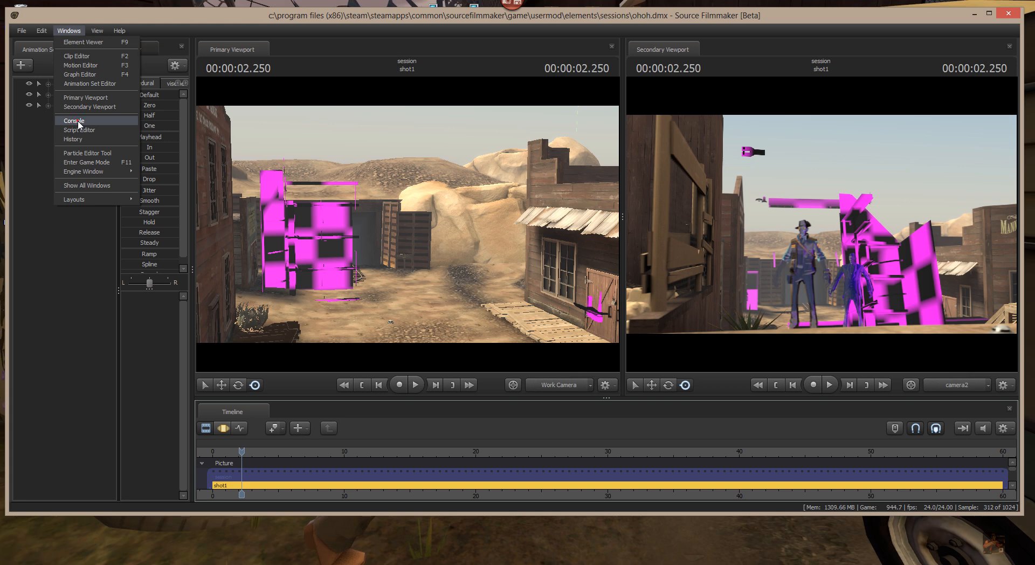
pyautogui.click(73, 120)
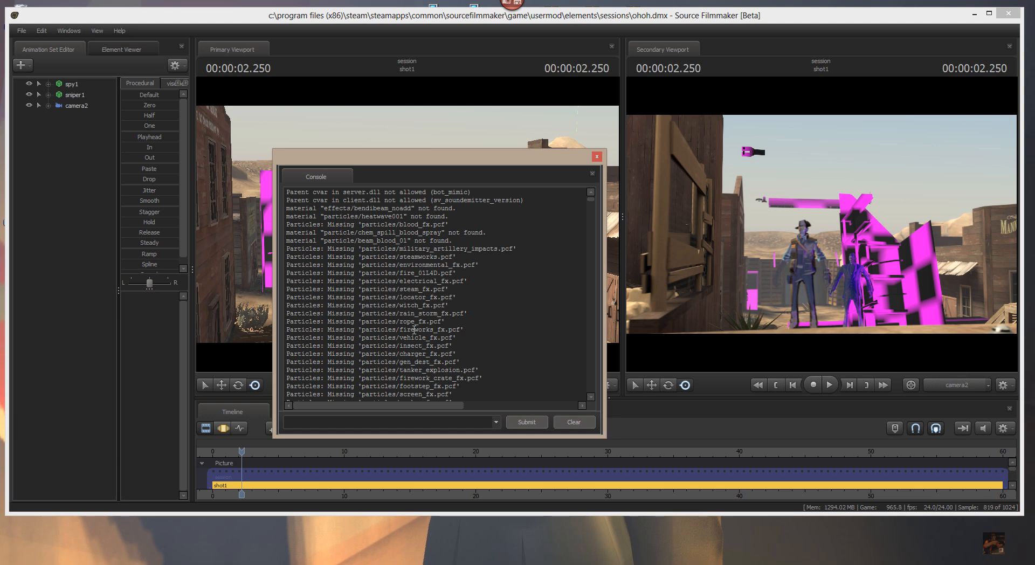
pyautogui.scroll(-3)
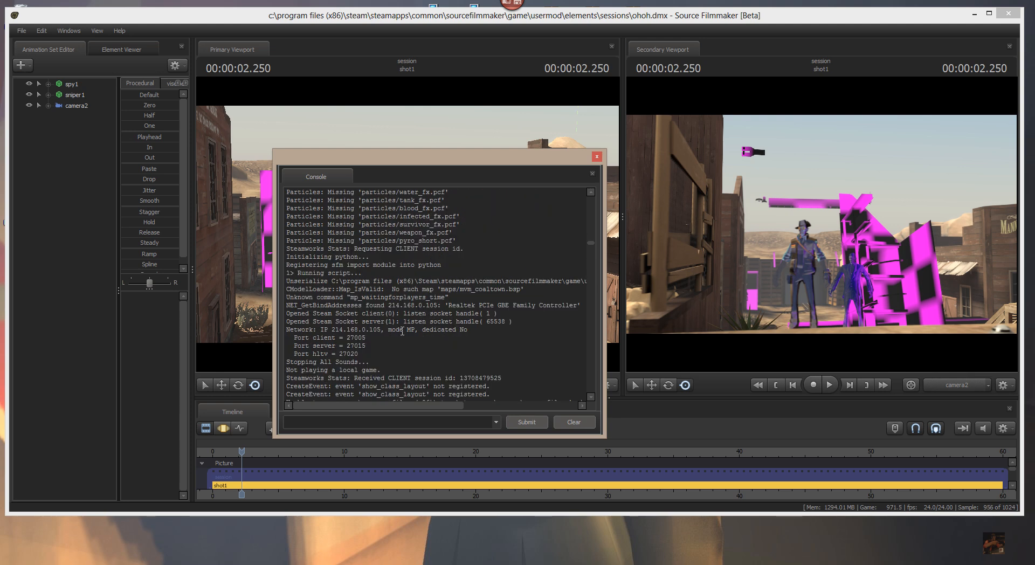
pyautogui.scroll(-3)
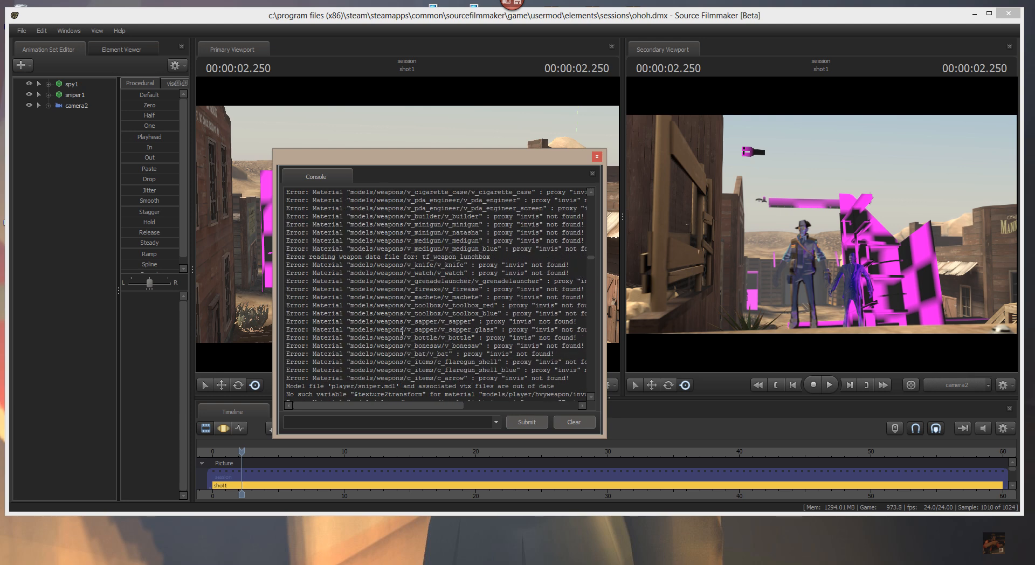
pyautogui.scroll(-3)
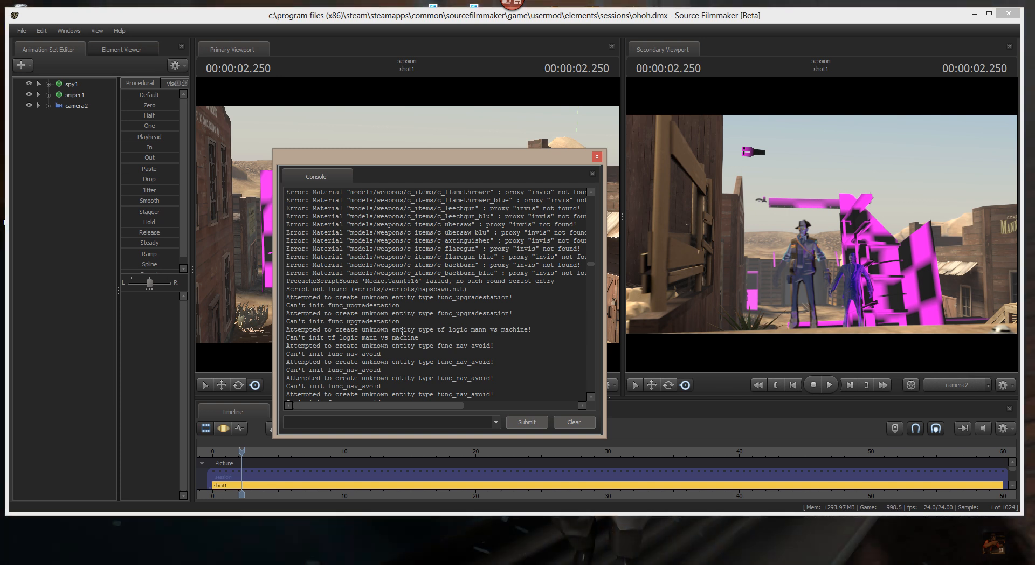
pyautogui.click(388, 422)
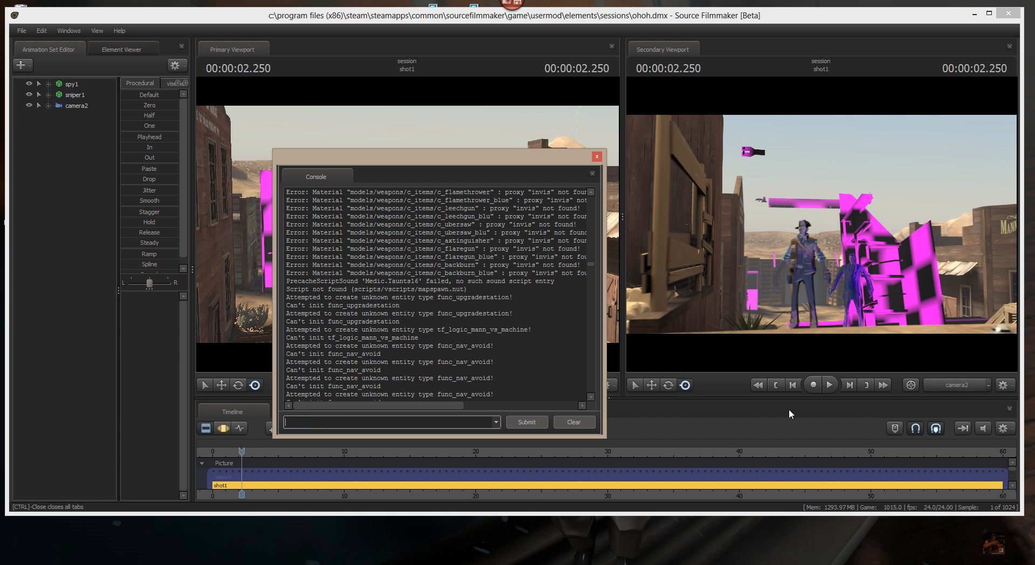
# Run mat_reloadallmaterials from the console to reload all materials
pyautogui.write('mat_reloadallmaterials')
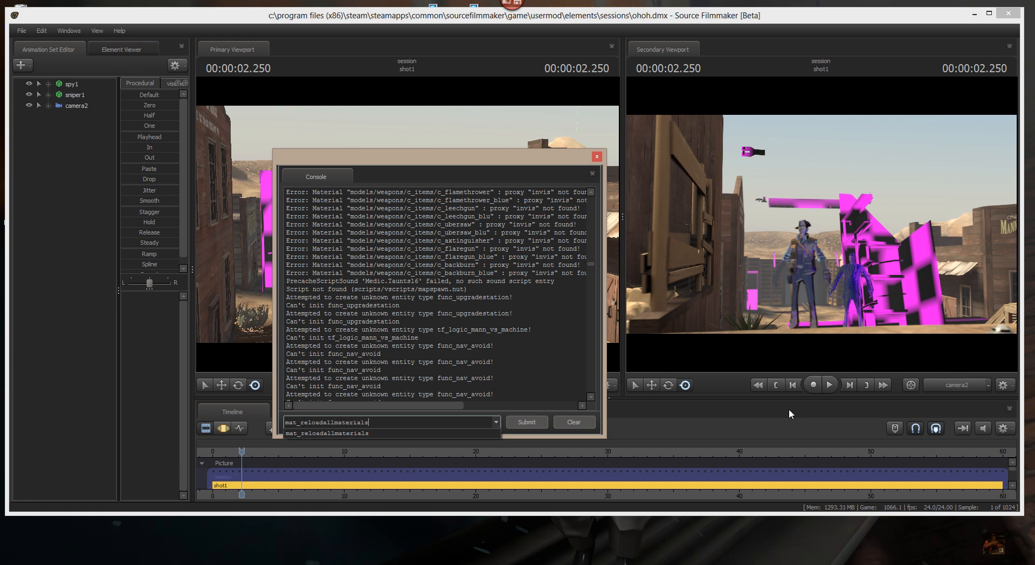
pyautogui.click(526, 422)
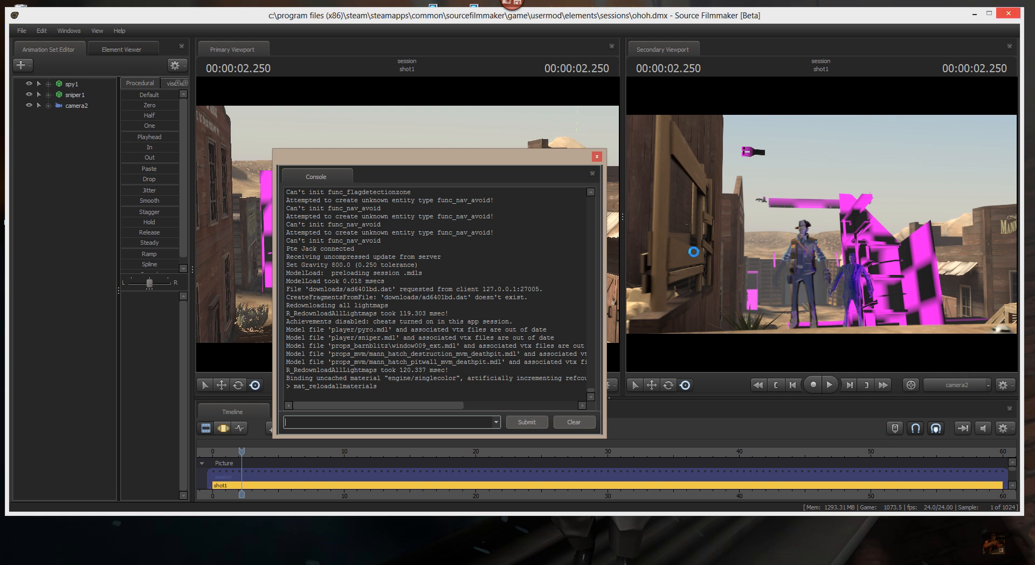
pyautogui.moveTo(323, 409)
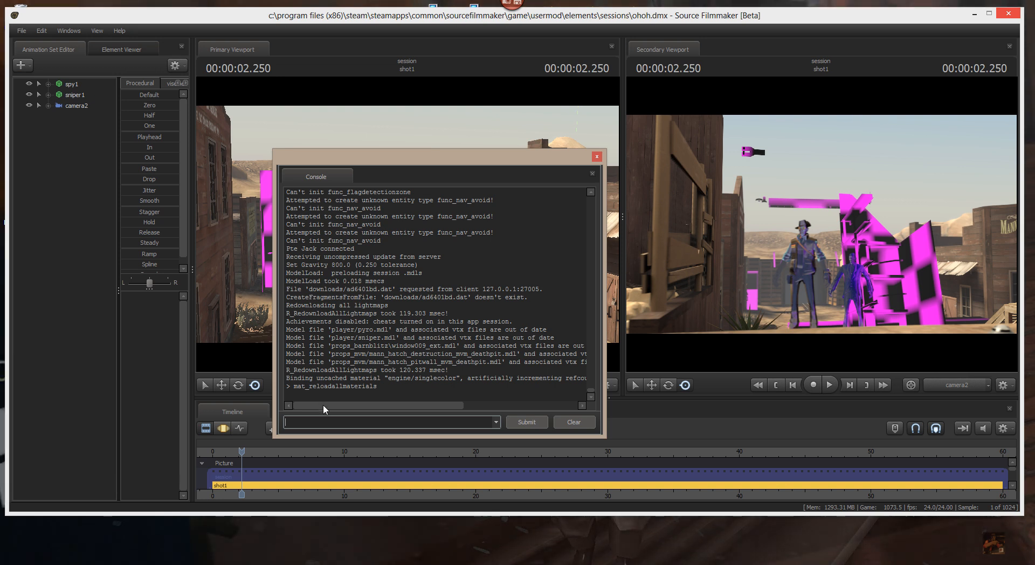
pyautogui.moveTo(382, 330)
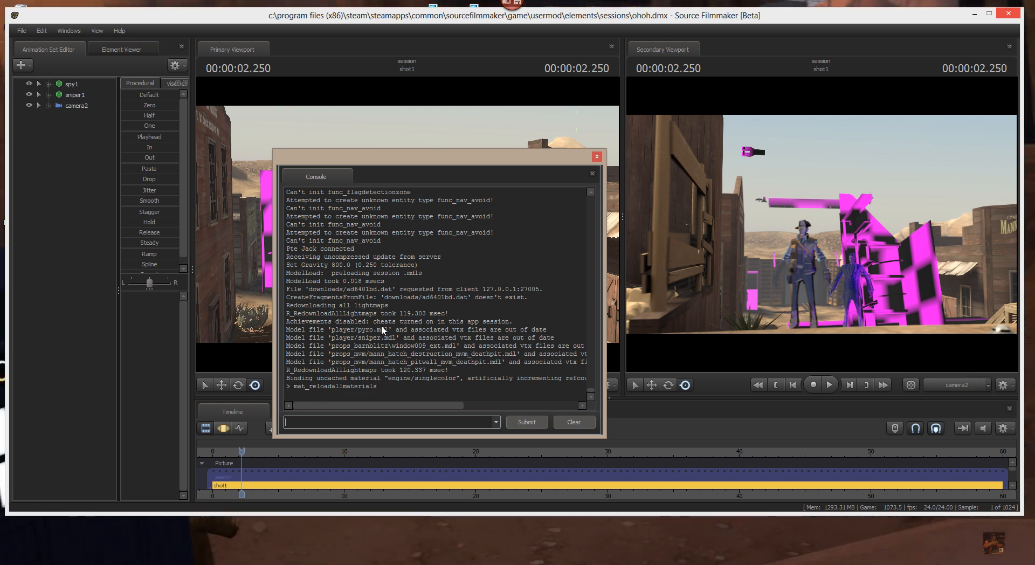
pyautogui.moveTo(359, 362)
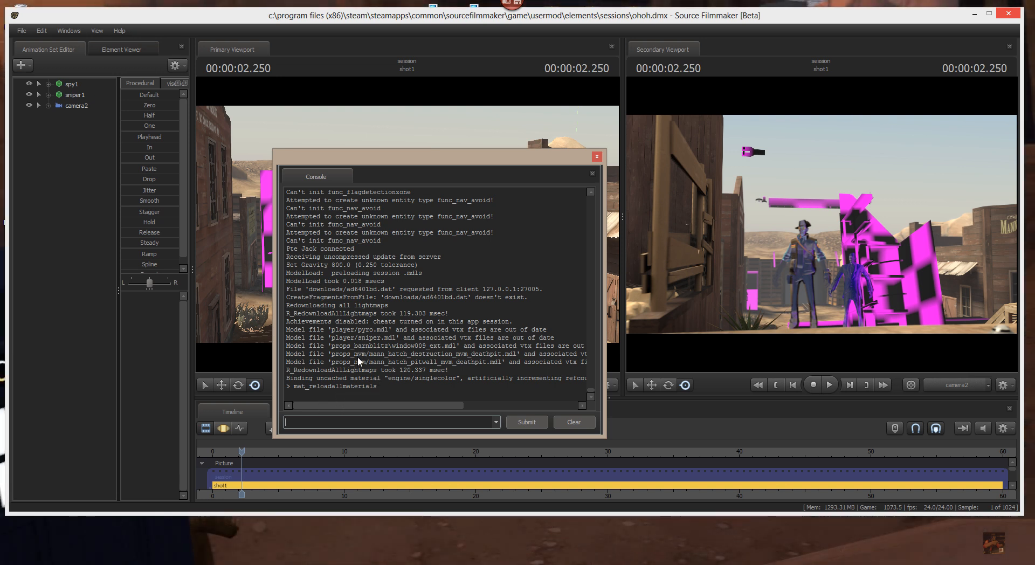
pyautogui.moveTo(383, 180)
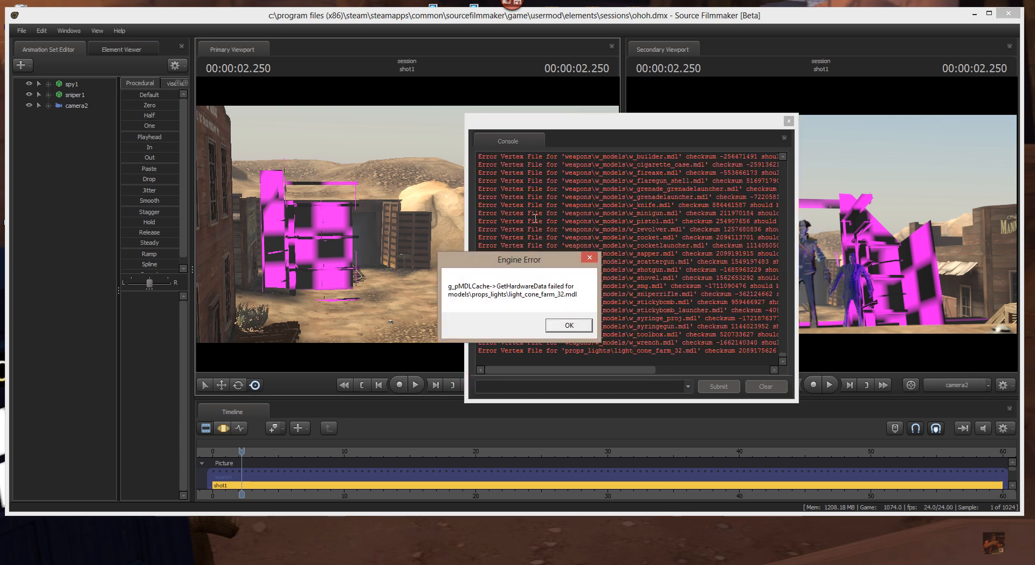
pyautogui.moveTo(546, 310)
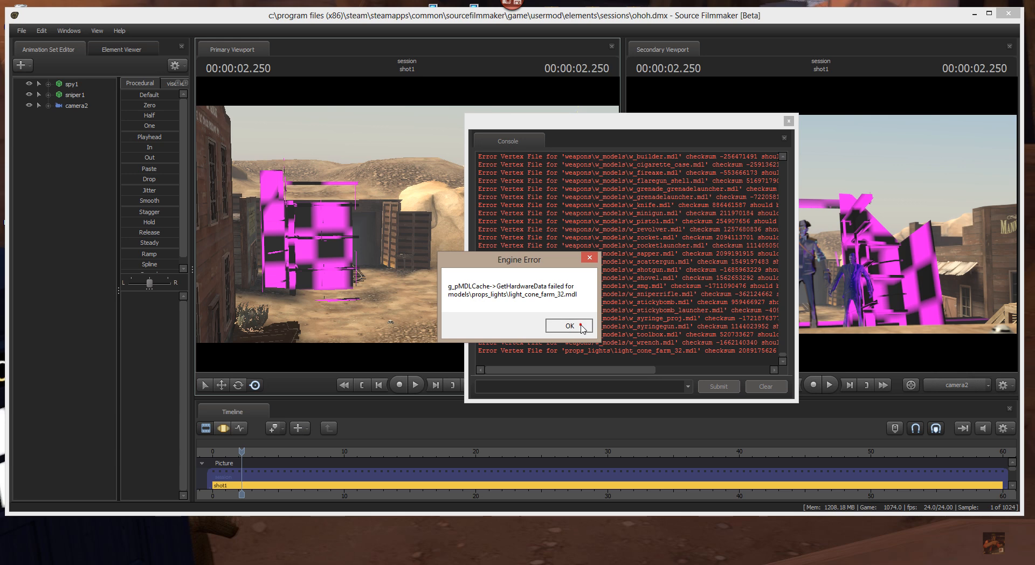
# Dismiss the light_cone_farm_32.mdl GetHardwareData engine error, closing Source Filmmaker
pyautogui.click(568, 325)
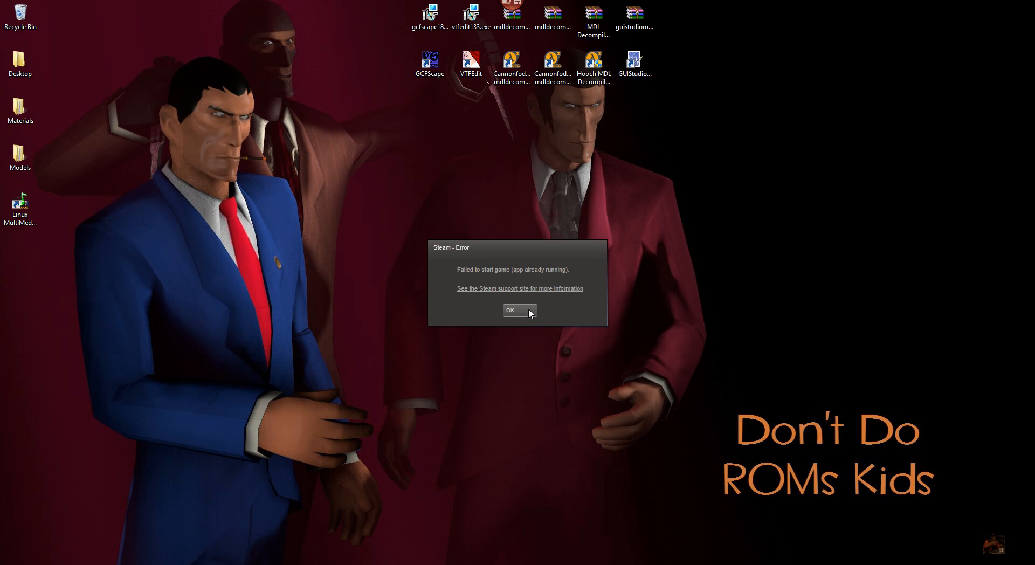
# Dismiss Steam's already-running error and relaunch Source Filmmaker (not the SDK) from the library
pyautogui.click(519, 309)
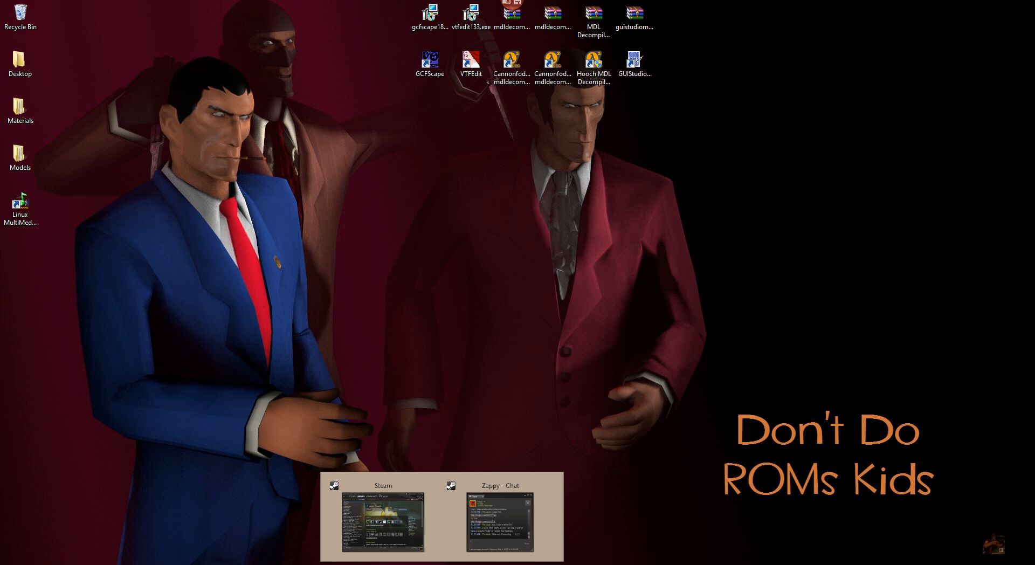
pyautogui.click(382, 521)
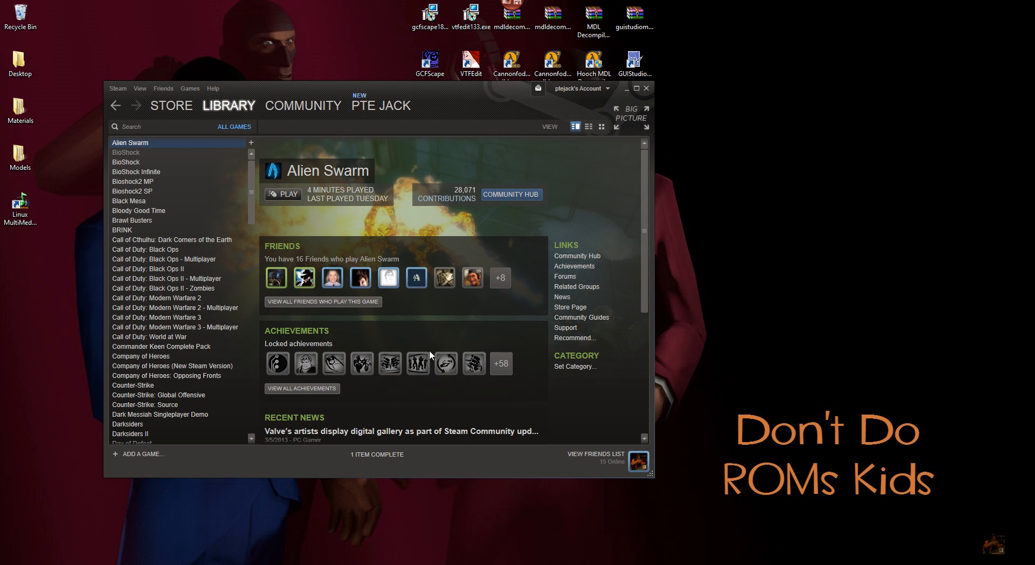
pyautogui.moveTo(232, 134)
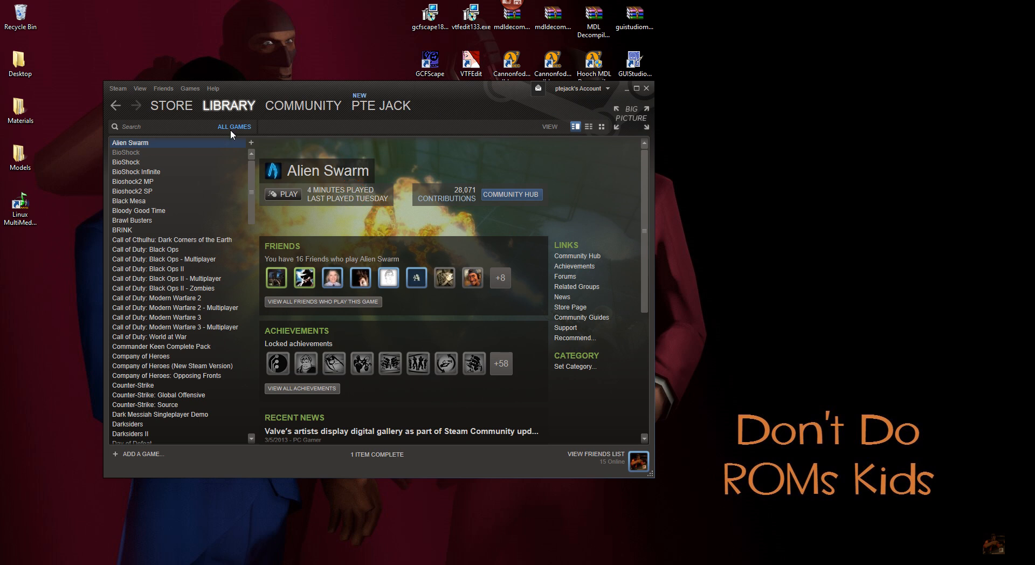
pyautogui.moveTo(236, 156)
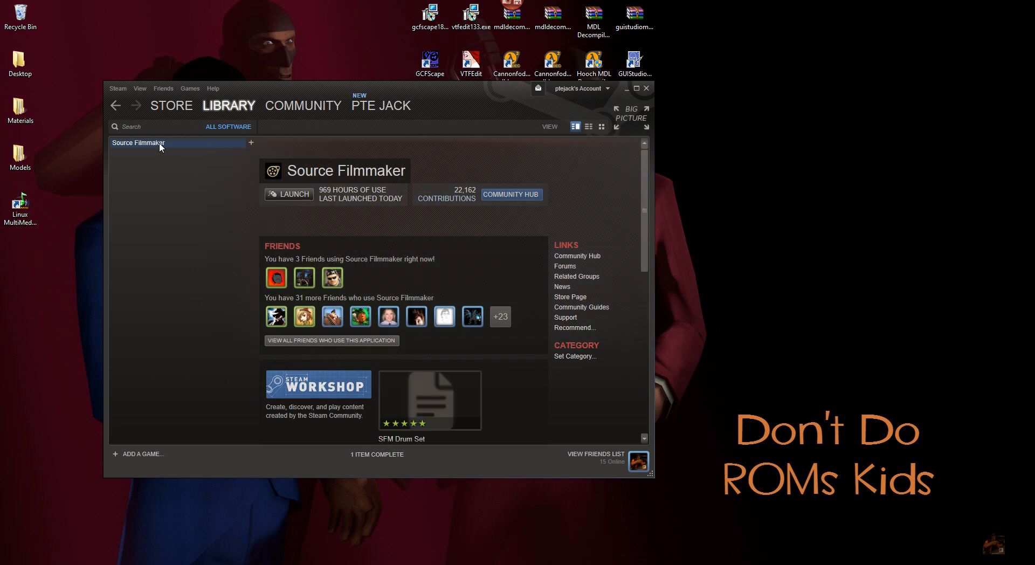
pyautogui.click(288, 194)
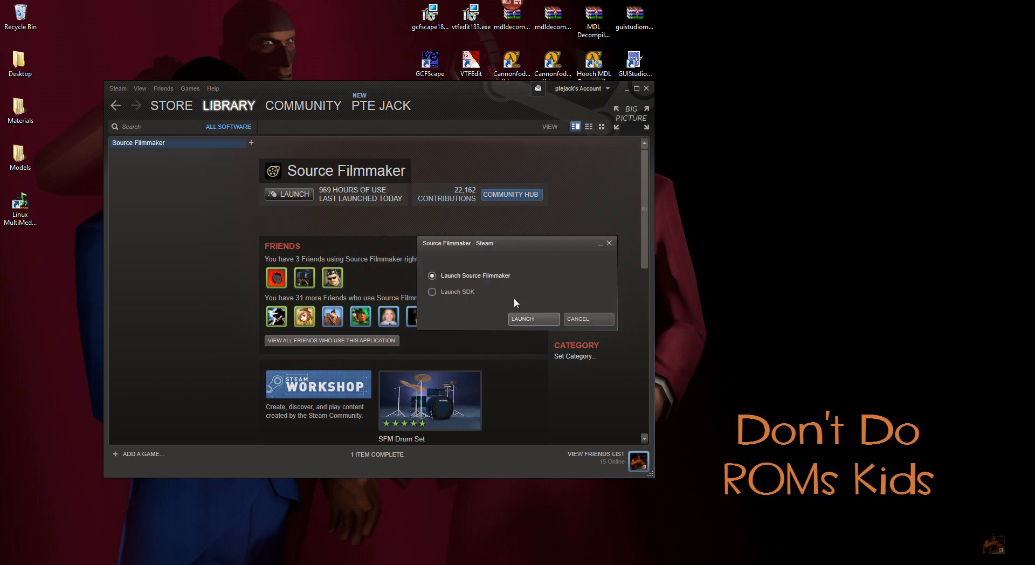
pyautogui.click(585, 318)
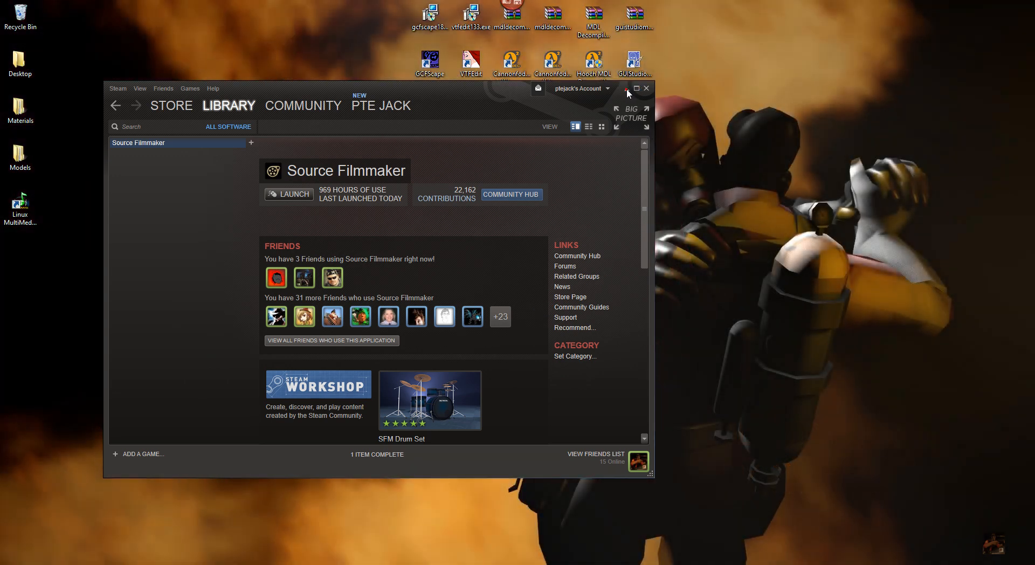
pyautogui.click(288, 194)
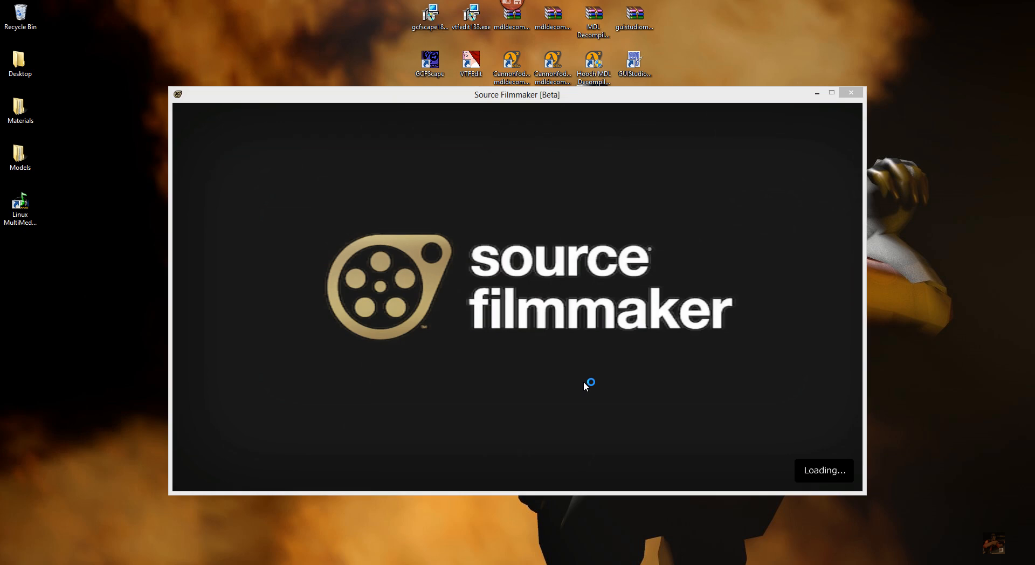
pyautogui.moveTo(593, 99)
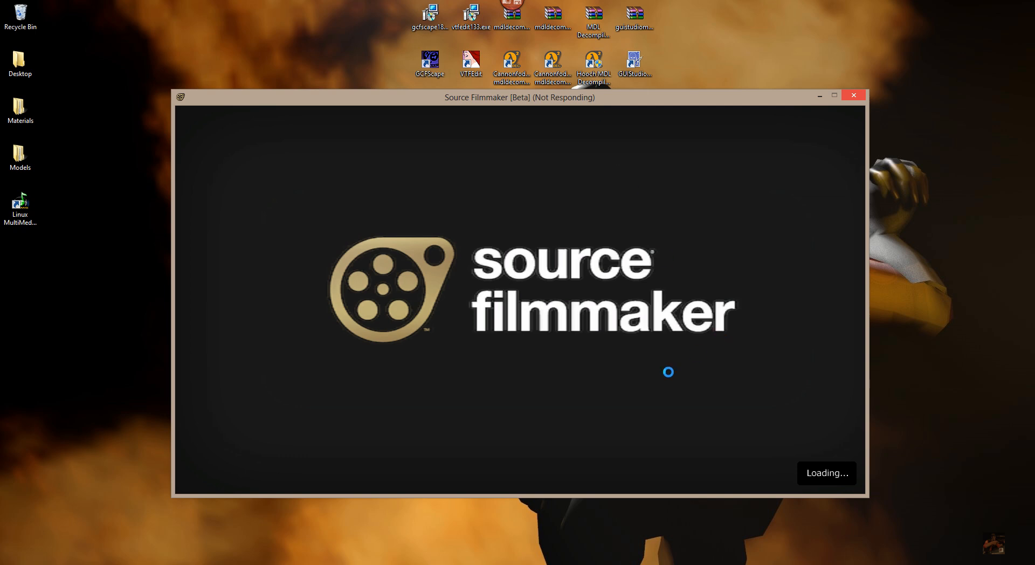
pyautogui.moveTo(692, 521)
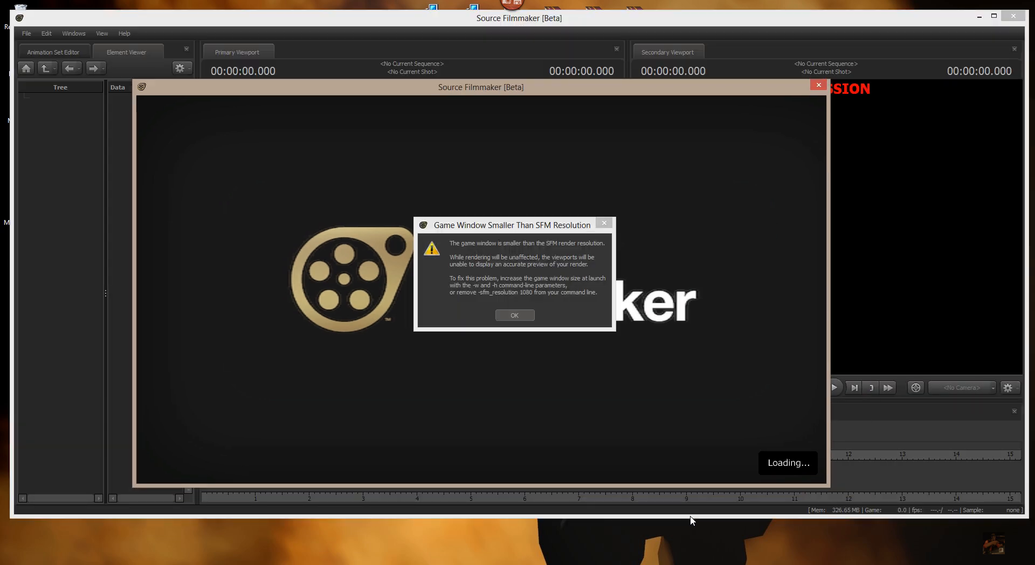
pyautogui.moveTo(532, 332)
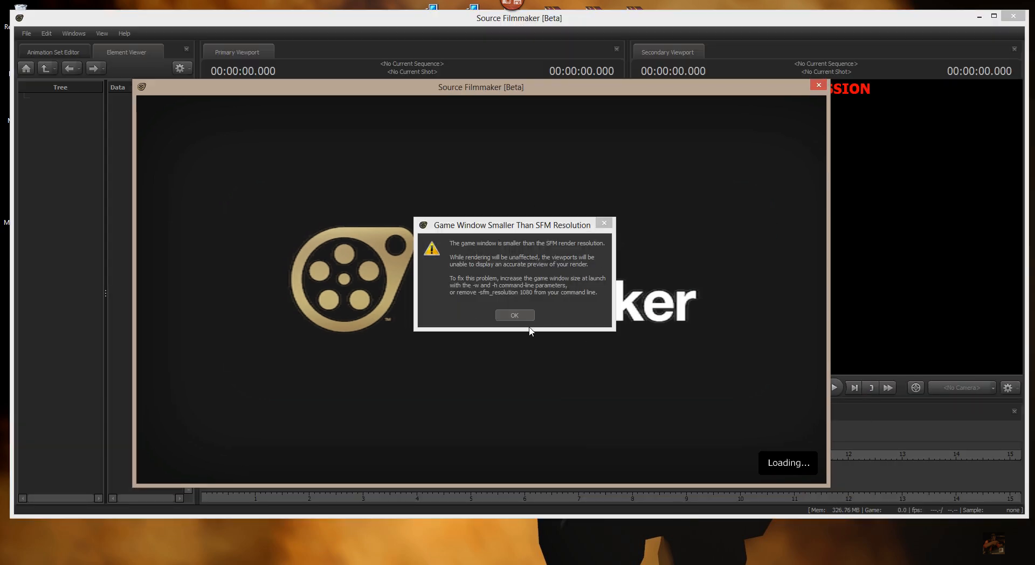
pyautogui.moveTo(564, 340)
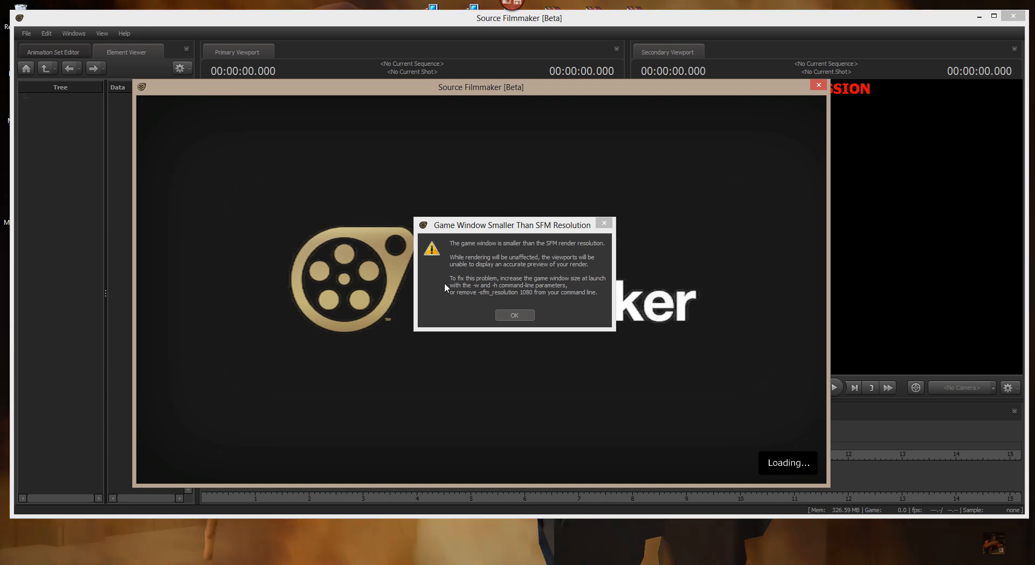
pyautogui.moveTo(637, 259)
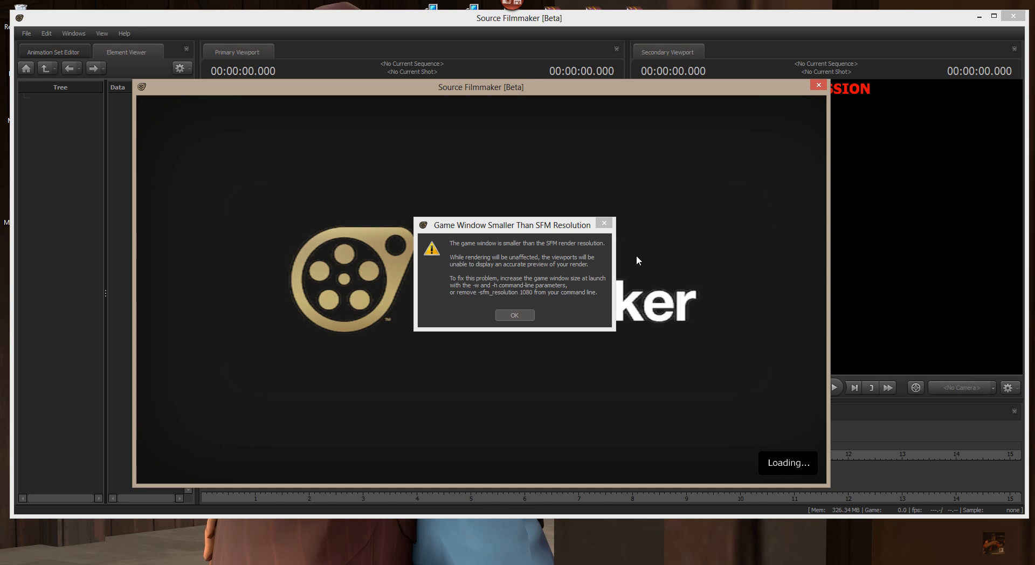
pyautogui.moveTo(561, 301)
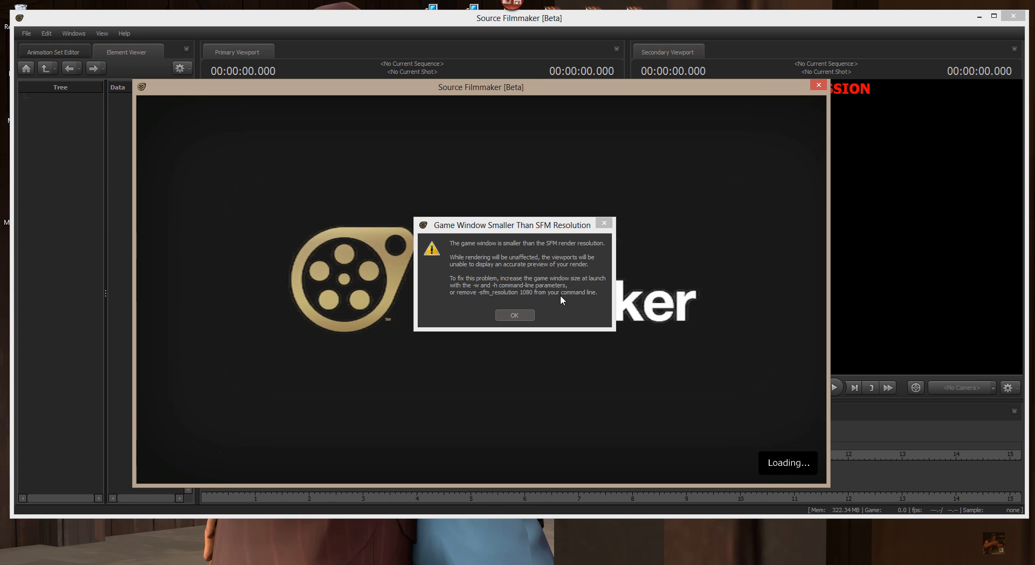
# Accept the 'Game Window Smaller Than SFM Resolution' warning
pyautogui.click(514, 315)
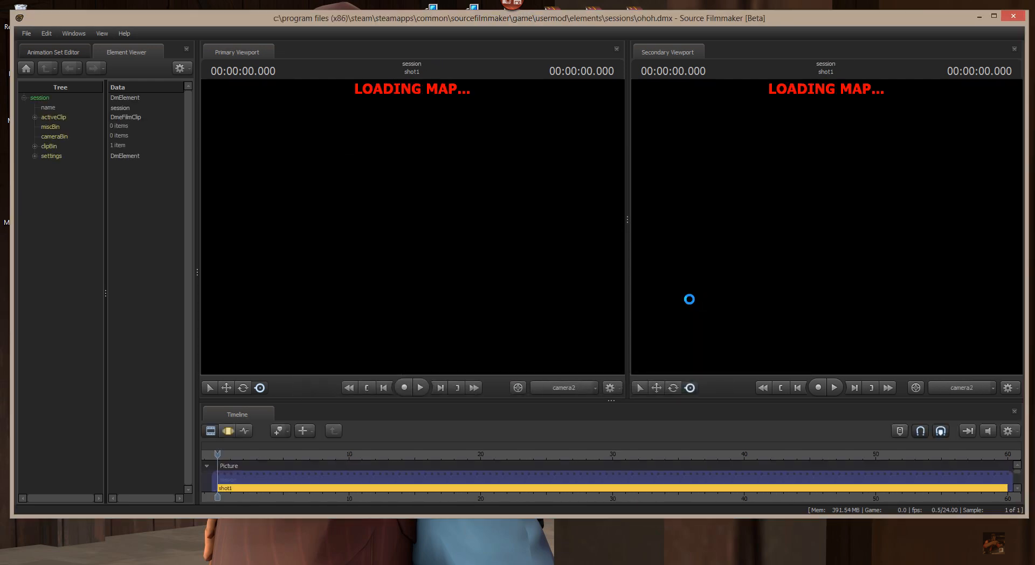
pyautogui.moveTo(64, 100)
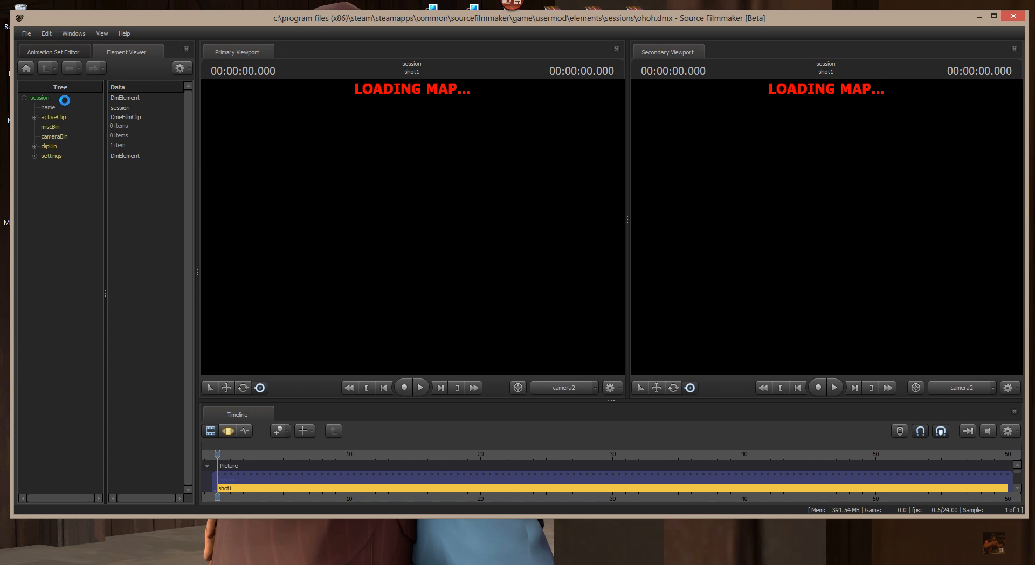
pyautogui.moveTo(47, 50)
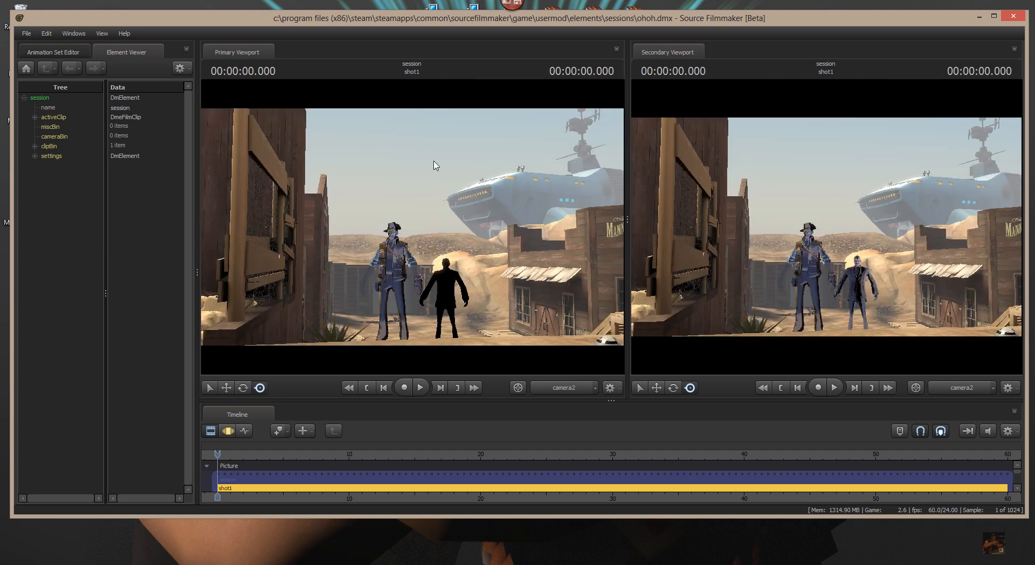
pyautogui.moveTo(335, 261)
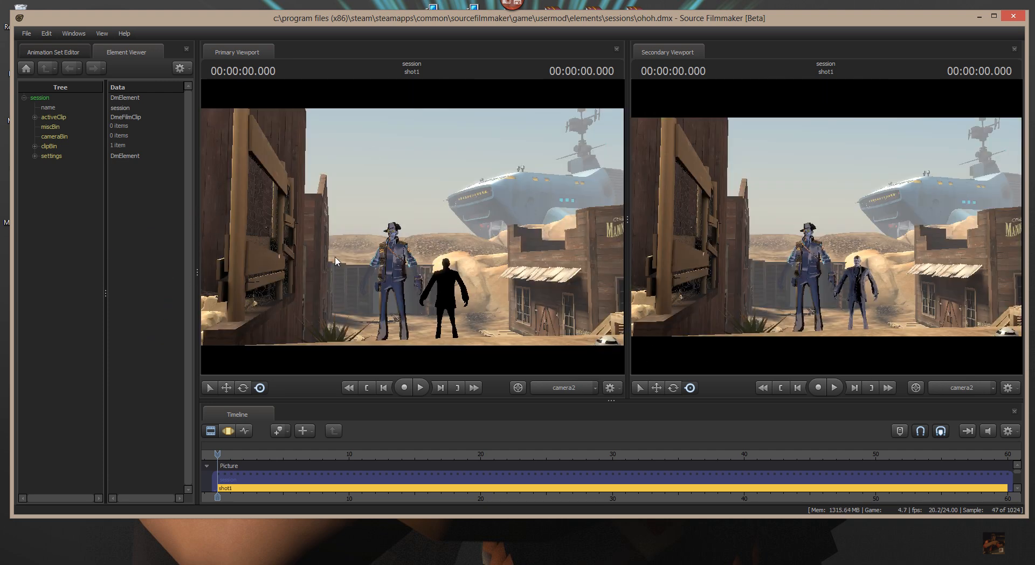
pyautogui.moveTo(533, 203)
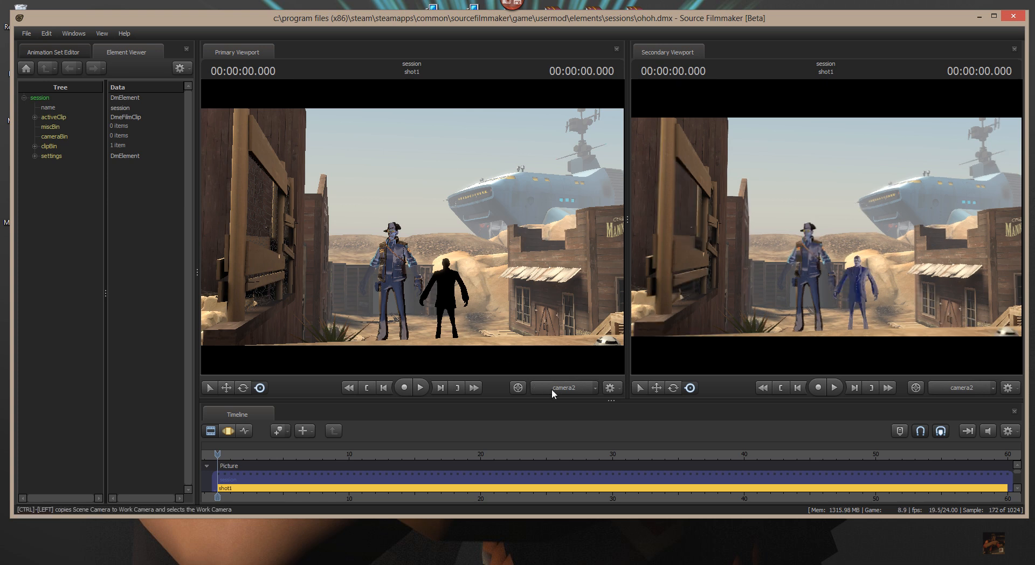
# Switch the Primary Viewport to Work Camera for a close view of sniper and spy
pyautogui.click(565, 388)
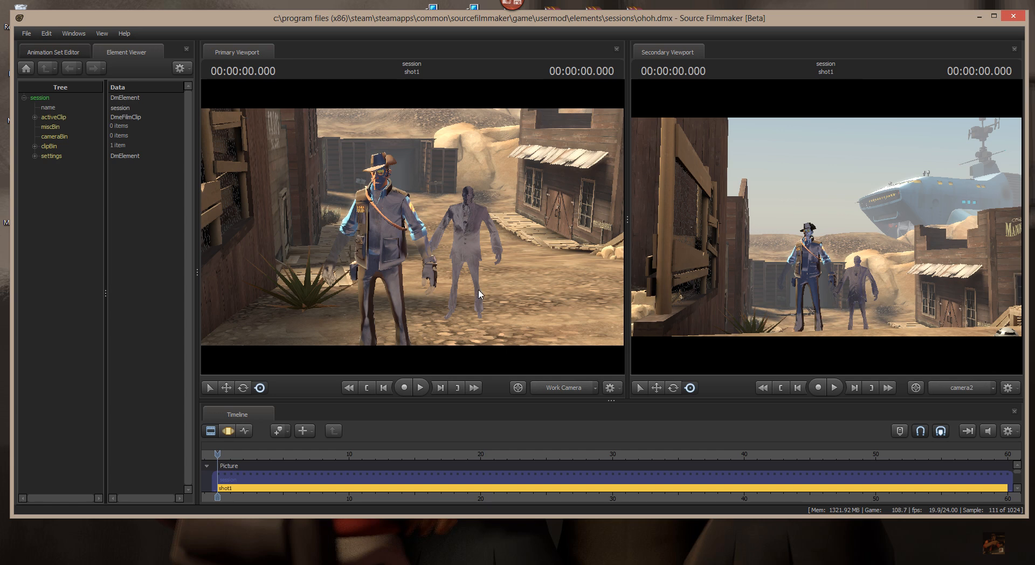
# Set the Primary Viewport camera back to camera2
pyautogui.click(563, 387)
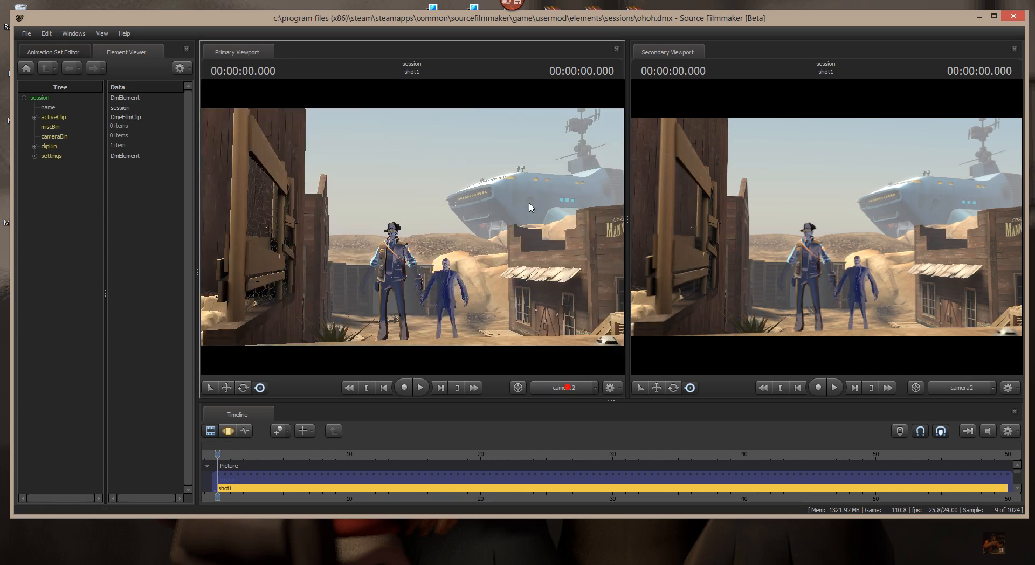